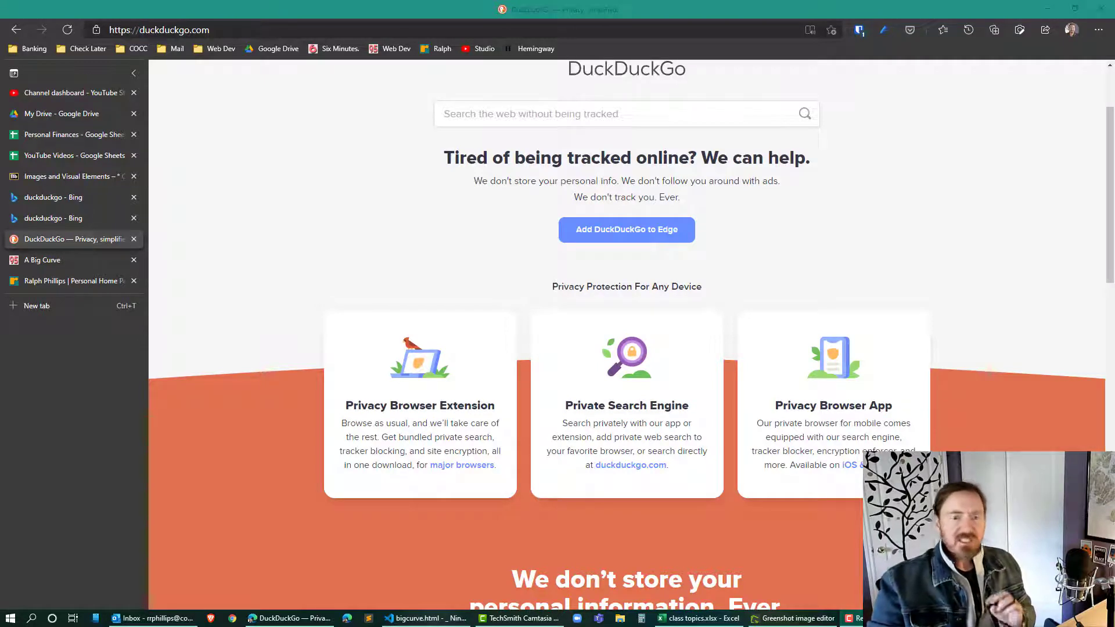
{"action": "mouse_move", "coordinate": [1074, 392]}
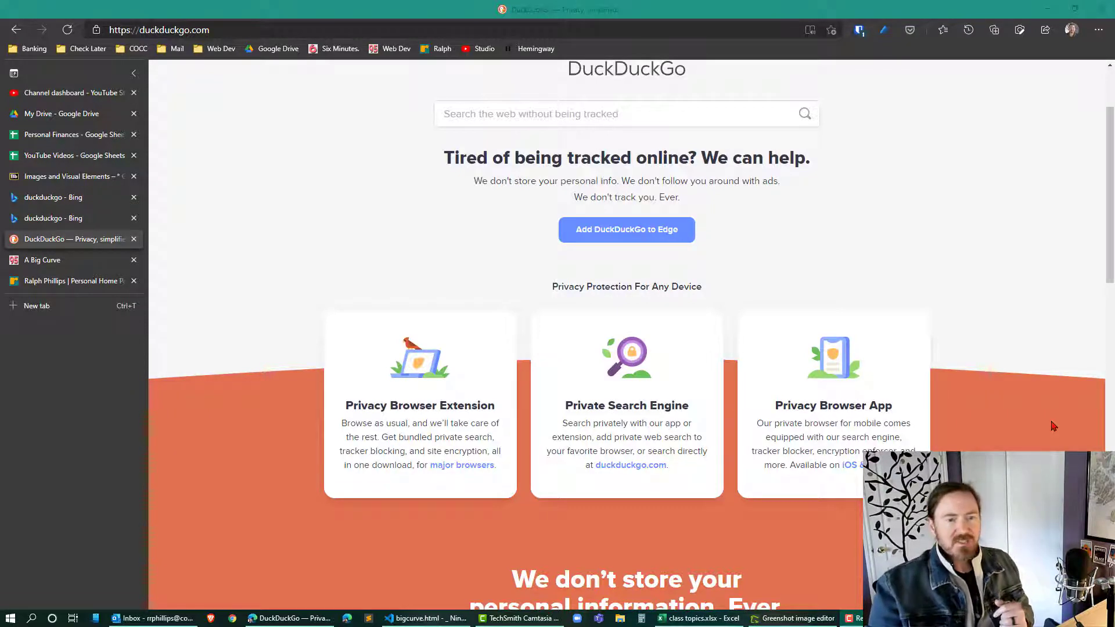
{"action": "mouse_move", "coordinate": [246, 420]}
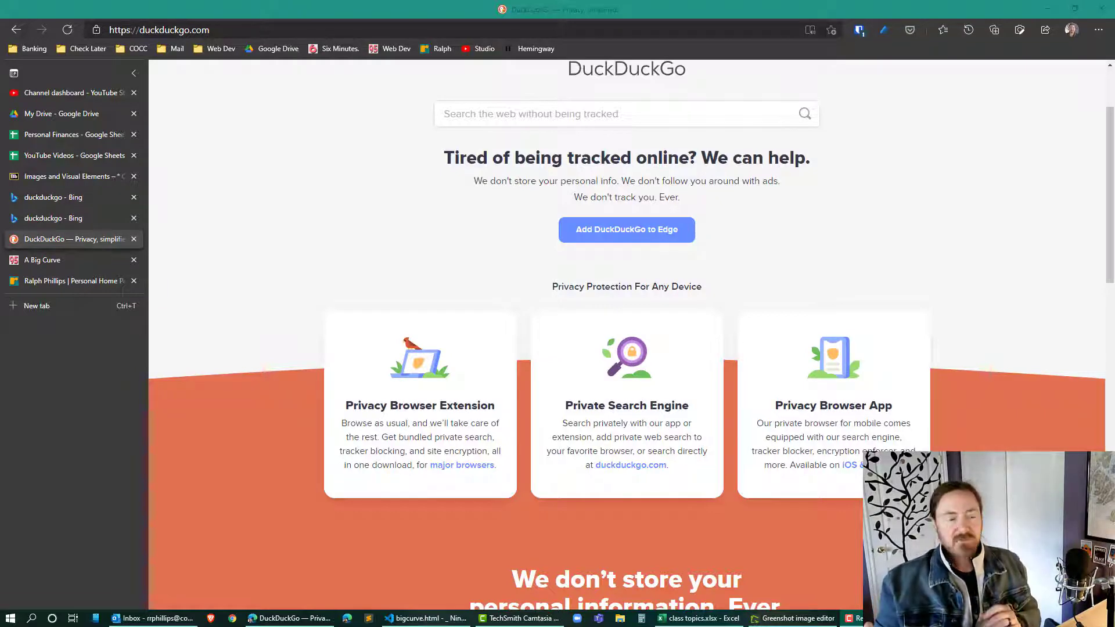
Insert an empty div.bigcurve between the header and footer in bigcurve.html.
{"action": "left_click", "coordinate": [67, 259]}
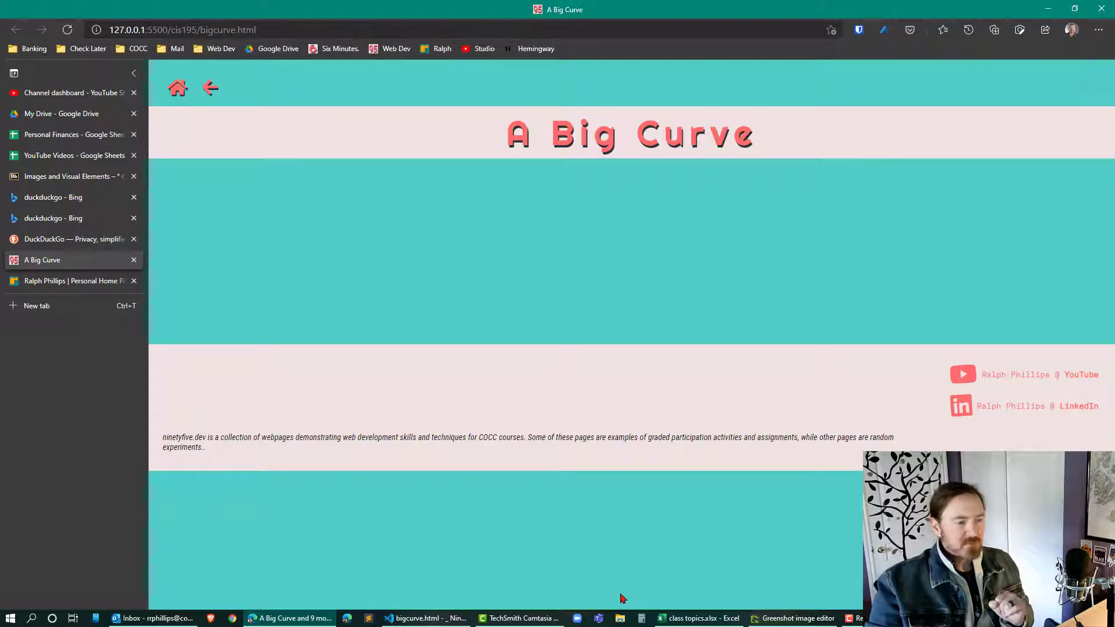
{"action": "left_click", "coordinate": [425, 618]}
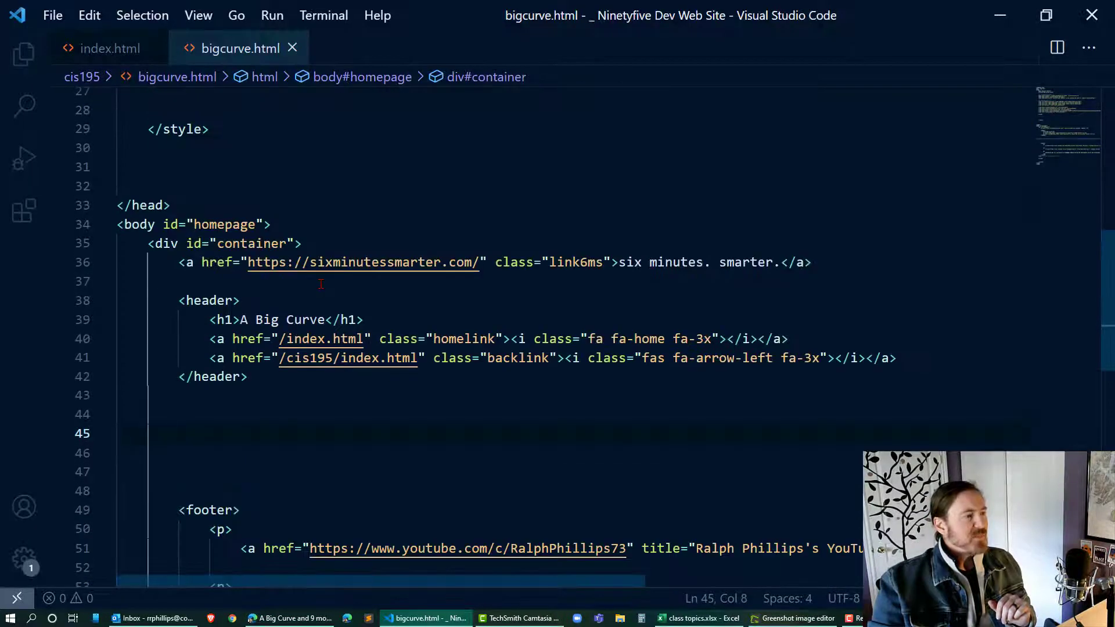
{"action": "scroll", "scroll_direction": "down", "scroll_amount": 3}
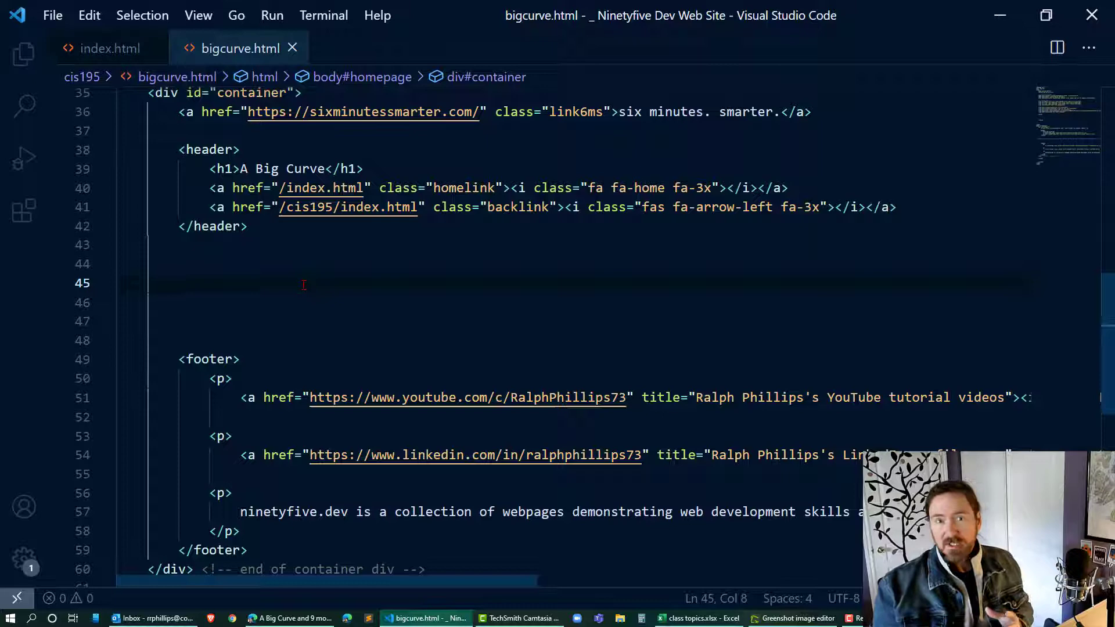
{"action": "type", "text": "<"}
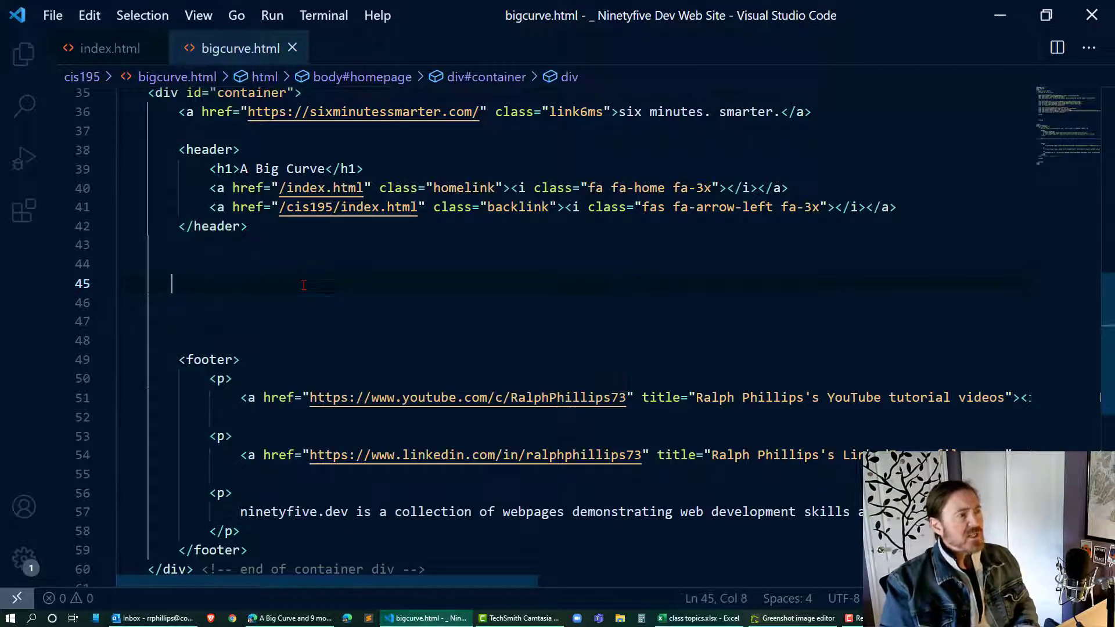
{"action": "type", "text": "div.big"}
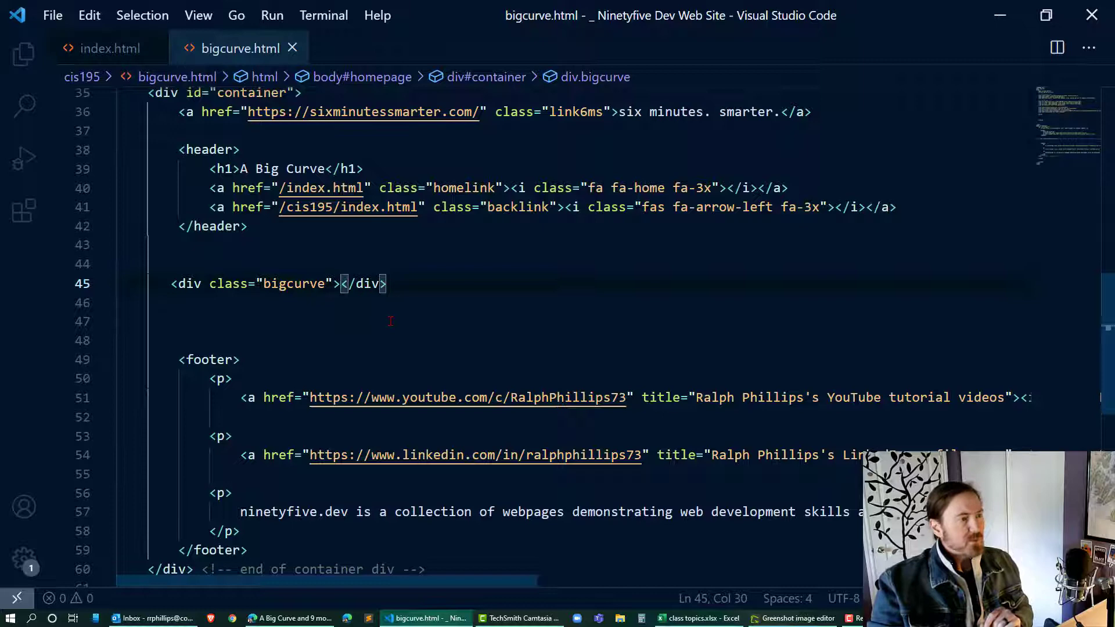
{"action": "scroll", "scroll_direction": "up", "scroll_amount": 3}
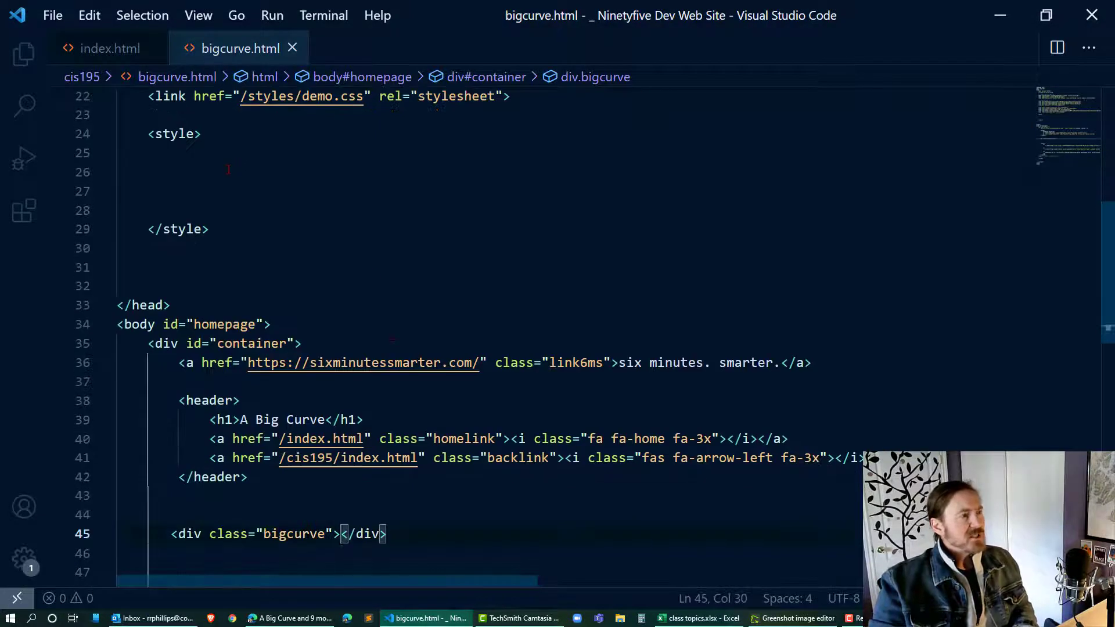
Start a .bigcurve rule with an empty body inside the style block.
{"action": "left_click", "coordinate": [149, 171]}
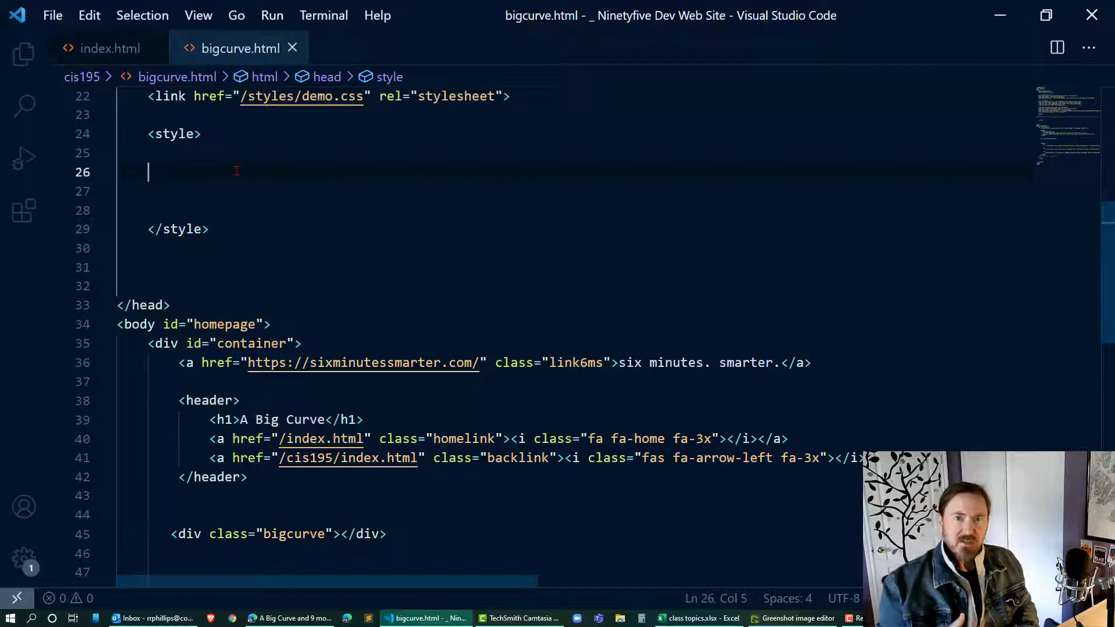
{"action": "type", "text": "."}
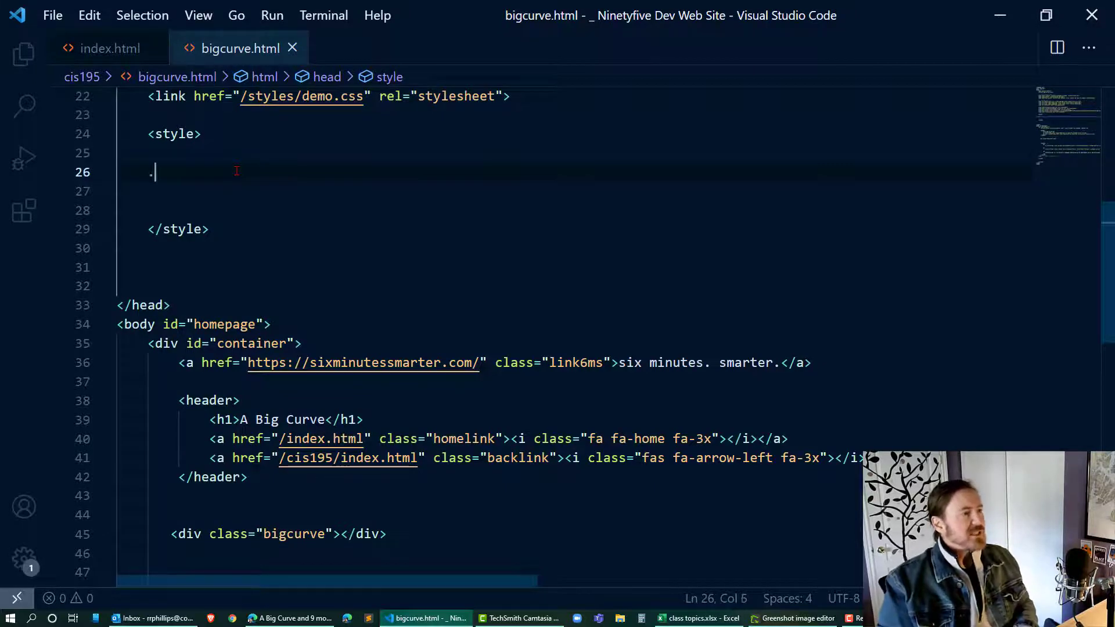
{"action": "type", "text": "bigcurve {"}
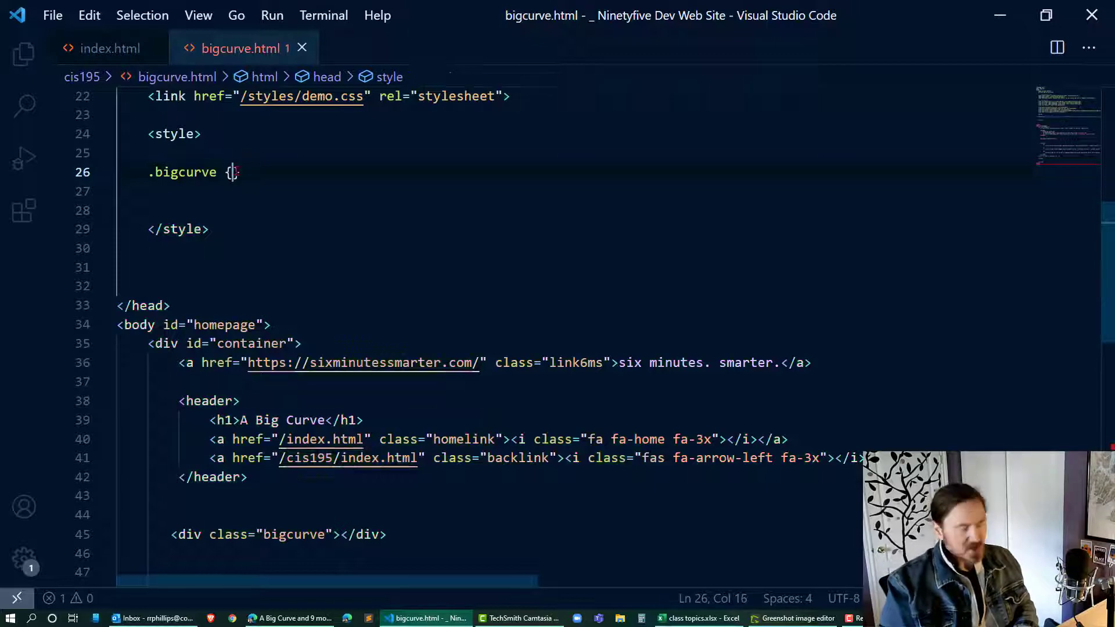
{"action": "key", "text": "Enter"}
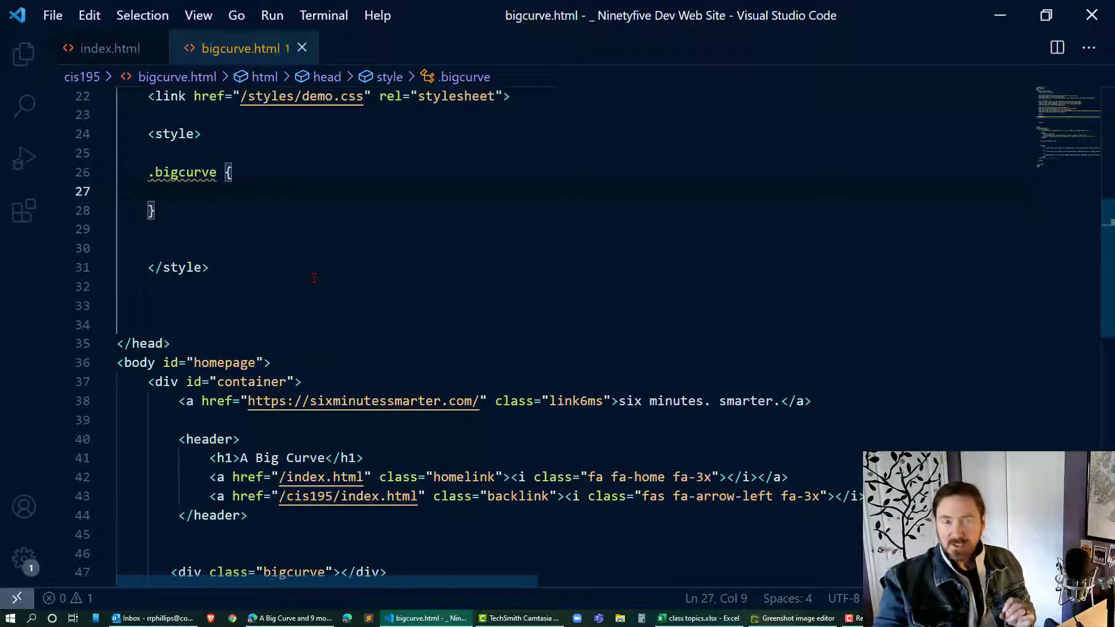
{"action": "scroll", "scroll_direction": "down", "scroll_amount": 3}
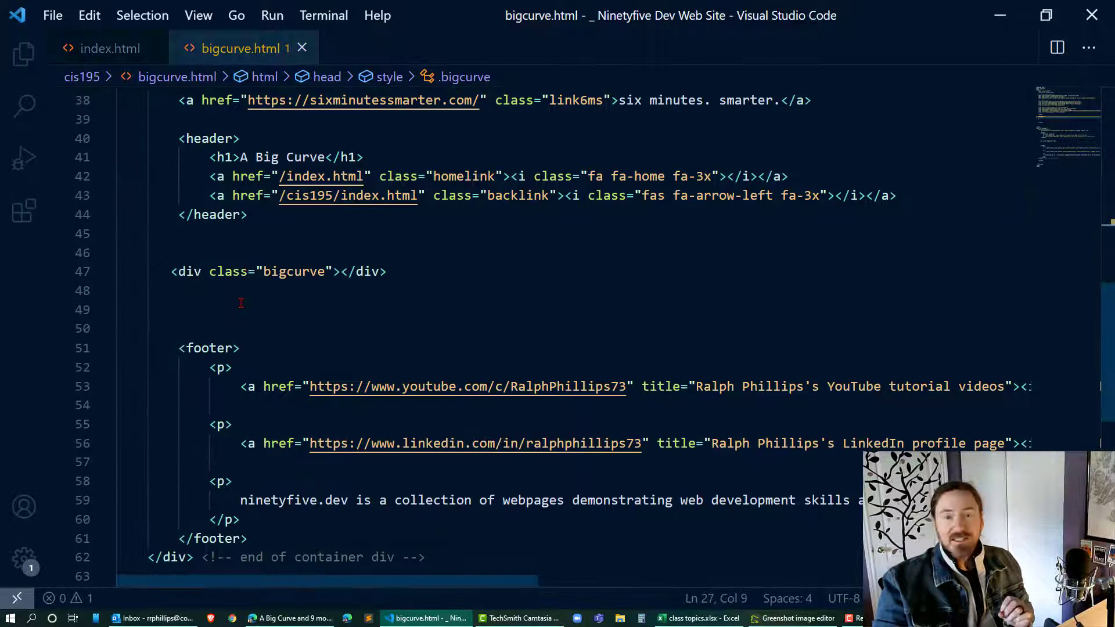
{"action": "scroll", "scroll_direction": "up", "scroll_amount": 3}
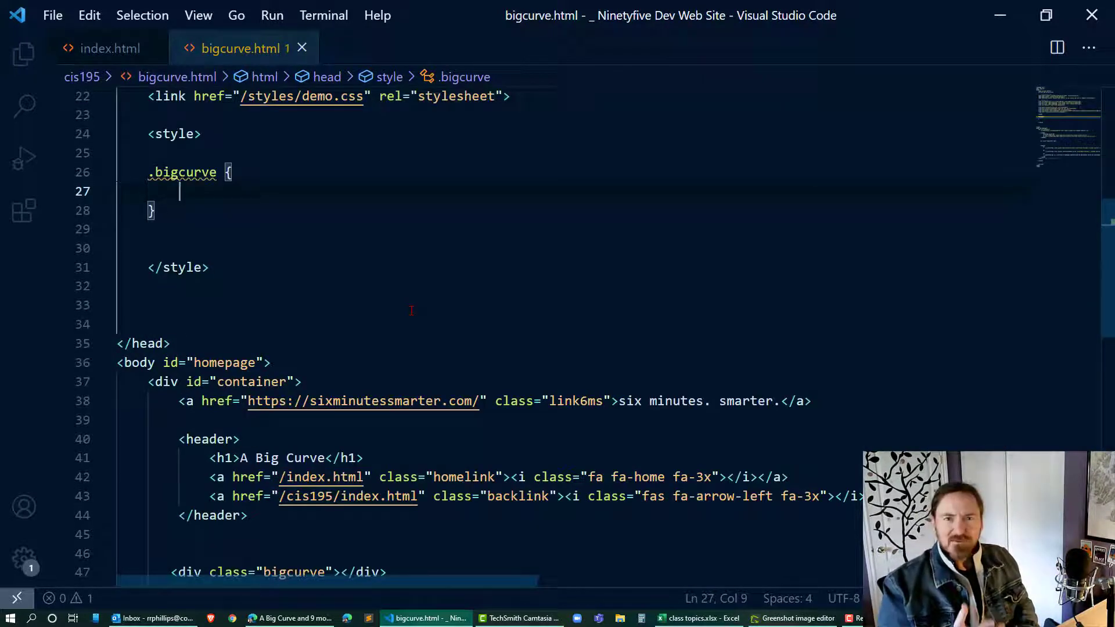
Give .bigcurve height 50px, a 2px solid red outline and position relative, then preview in Edge.
{"action": "type", "text": "height: 50px;"}
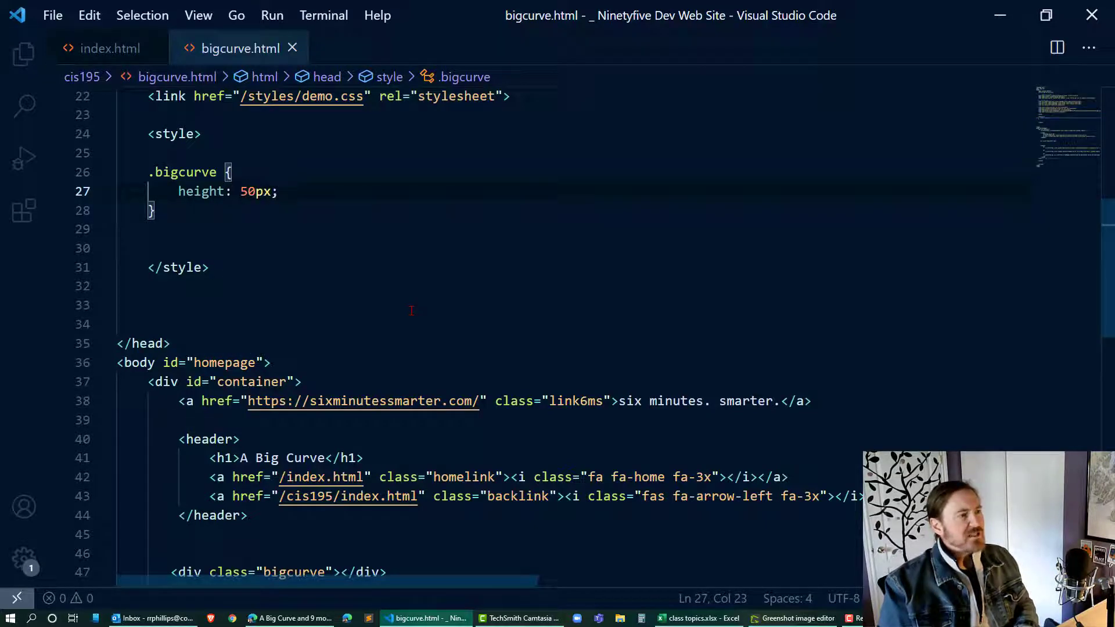
{"action": "type", "text": "outline:"}
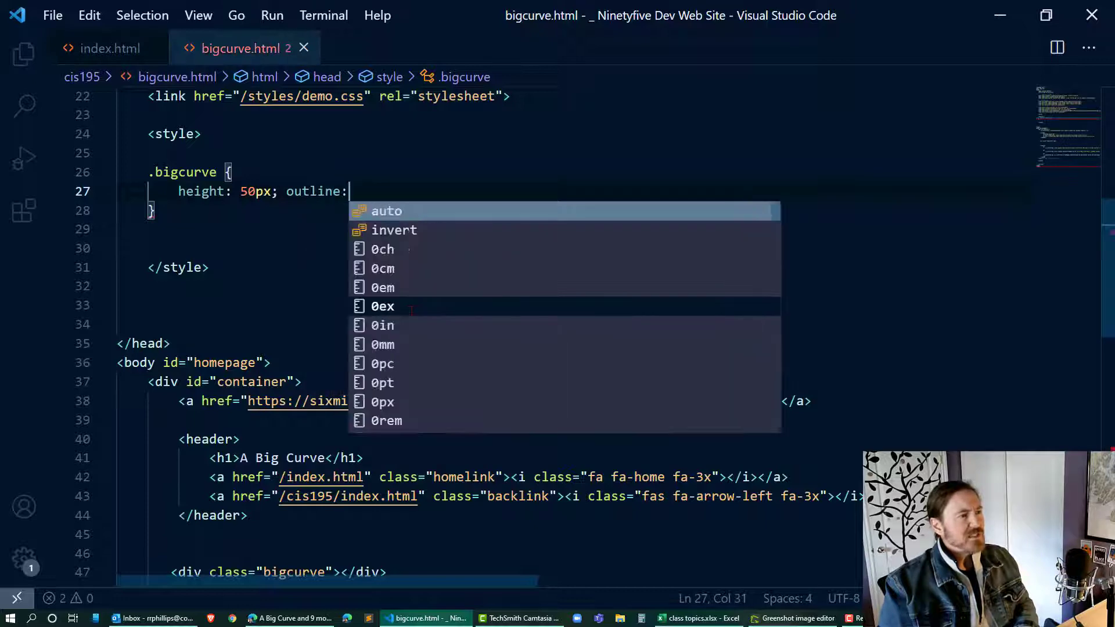
{"action": "type", "text": "2px solid red;"}
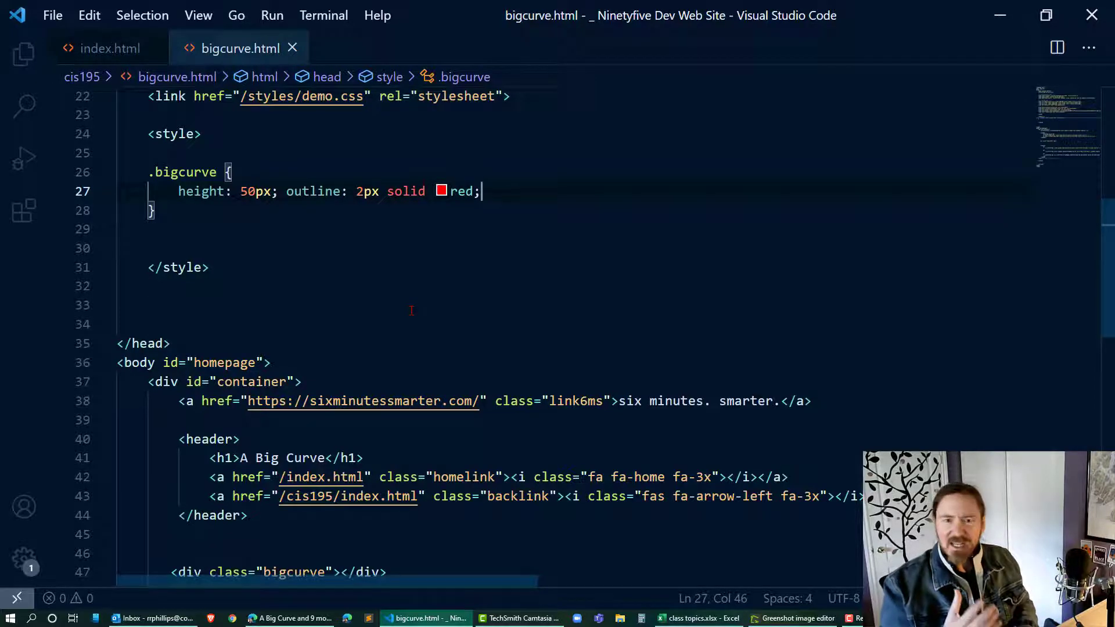
{"action": "type", "text": "position: relative;"}
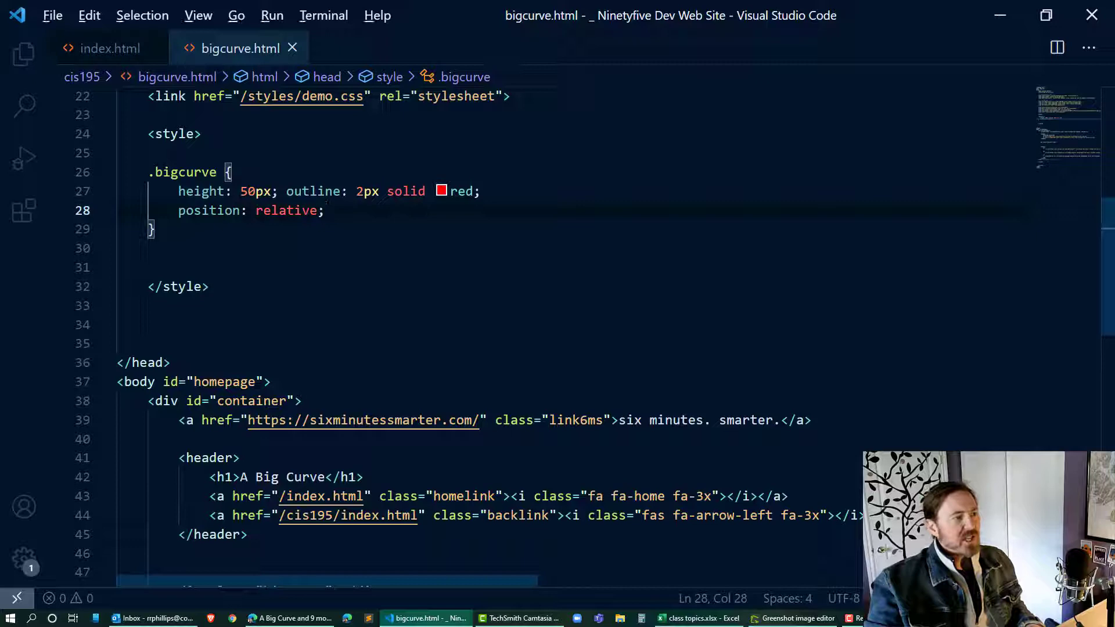
{"action": "left_click", "coordinate": [293, 617]}
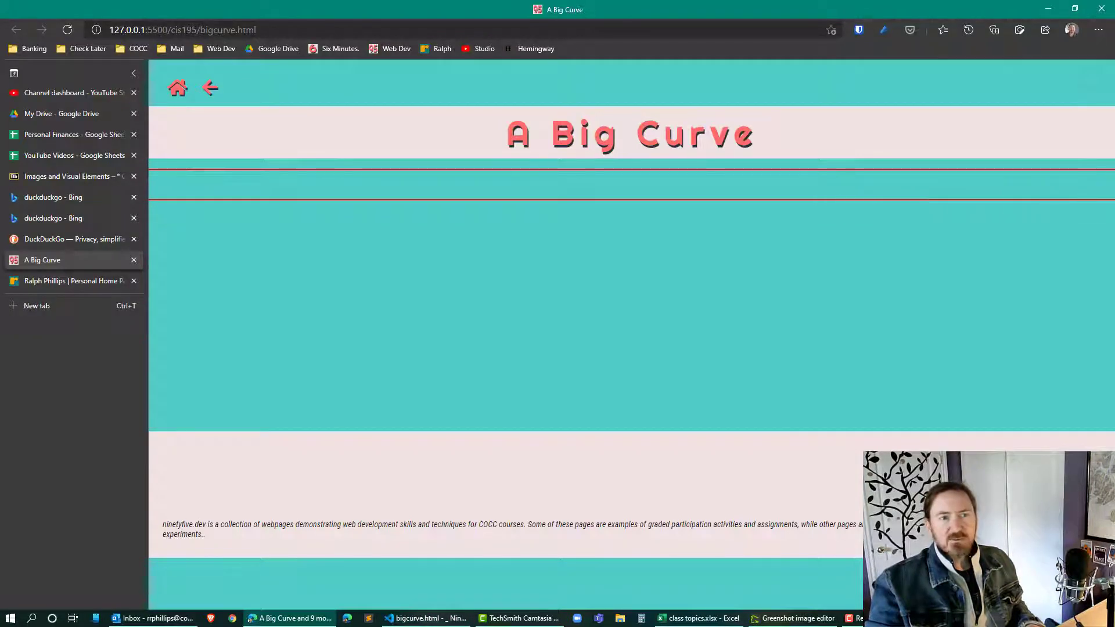
{"action": "mouse_move", "coordinate": [914, 218]}
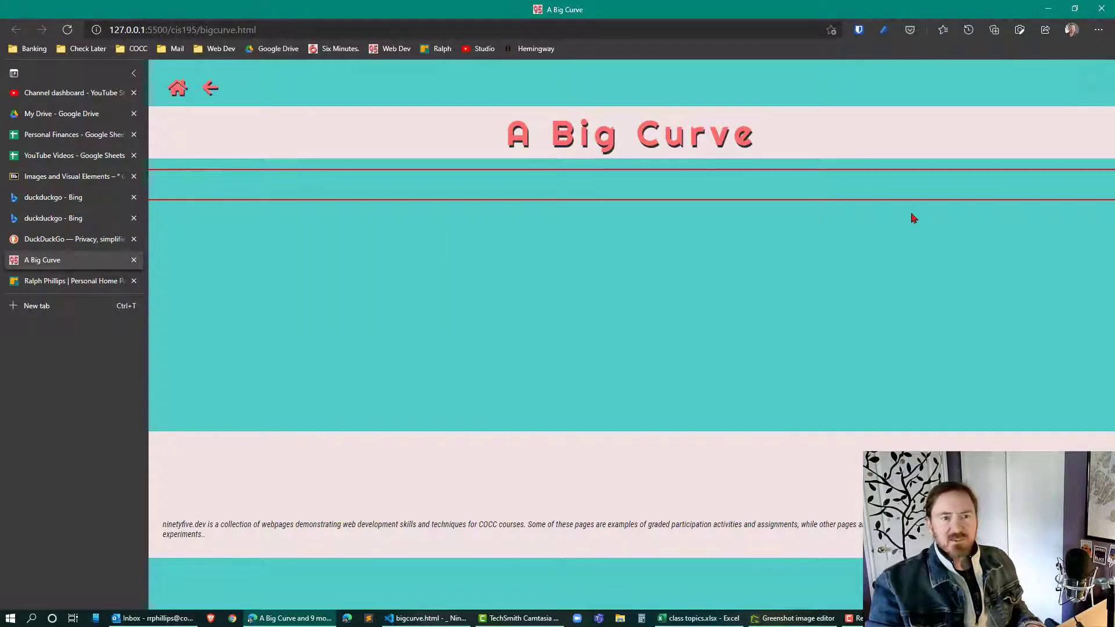
{"action": "left_click", "coordinate": [425, 618]}
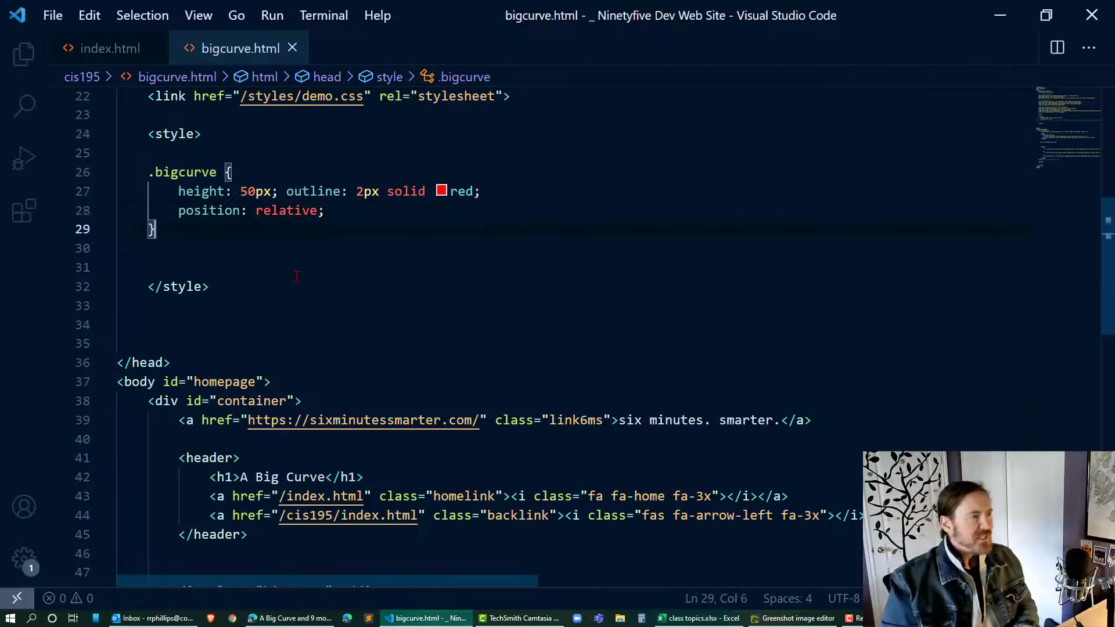
Create a .bigcurve::after rule with empty content, block display and width 250%.
{"action": "key", "text": "Enter"}
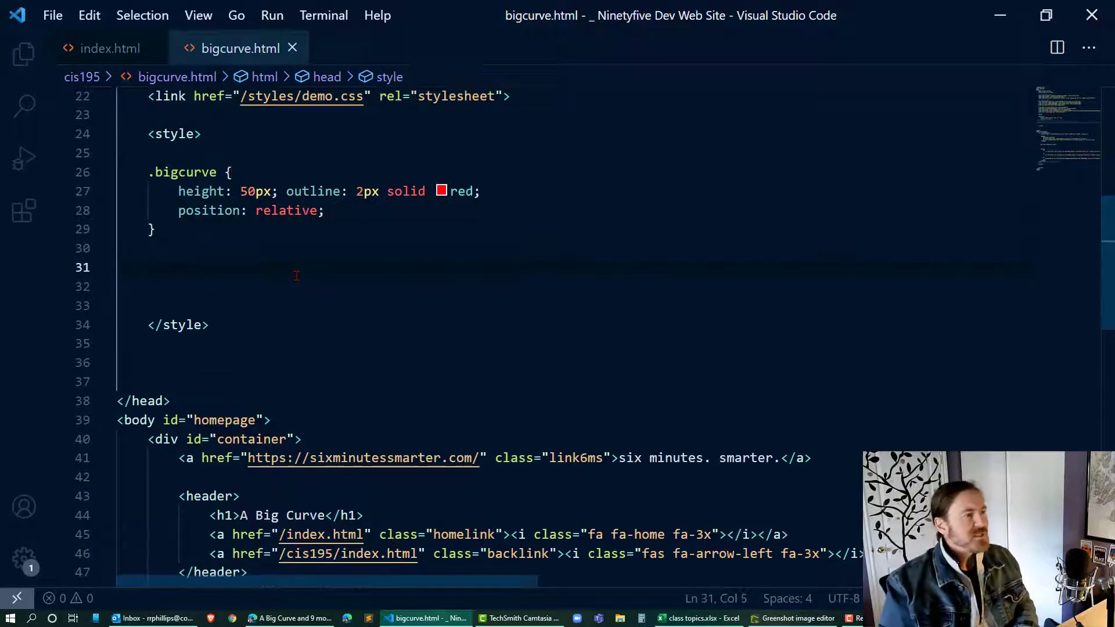
{"action": "type", "text": ".bigcurve::after {"}
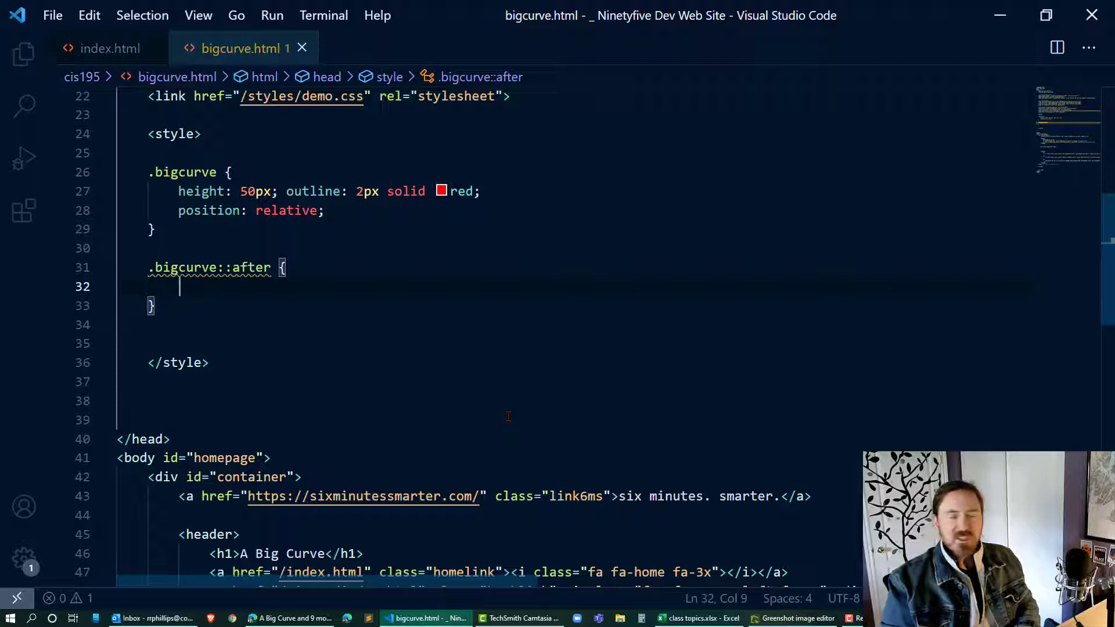
{"action": "type", "text": "content: \"\"; display: block;"}
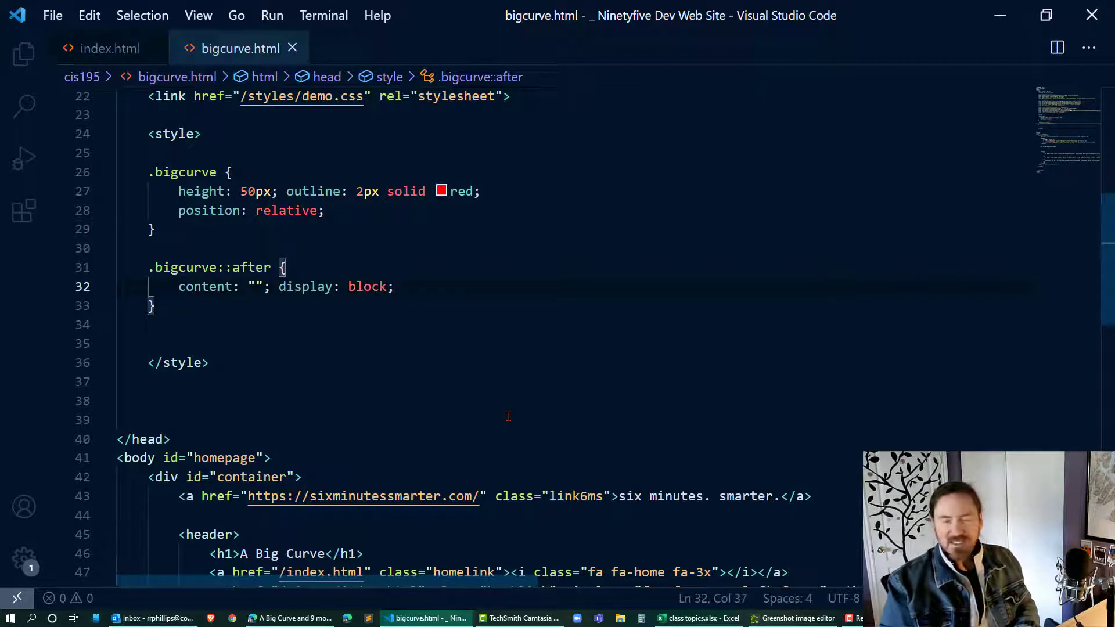
{"action": "mouse_move", "coordinate": [513, 415]}
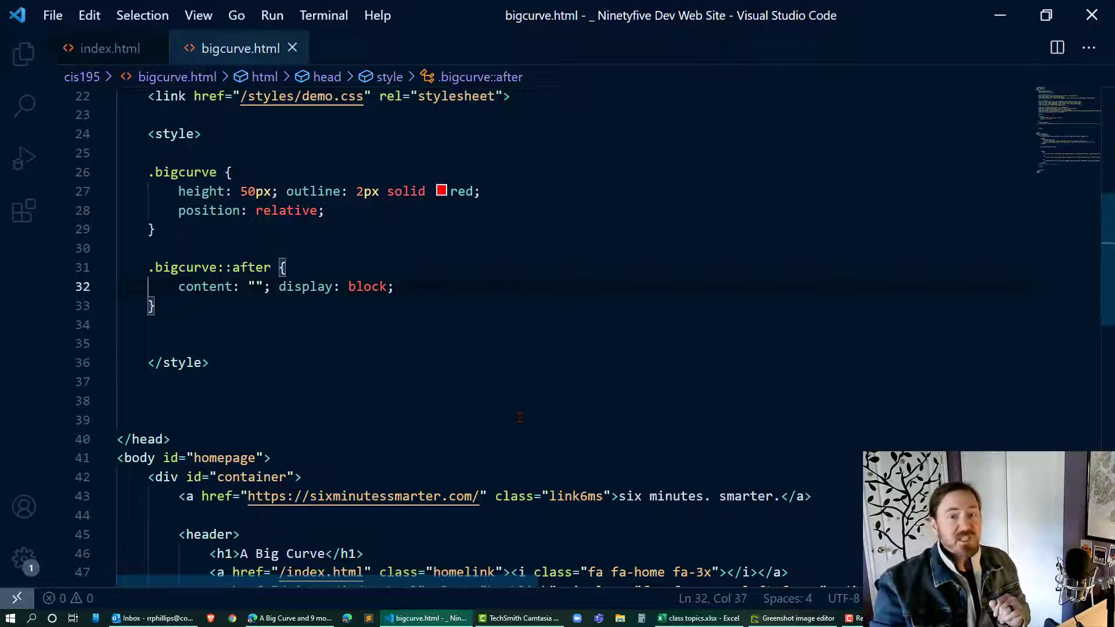
{"action": "key", "text": "Return"}
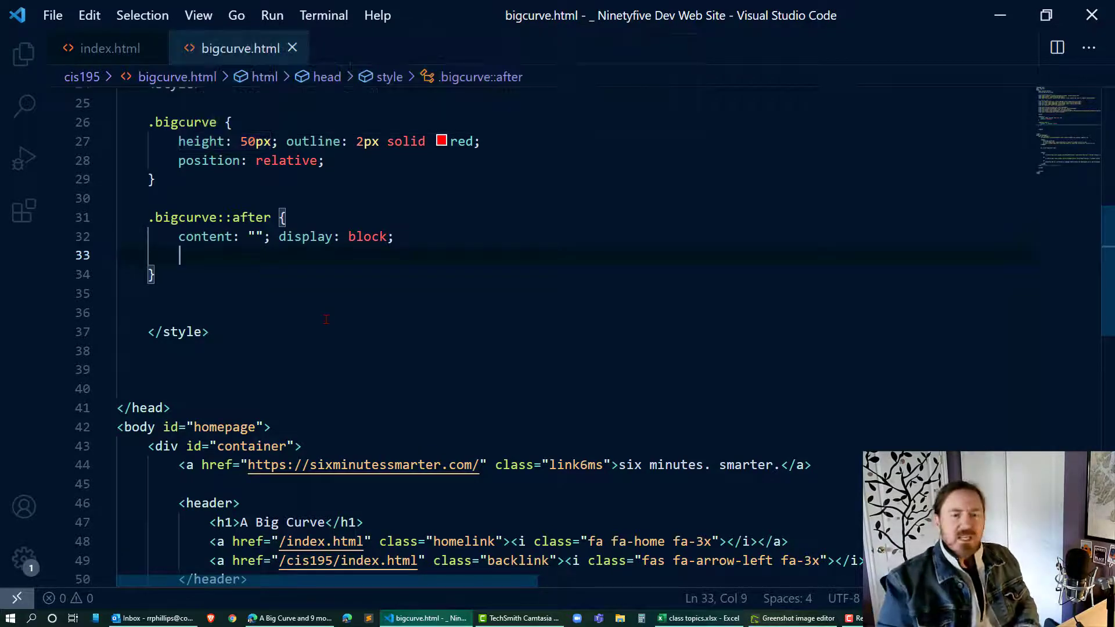
{"action": "type", "text": "width"}
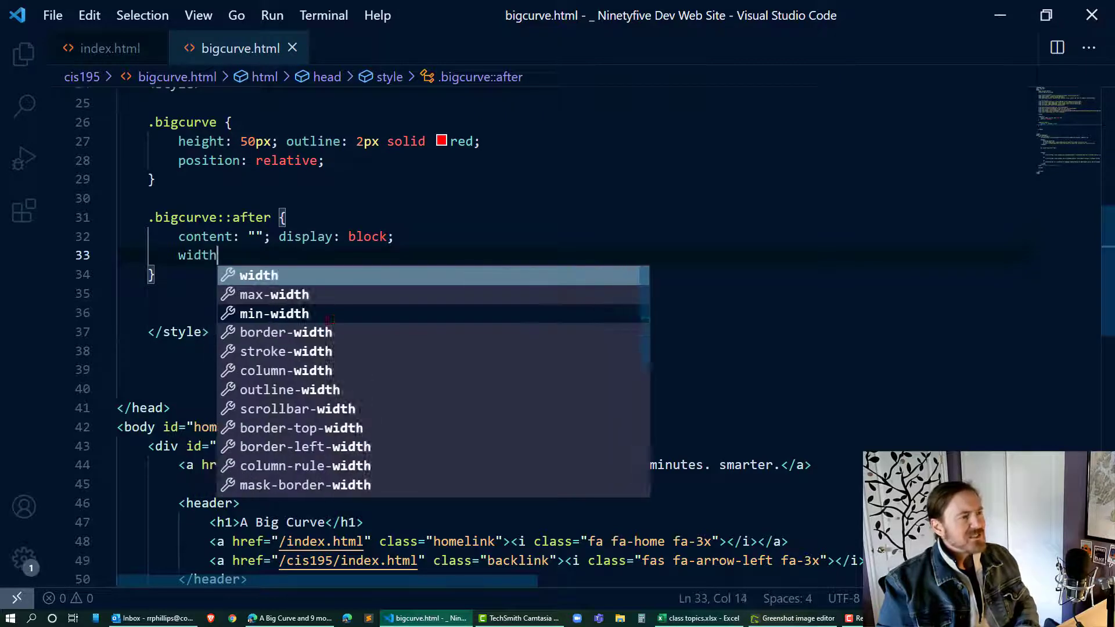
{"action": "type", "text": ": 250"}
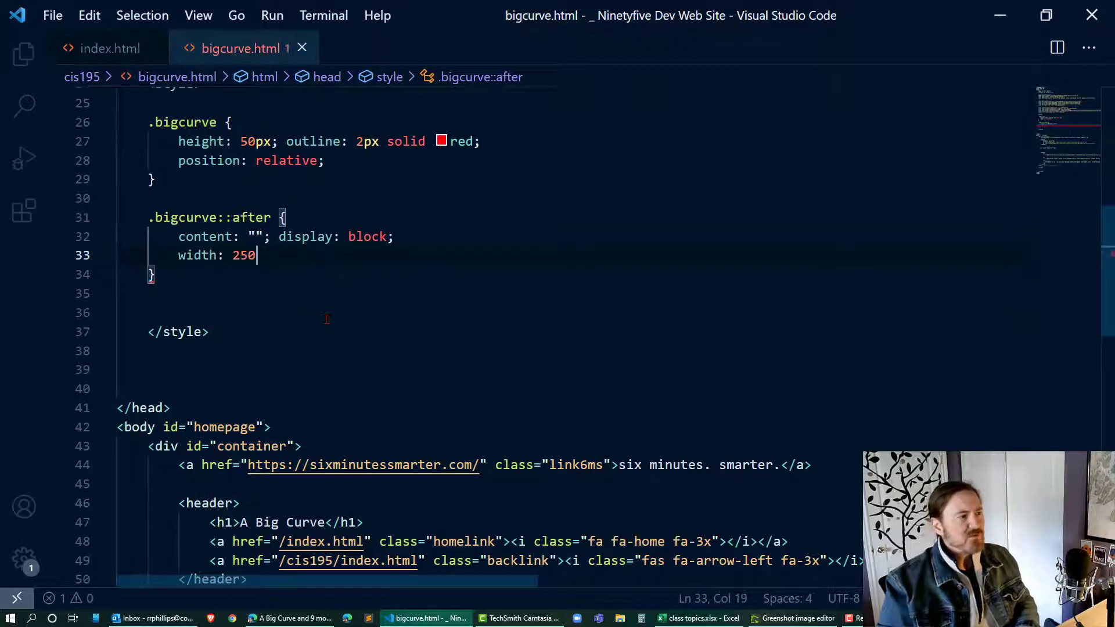
{"action": "type", "text": "%;"}
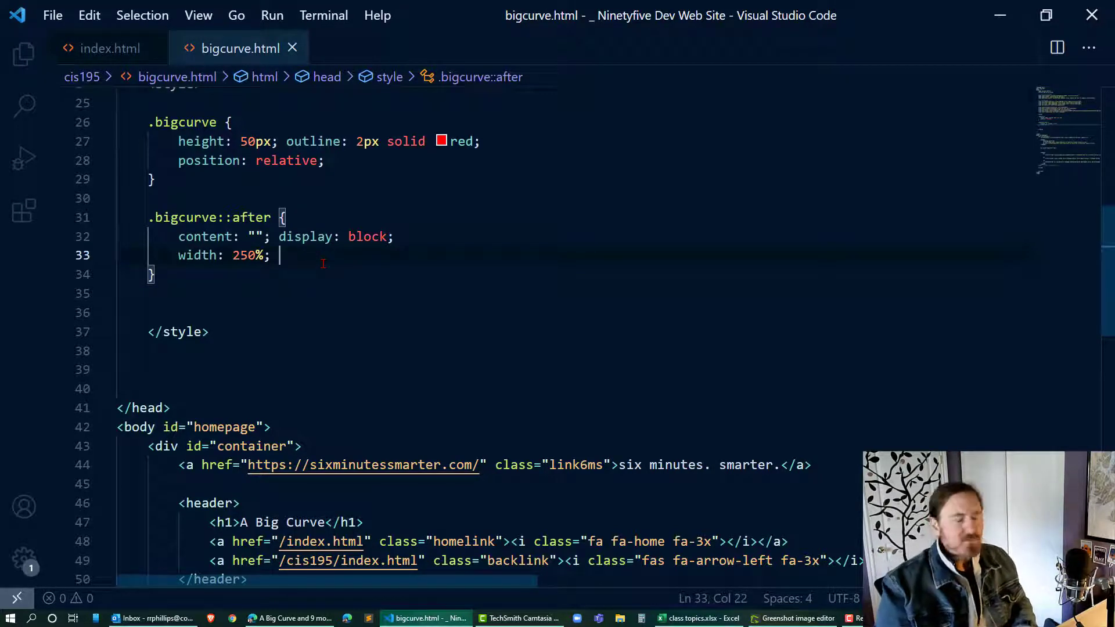
Add height 900px and a coral background to .bigcurve::after and save.
{"action": "type", "text": "height:"}
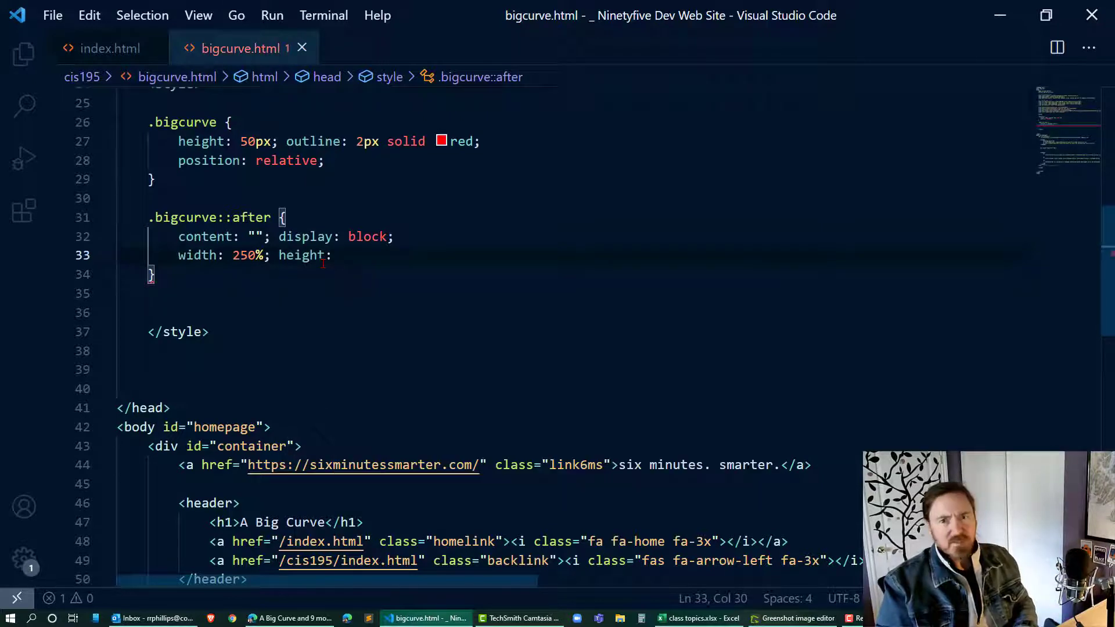
{"action": "type", "text": "900px;"}
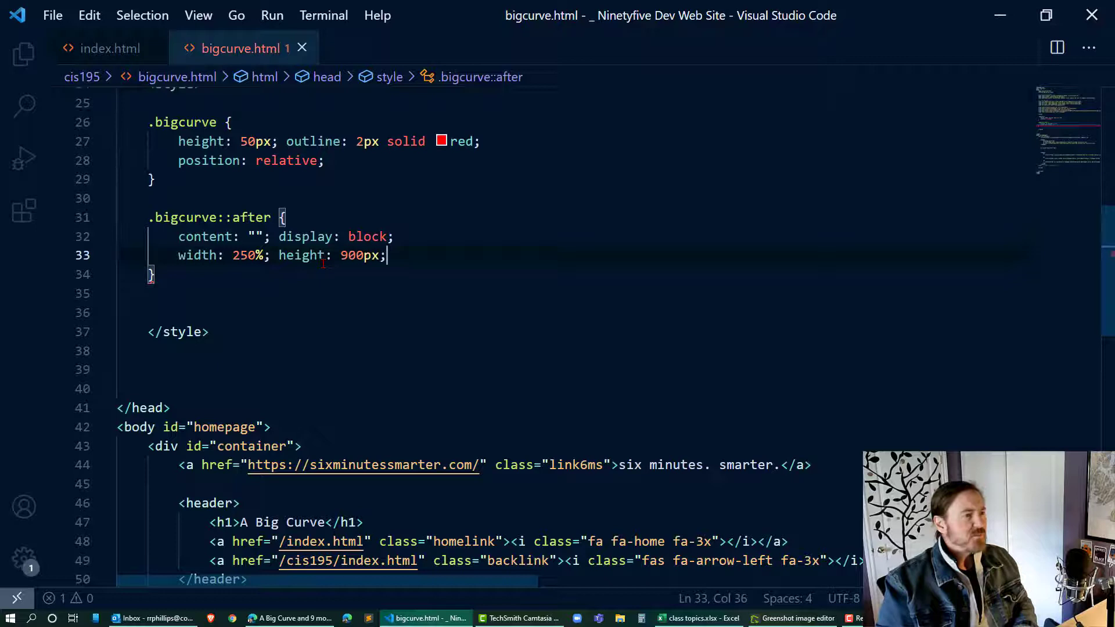
{"action": "key", "text": "ctrl+s"}
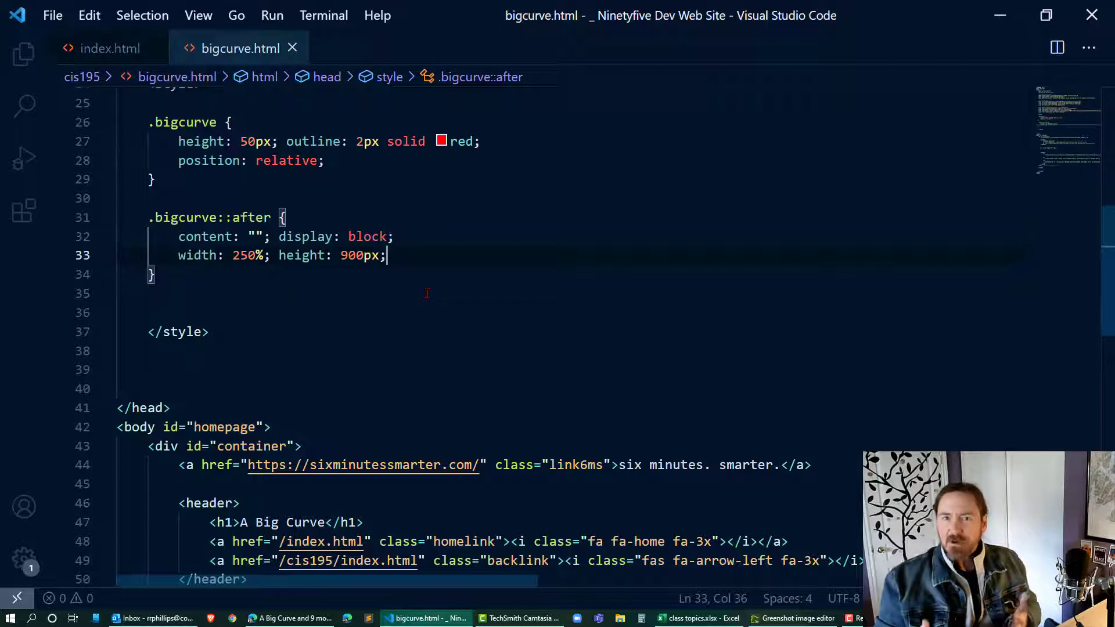
{"action": "type", "text": "background-color:"}
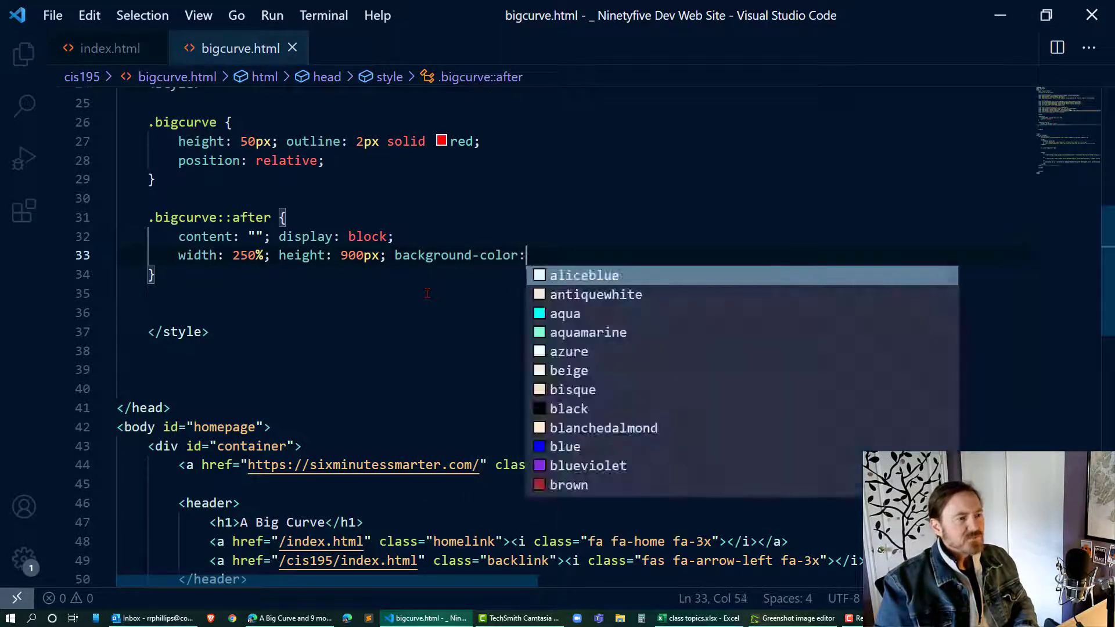
{"action": "type", "text": "coral;"}
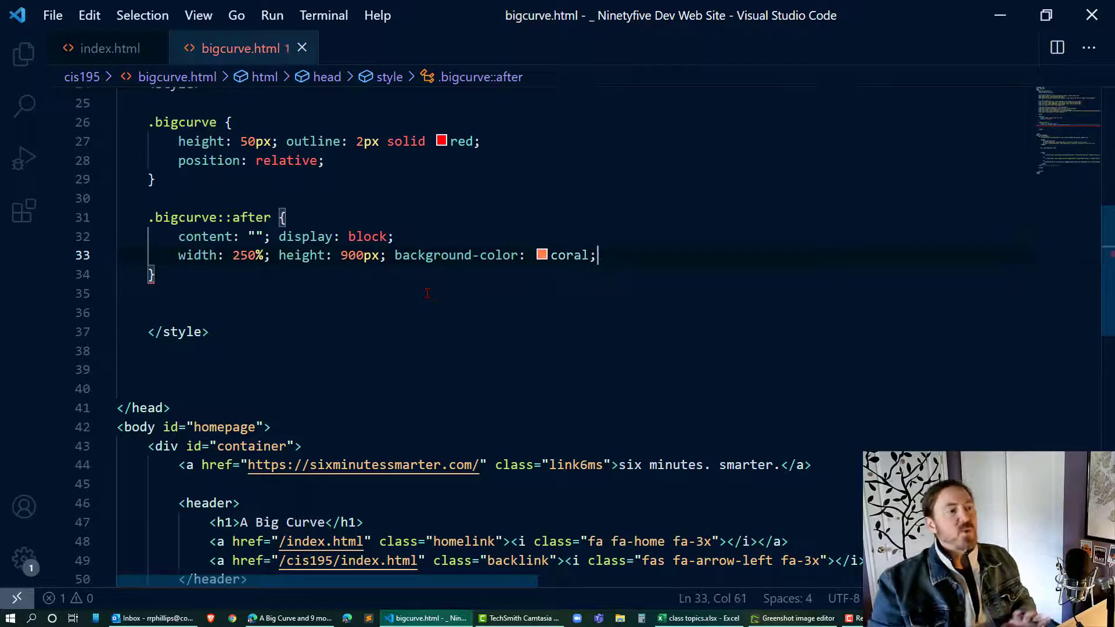
{"action": "key", "text": "ctrl+s"}
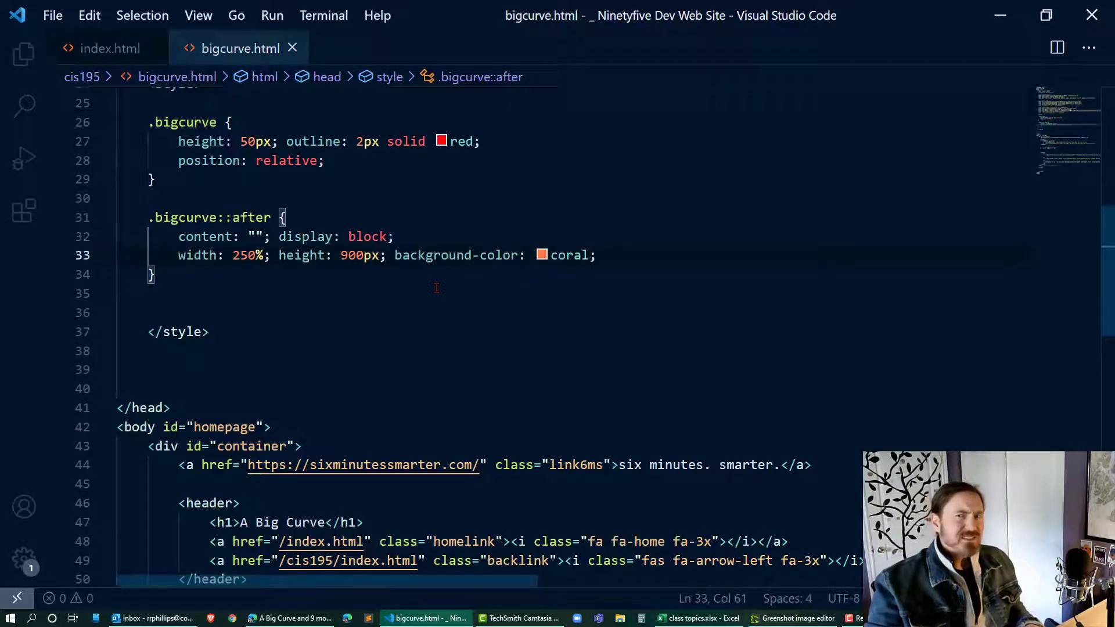
Preview in Edge, then add overflow: hidden to .bigcurve to crop the coral block.
{"action": "left_click", "coordinate": [293, 618]}
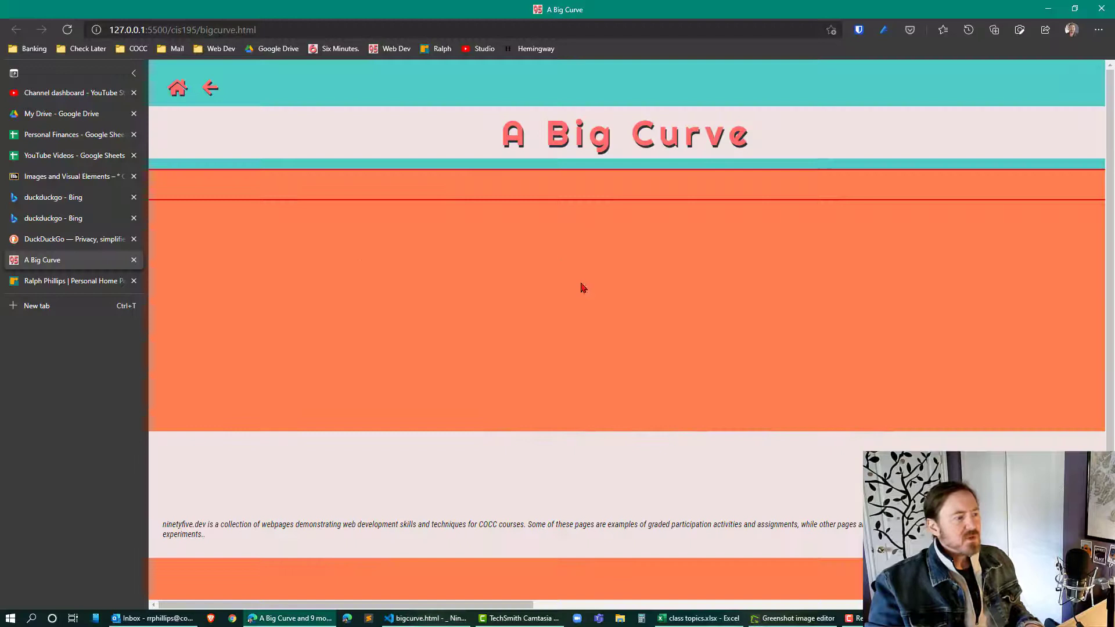
{"action": "mouse_move", "coordinate": [861, 353]}
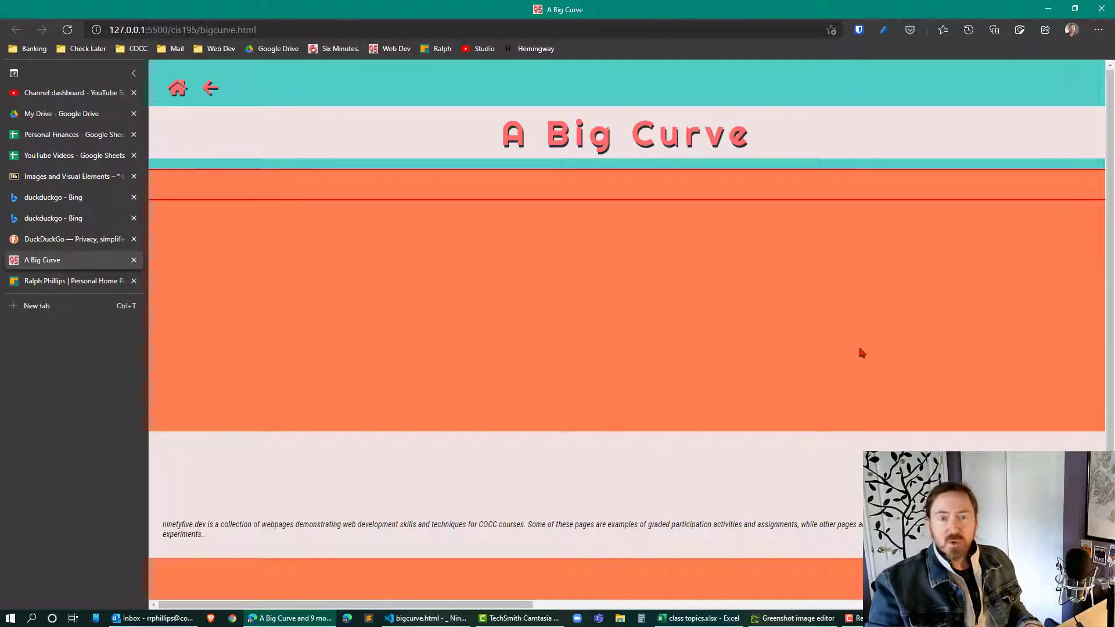
{"action": "mouse_move", "coordinate": [797, 391]}
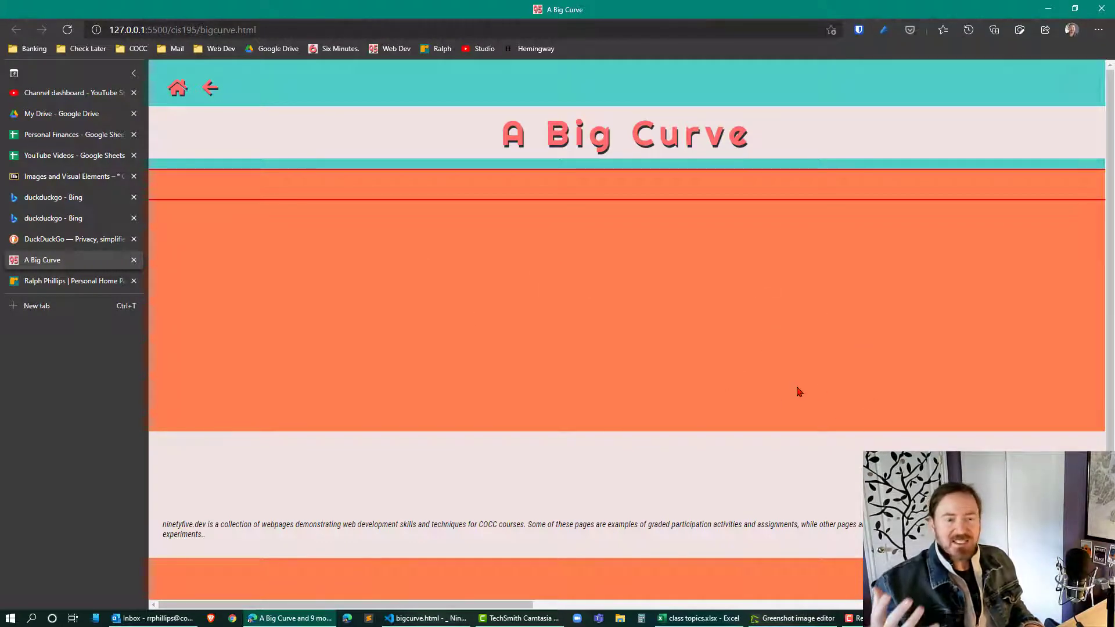
{"action": "left_click", "coordinate": [425, 618]}
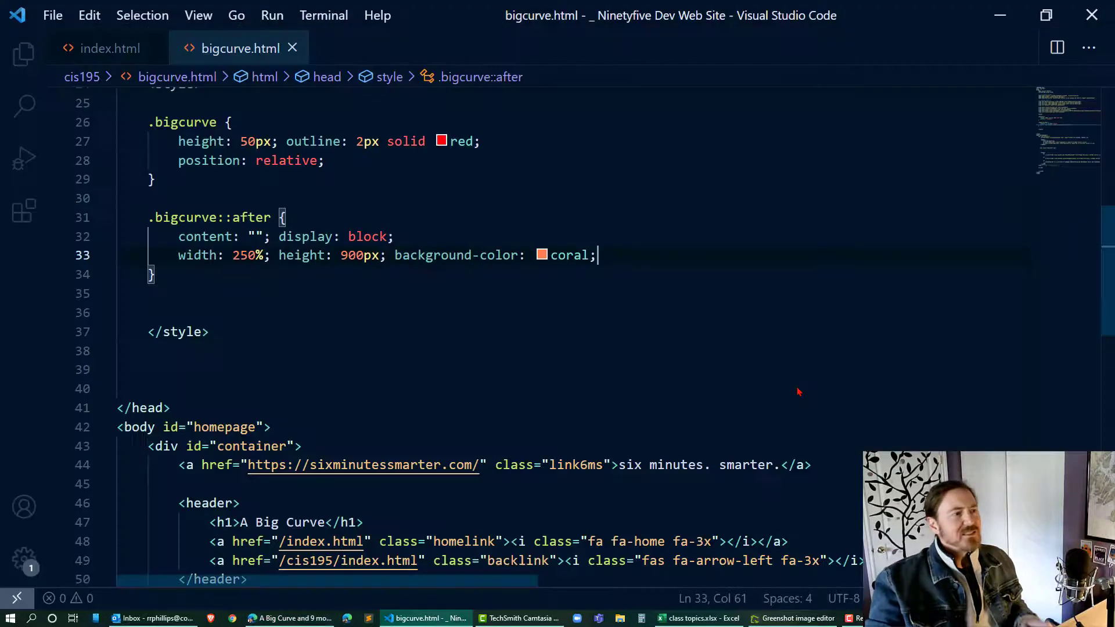
{"action": "left_click", "coordinate": [234, 161]}
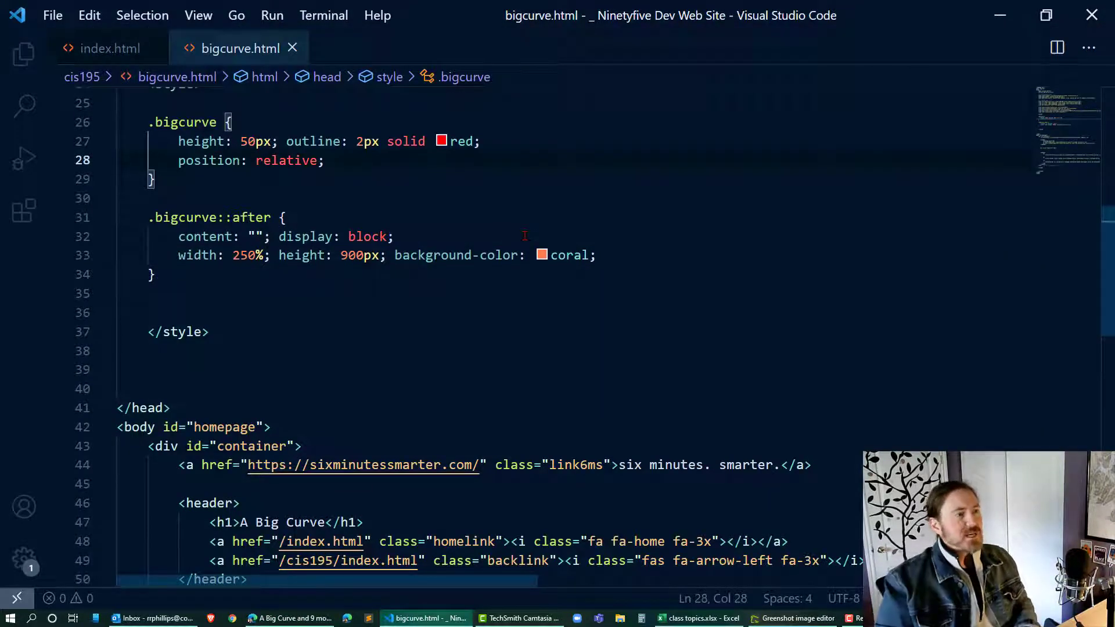
{"action": "type", "text": "overflow:"}
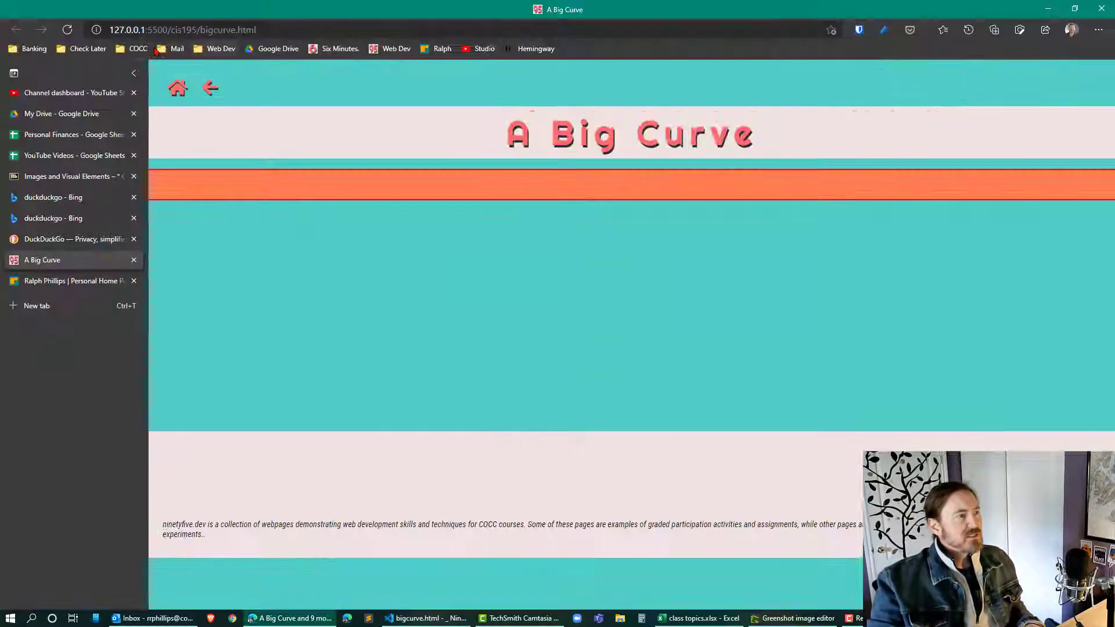
{"action": "mouse_move", "coordinate": [786, 198]}
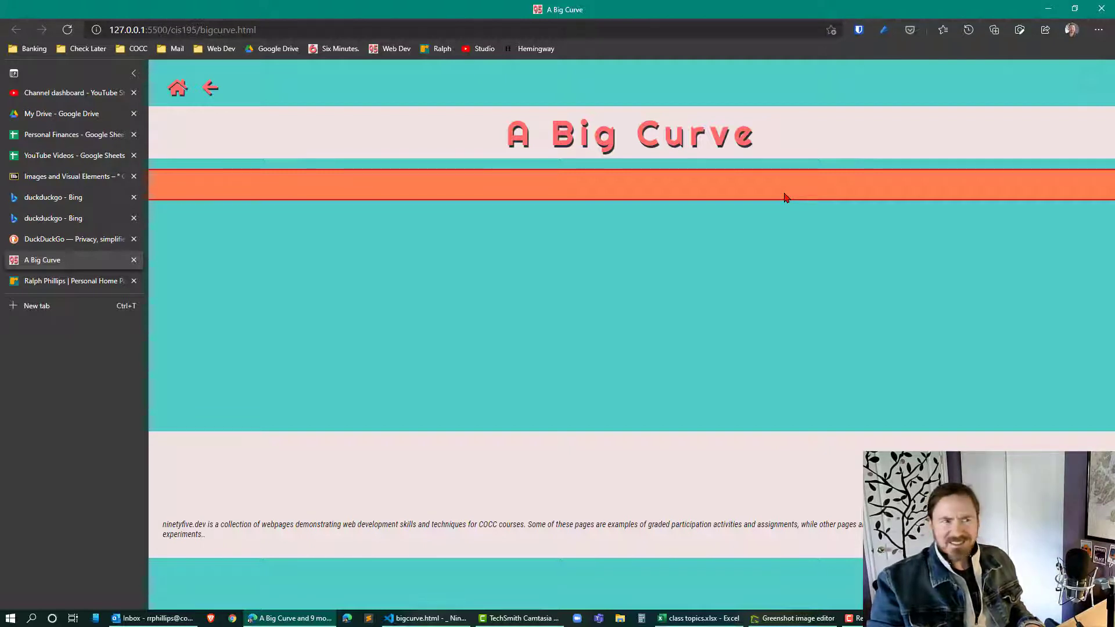
Add border-radius: 50% to .bigcurve::after and check the curved edge in Edge.
{"action": "left_click", "coordinate": [424, 618]}
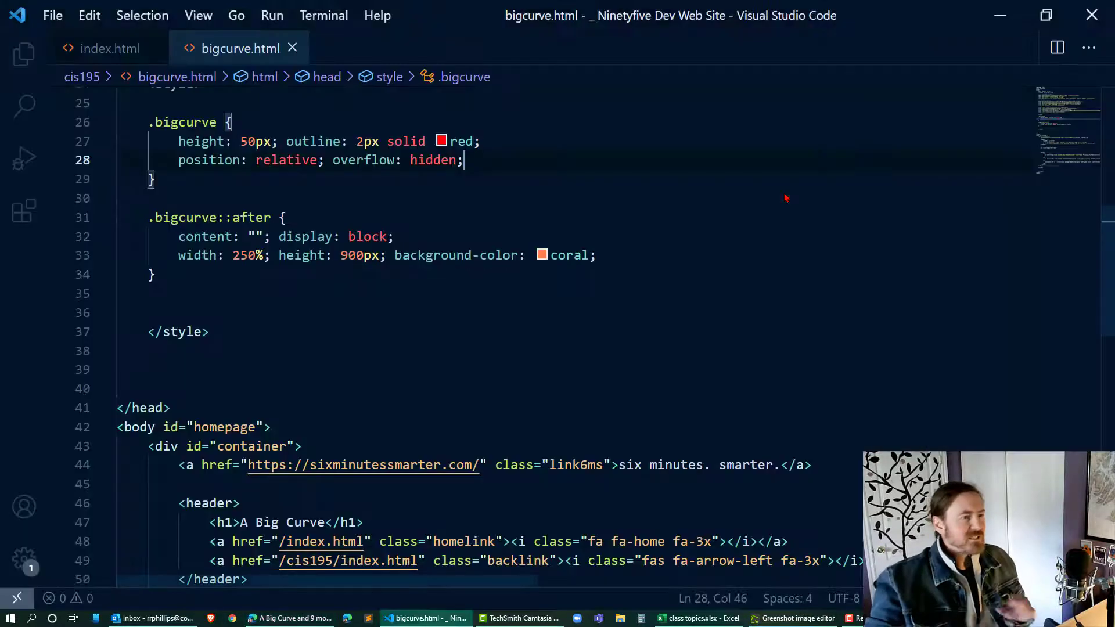
{"action": "left_click", "coordinate": [673, 254]}
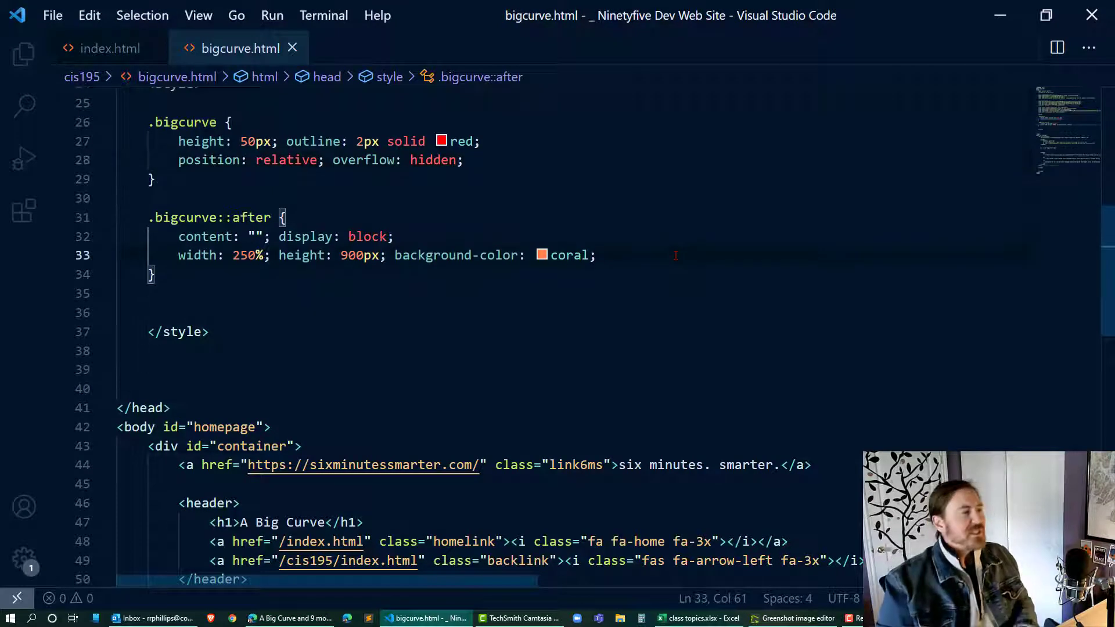
{"action": "key", "text": "Enter"}
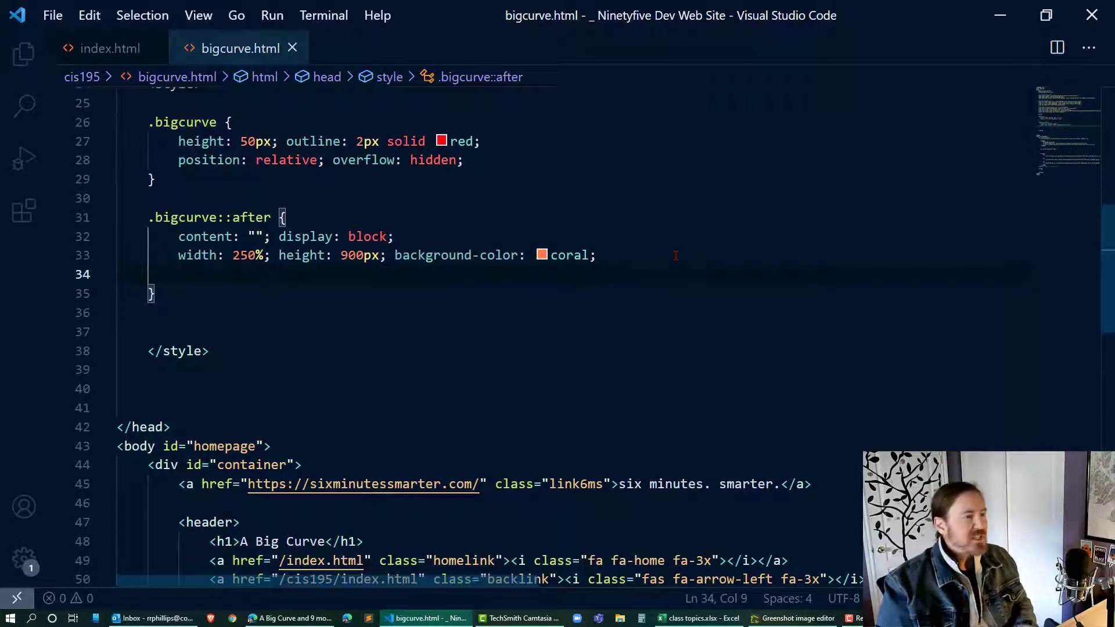
{"action": "type", "text": "border-radi"}
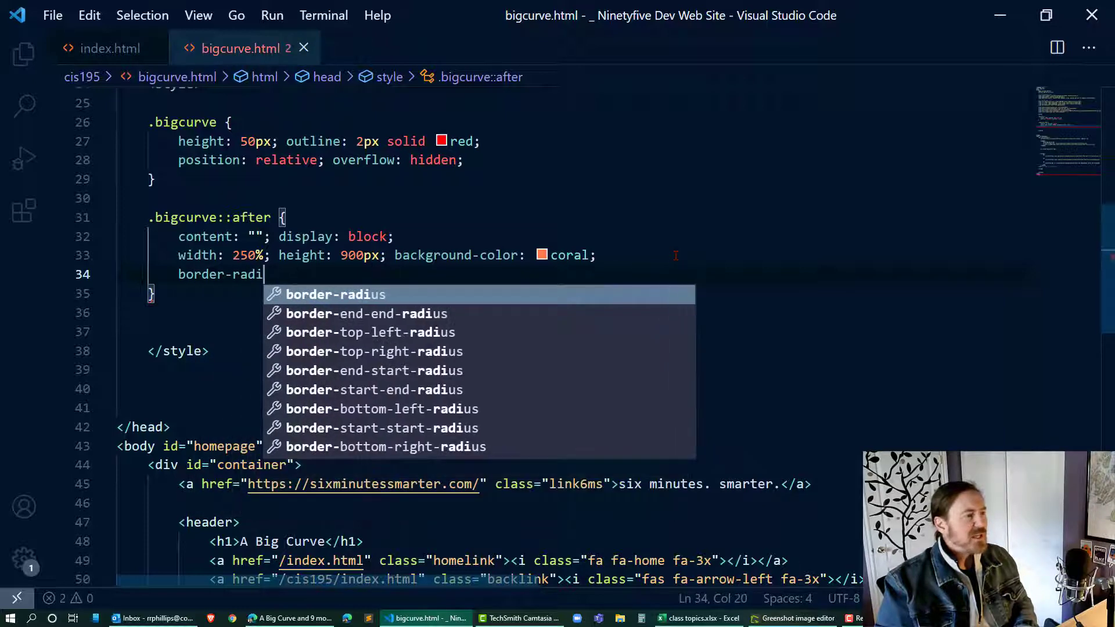
{"action": "key", "text": "Escape"}
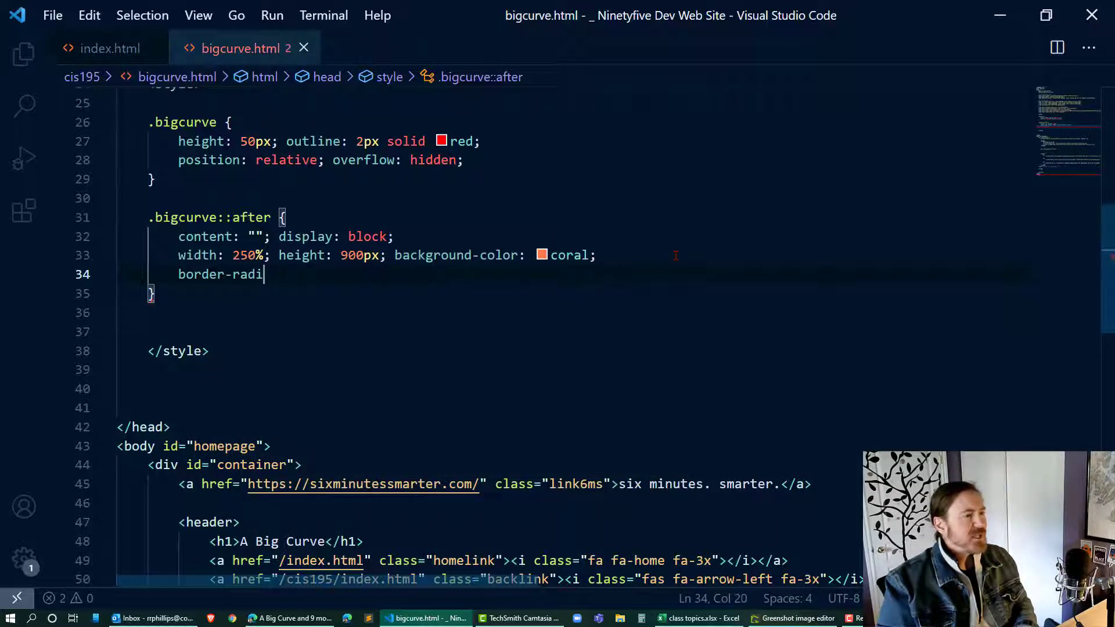
{"action": "type", "text": "us: 50%"}
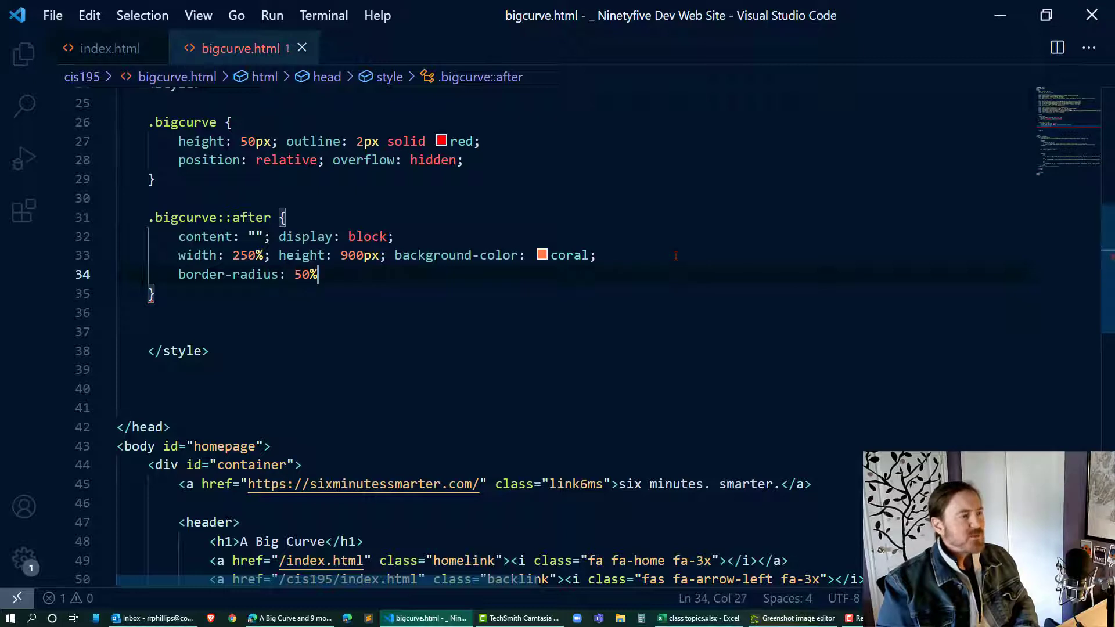
{"action": "type", "text": ";"}
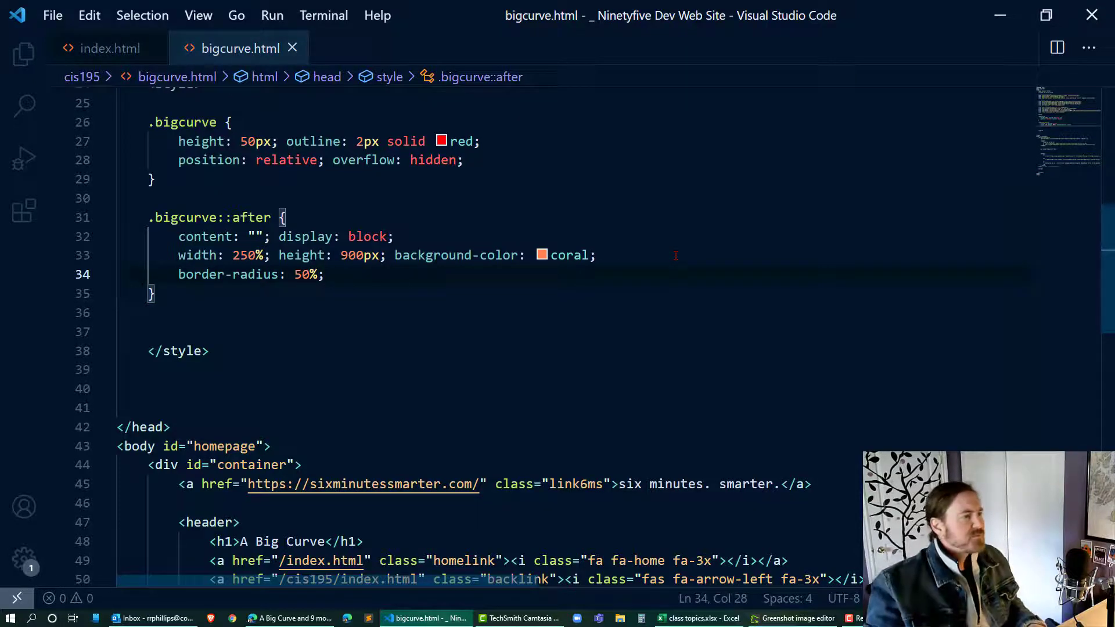
{"action": "left_click", "coordinate": [291, 618]}
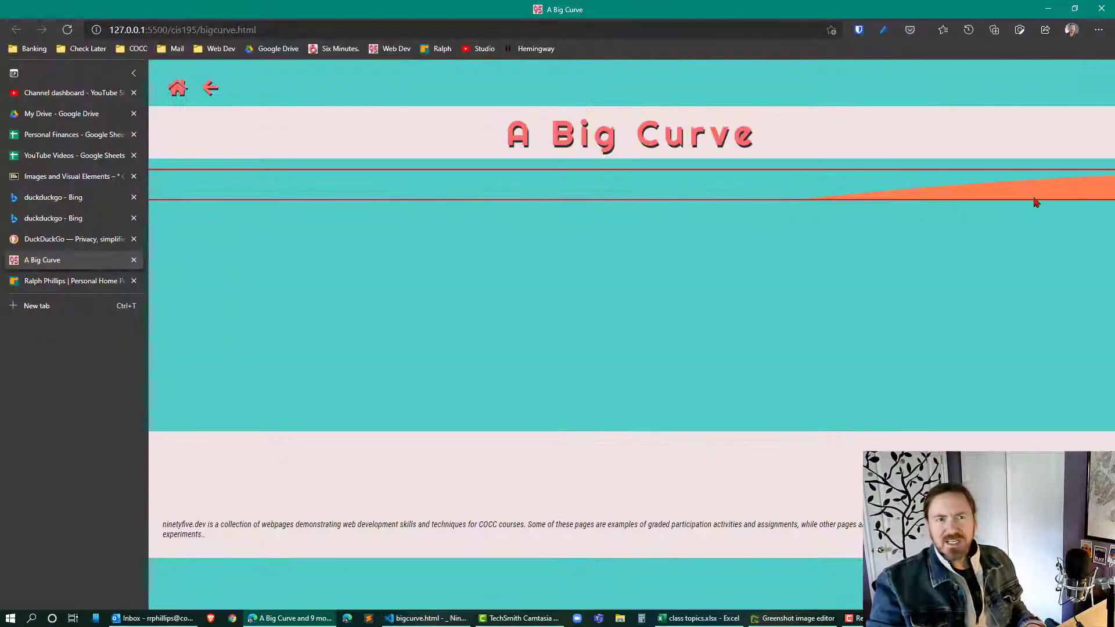
{"action": "mouse_move", "coordinate": [1050, 209]}
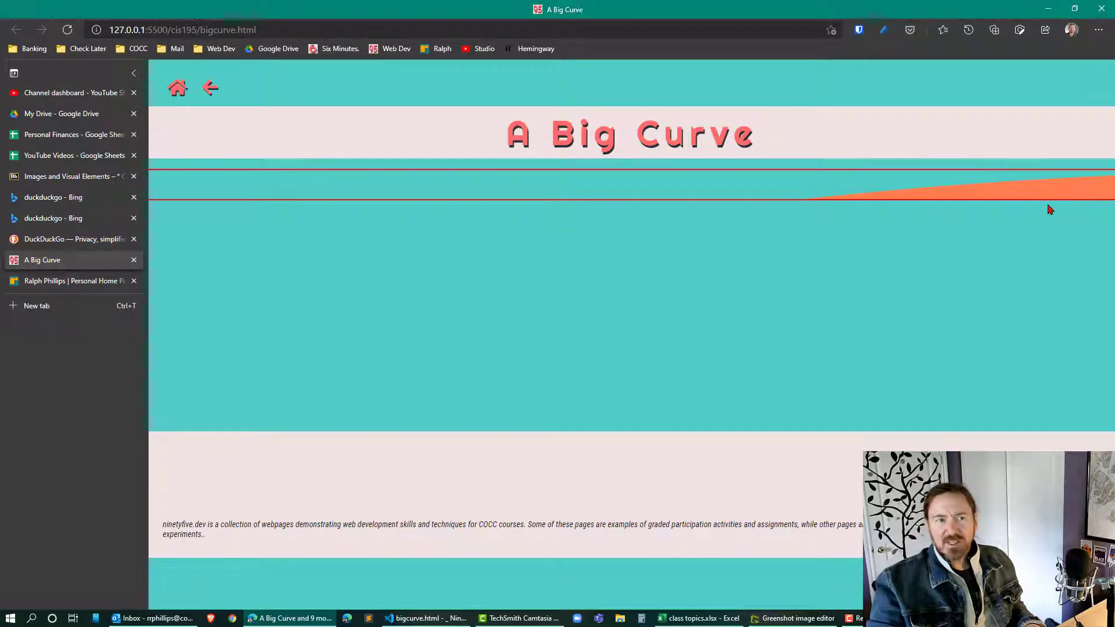
{"action": "left_click", "coordinate": [426, 618]}
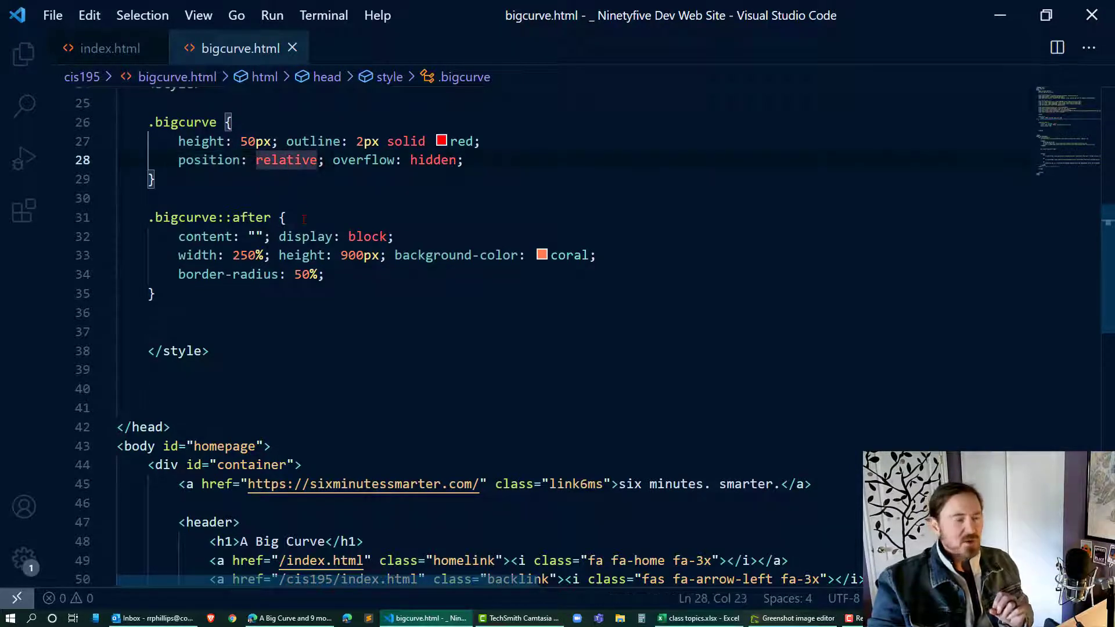
Give .bigcurve::after absolute positioning, left 50% and translateX(-50%) to centre the arc.
{"action": "type", "text": "position: absolute;"}
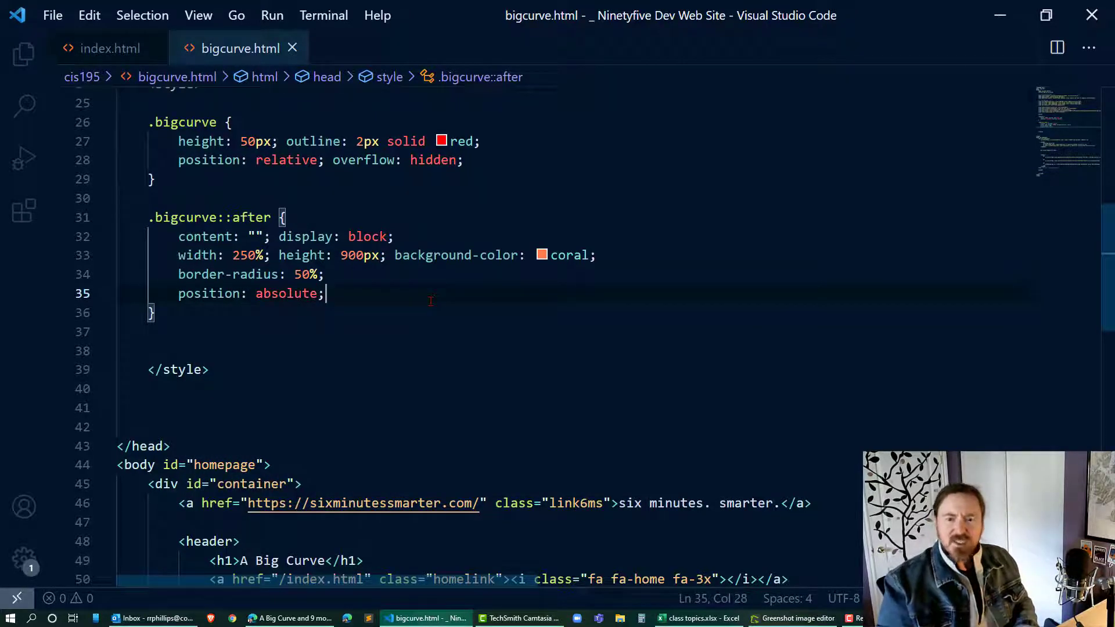
{"action": "type", "text": "left:"}
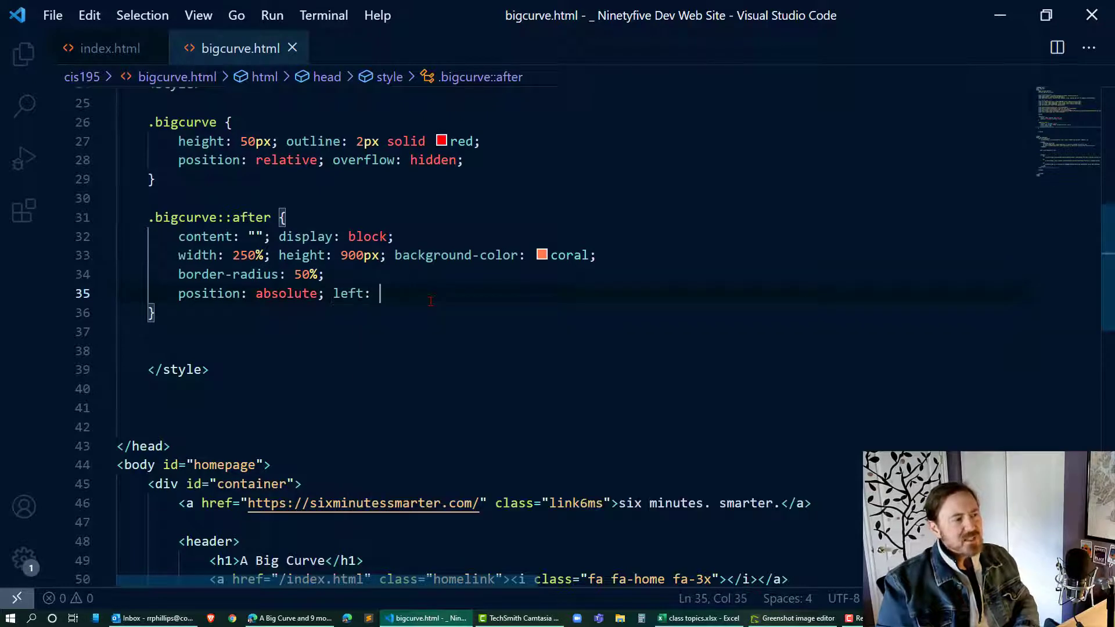
{"action": "type", "text": "50%;"}
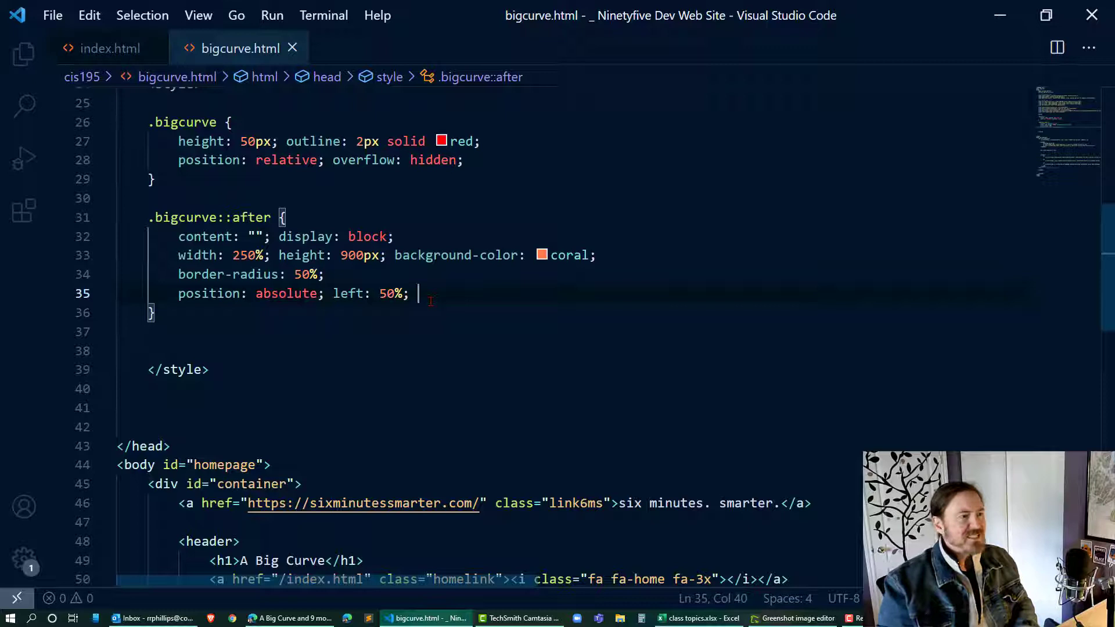
{"action": "type", "text": "transform: translateX"}
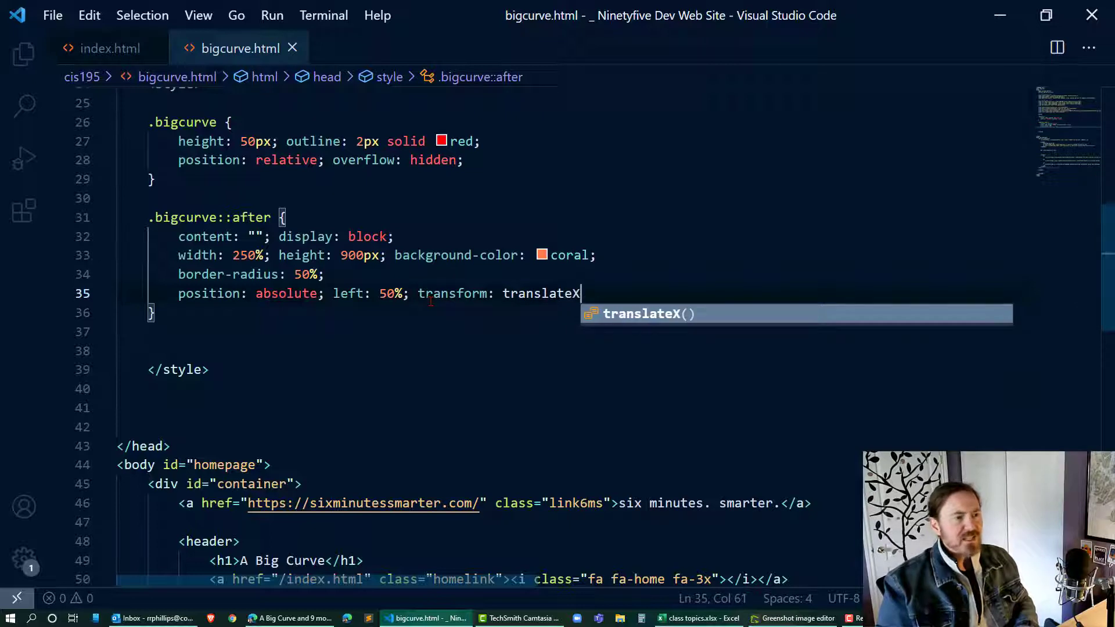
{"action": "type", "text": "(-50%)"}
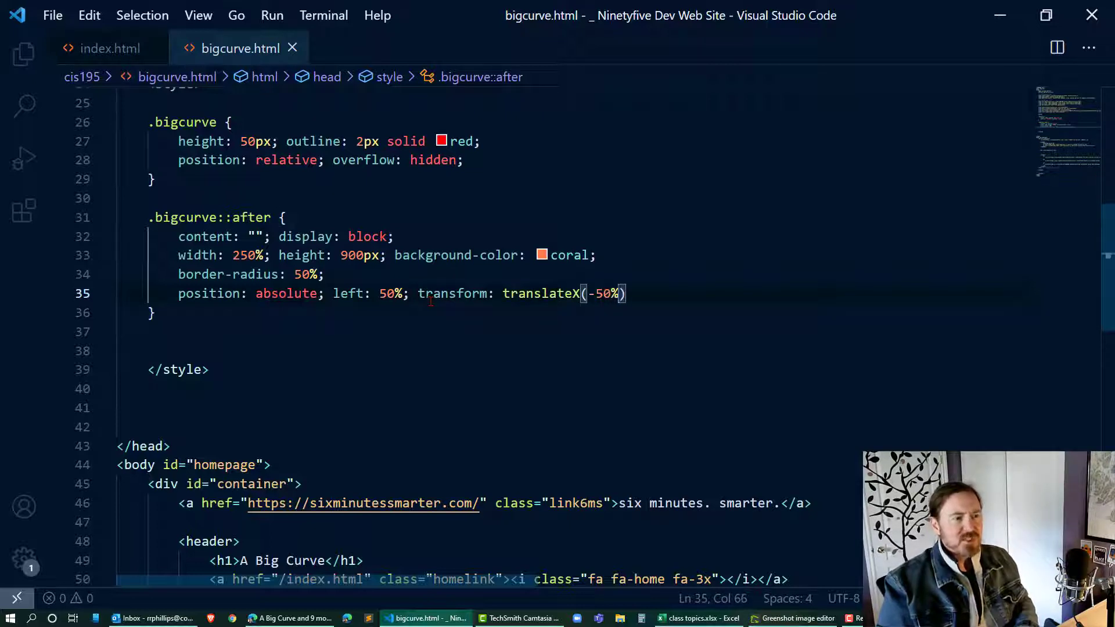
{"action": "type", "text": ";"}
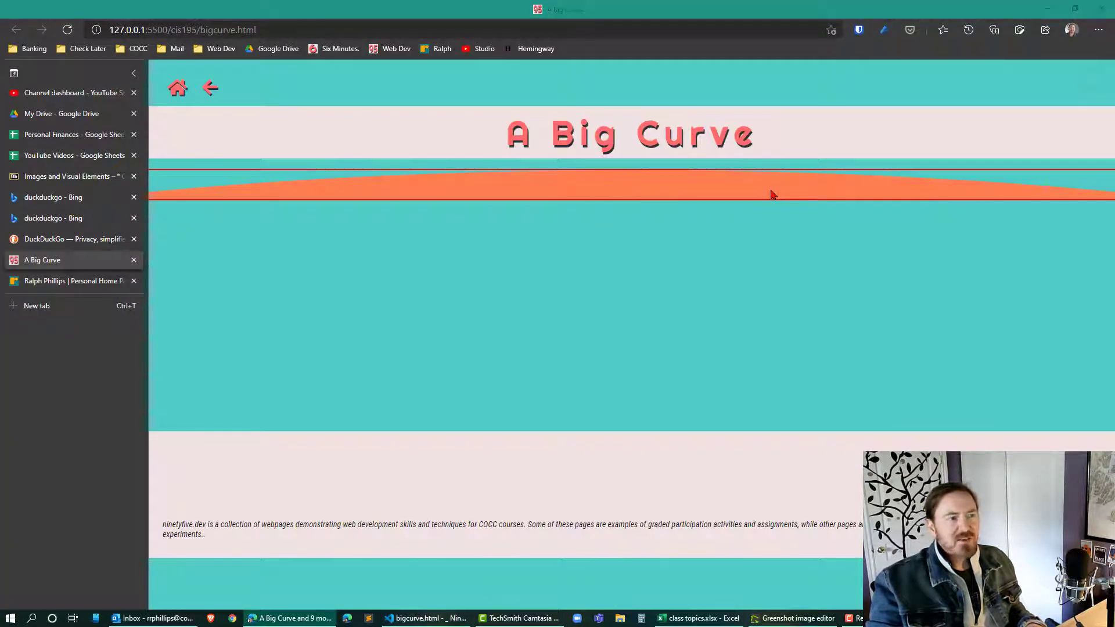
{"action": "left_click", "coordinate": [425, 618]}
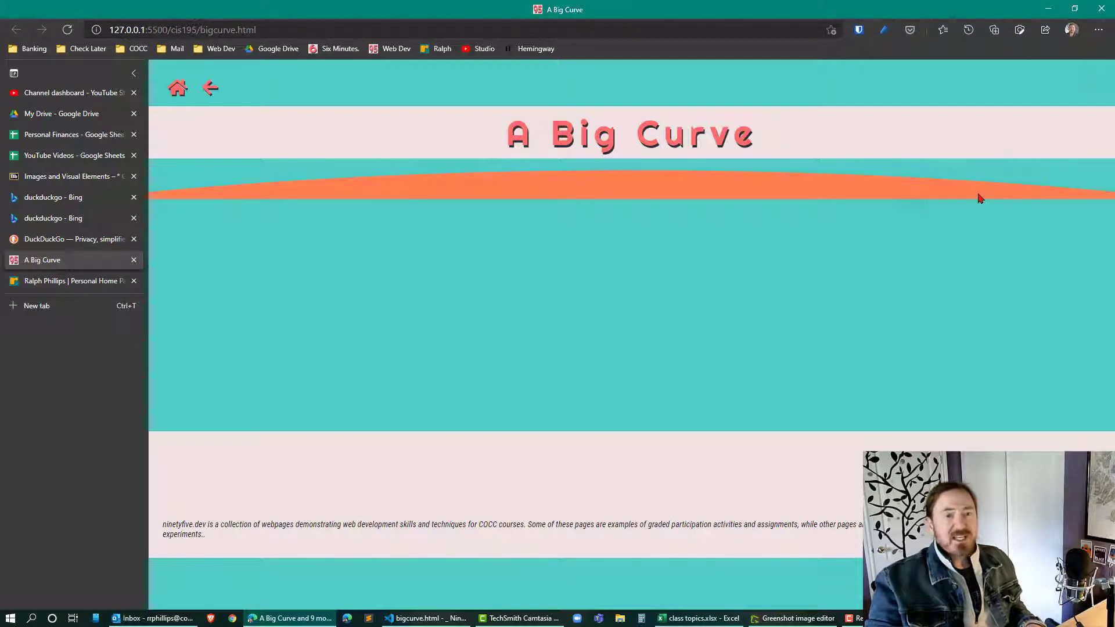
{"action": "mouse_move", "coordinate": [713, 217]}
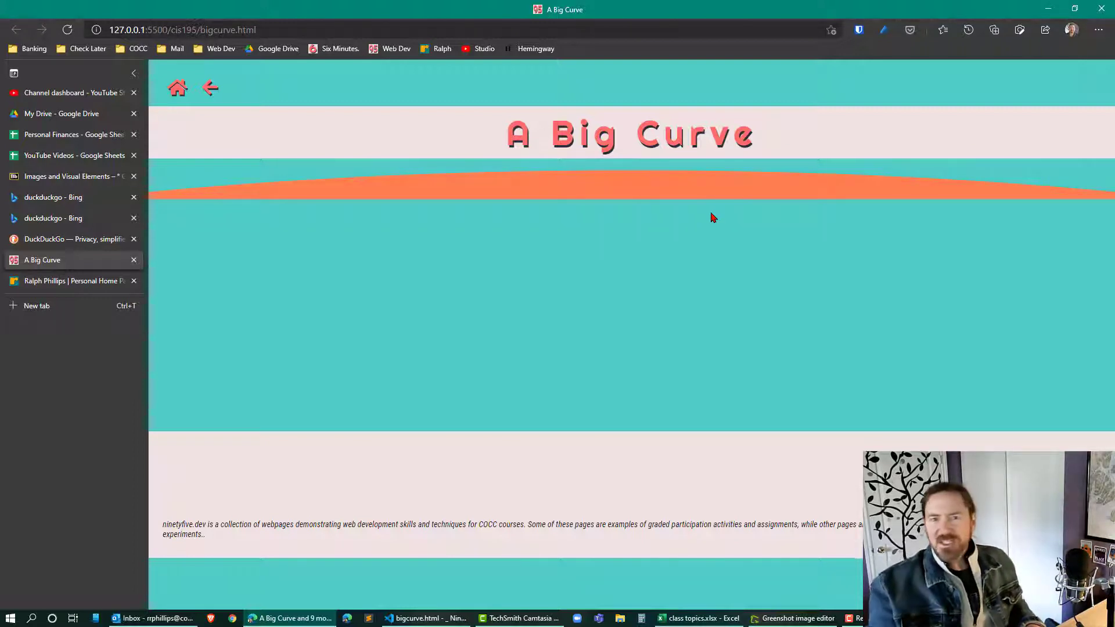
Add a section after the bigcurve div containing the text 'this has some content'.
{"action": "left_click", "coordinate": [424, 618]}
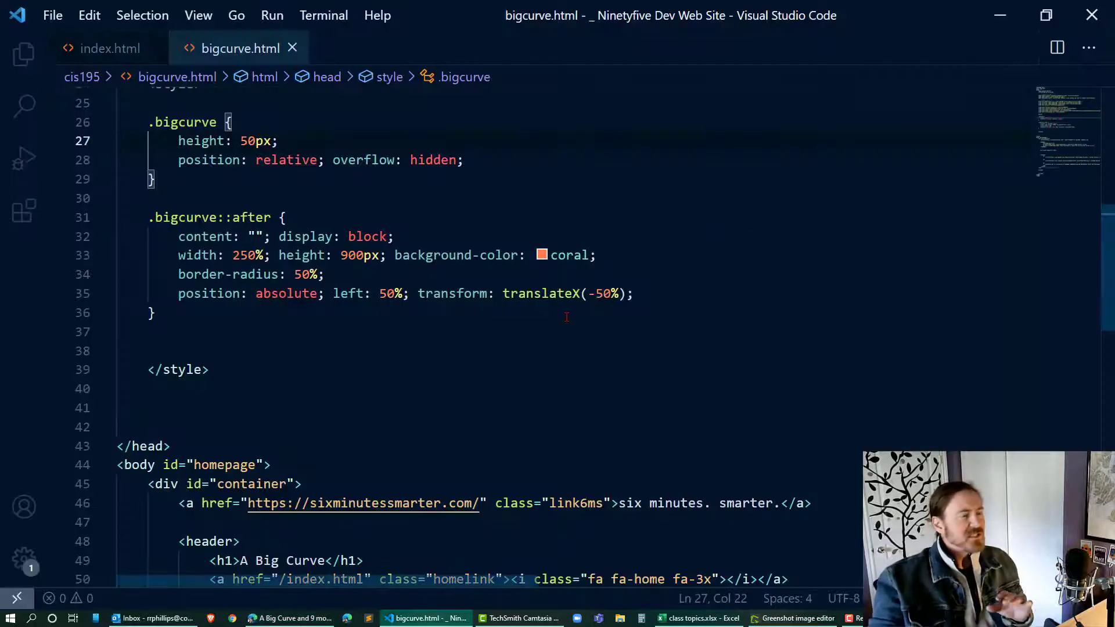
{"action": "scroll", "scroll_direction": "down", "scroll_amount": 3}
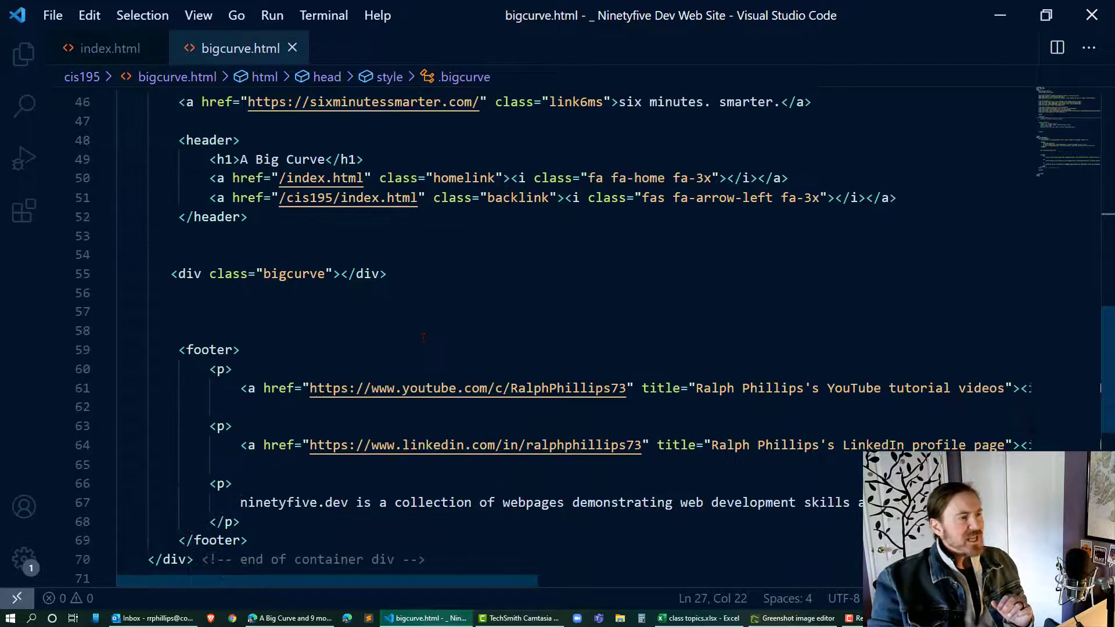
{"action": "left_click", "coordinate": [341, 274]}
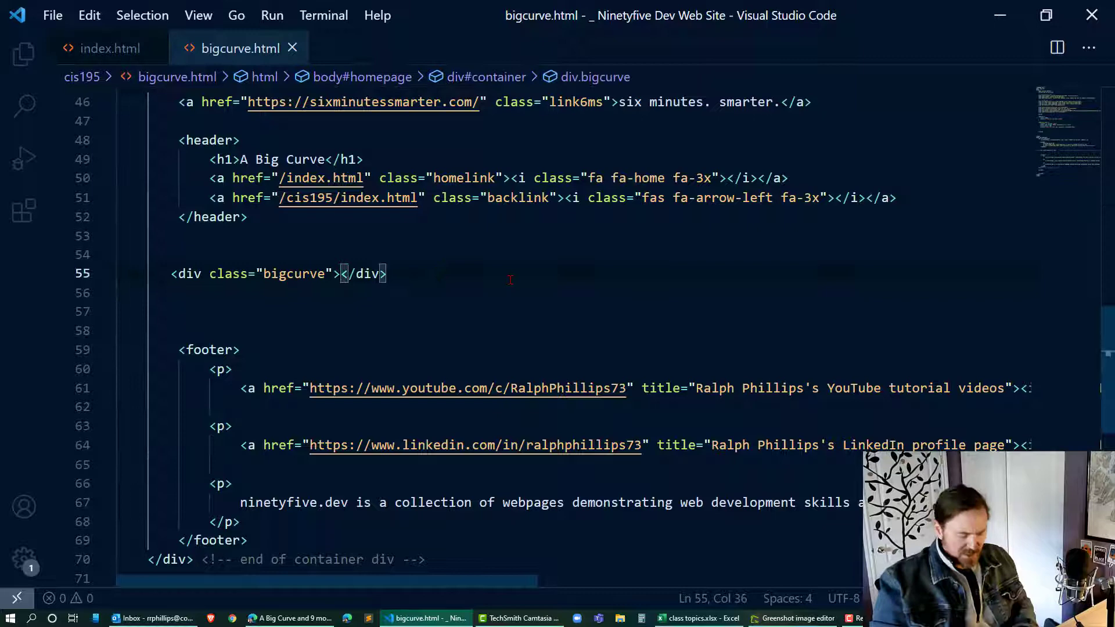
{"action": "type", "text": "<"}
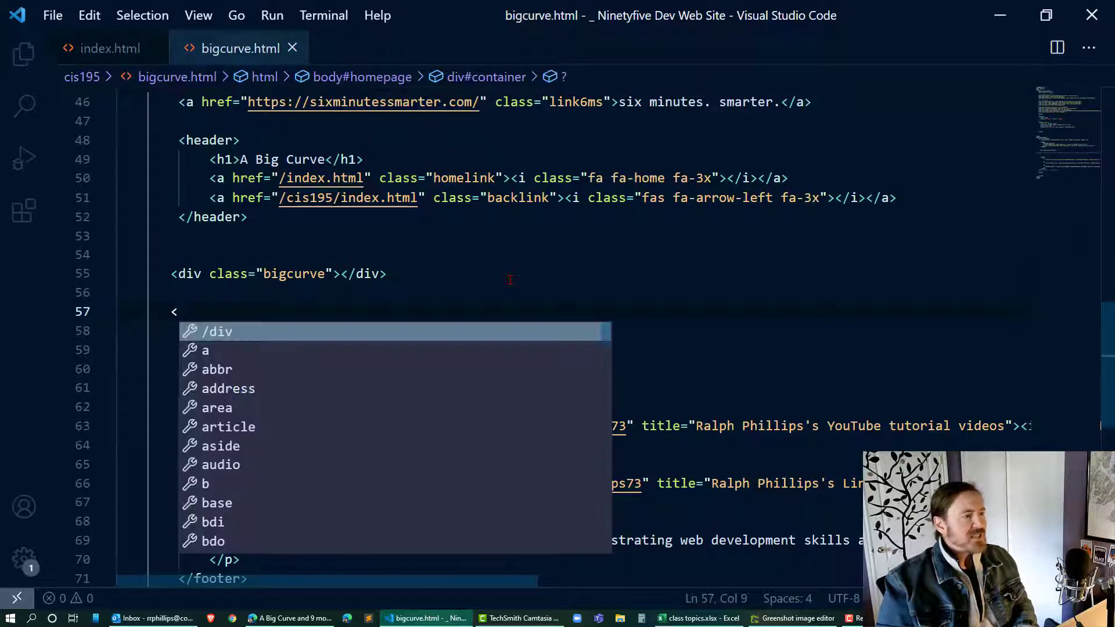
{"action": "type", "text": "section cla"}
{"action": "type", "text": "this"}
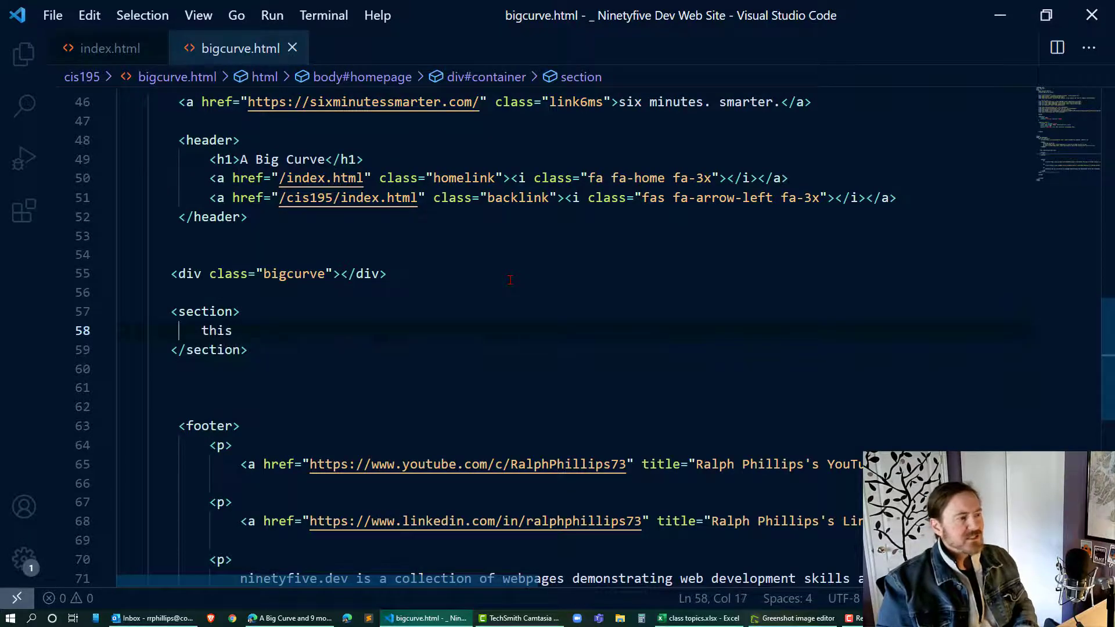
{"action": "type", "text": "has some content"}
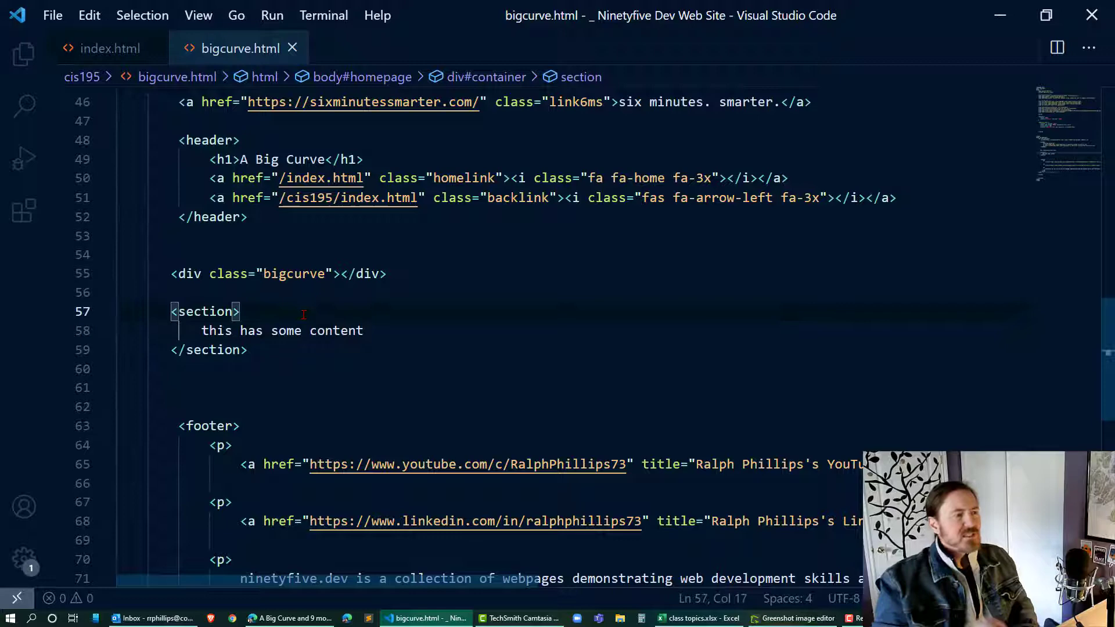
Place another div with class bigcurve at the top of the section.
{"action": "key", "text": "Enter"}
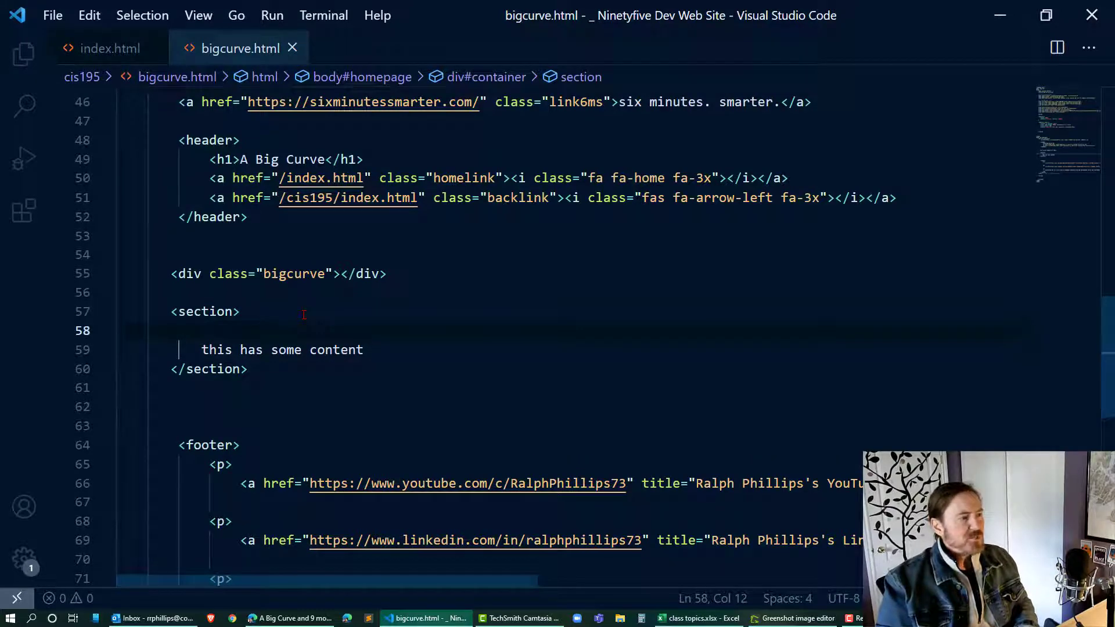
{"action": "type", "text": "<div class=\"bigcurve\"></div>"}
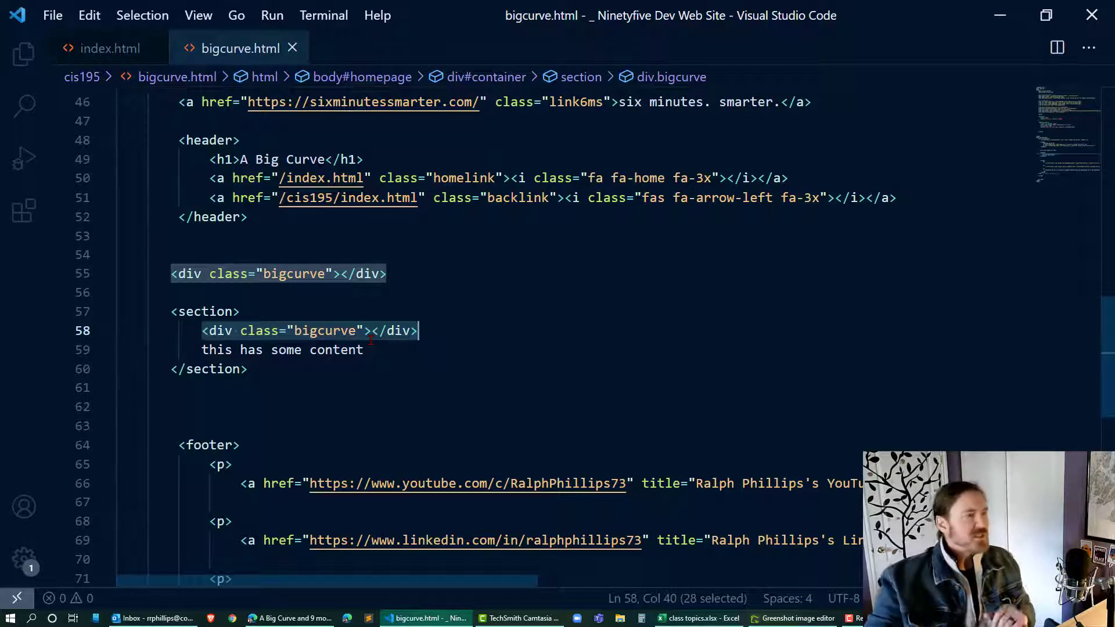
Create a section rule with margin-top 200px and save.
{"action": "scroll", "scroll_direction": "up", "scroll_amount": 3}
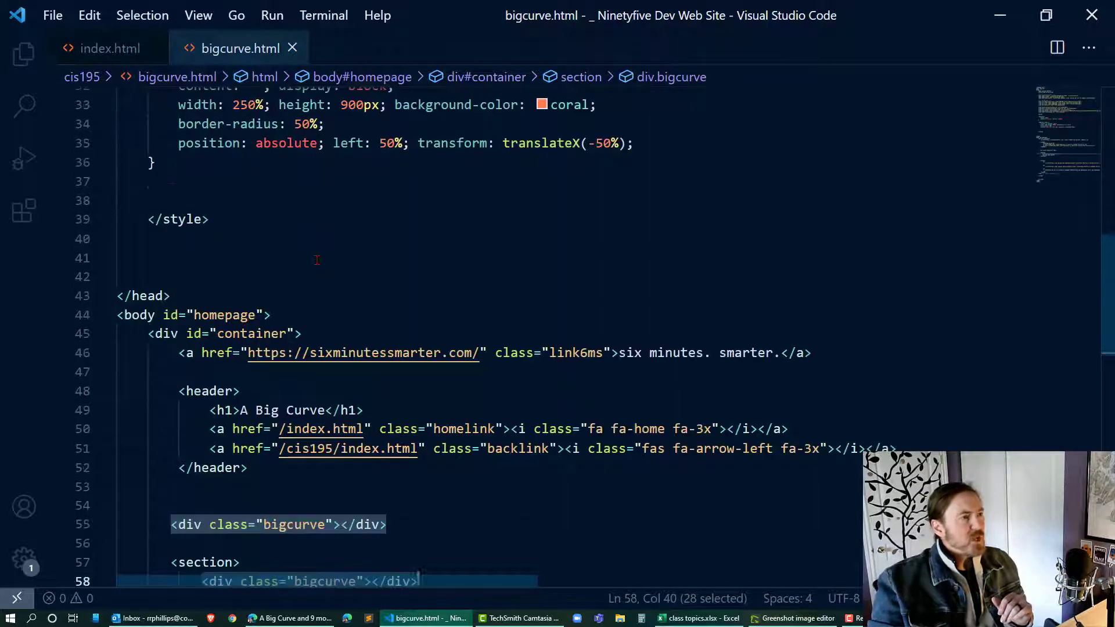
{"action": "left_click", "coordinate": [152, 163]}
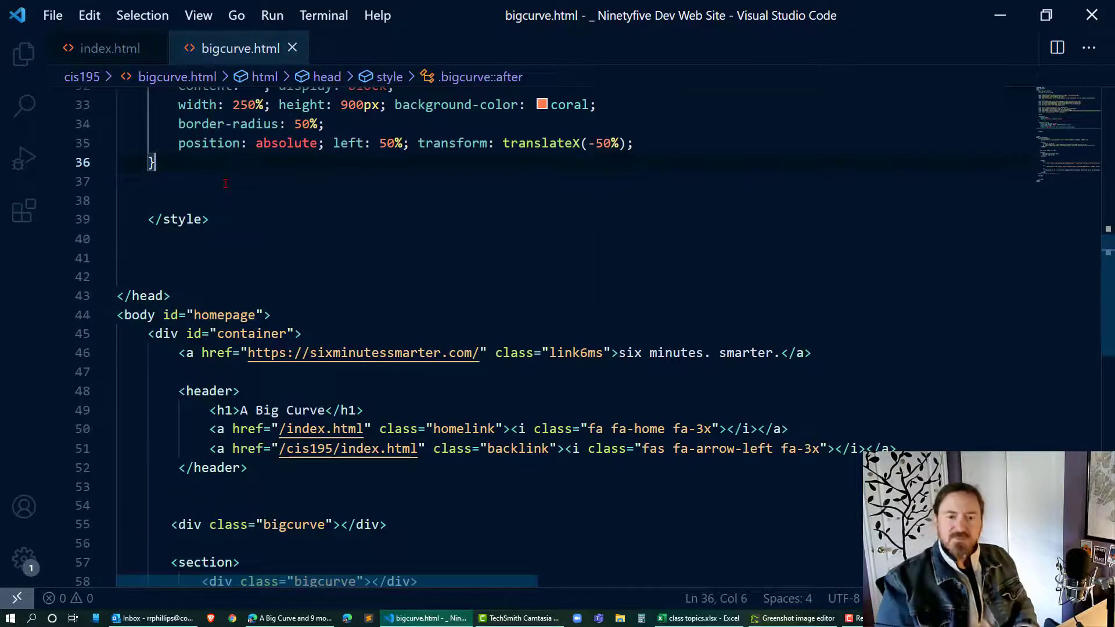
{"action": "type", "text": "section"}
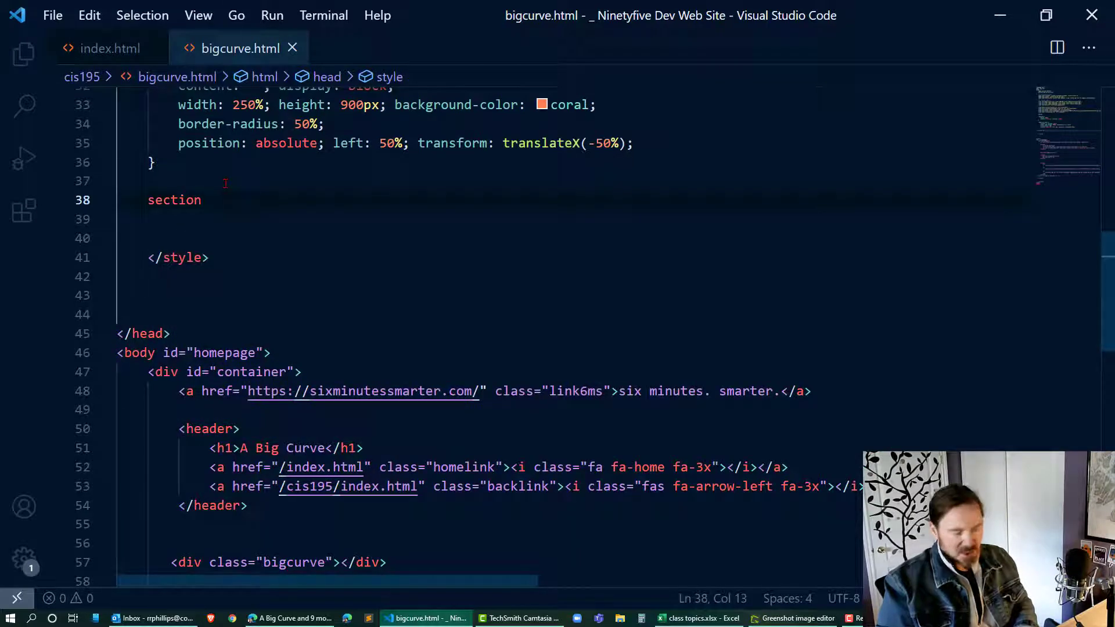
{"action": "type", "text": "{"}
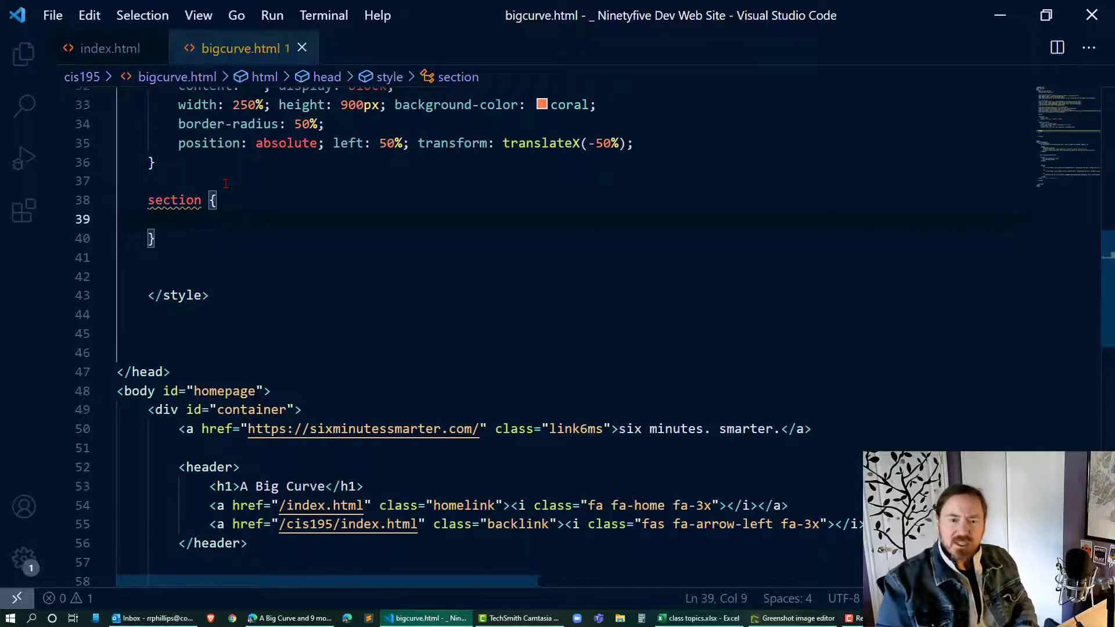
{"action": "left_click", "coordinate": [180, 219]}
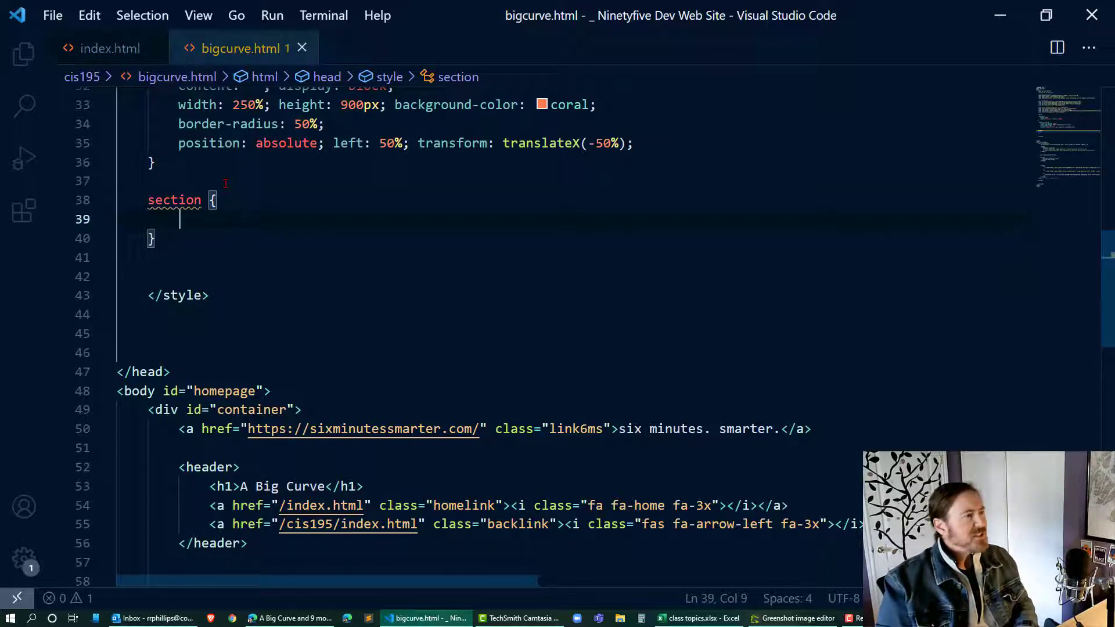
{"action": "type", "text": "margin-top:"}
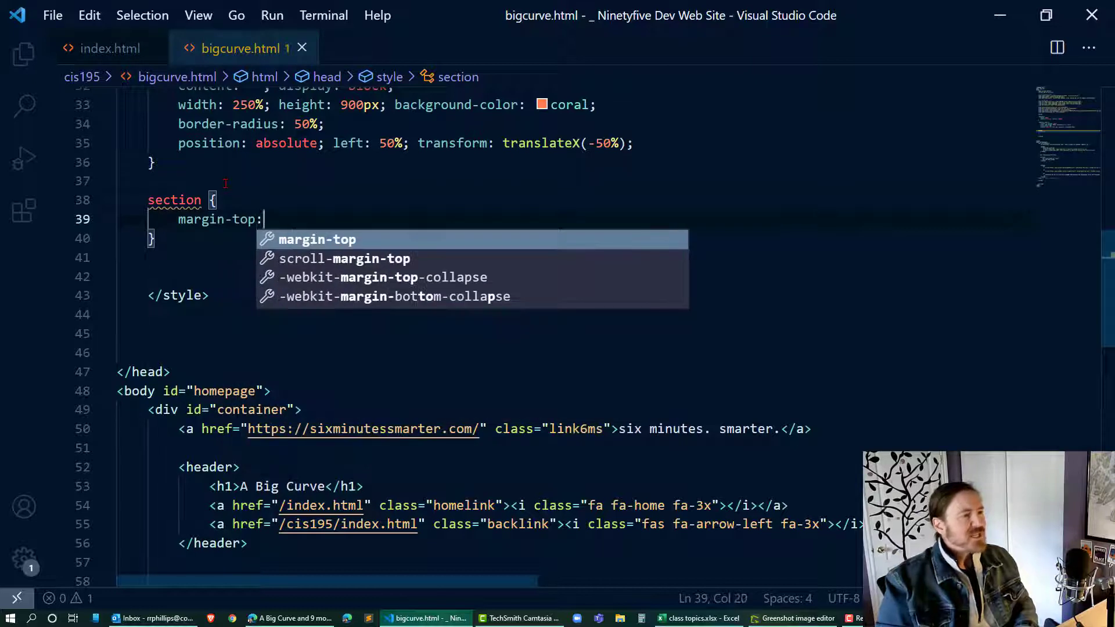
{"action": "type", "text": "200px;"}
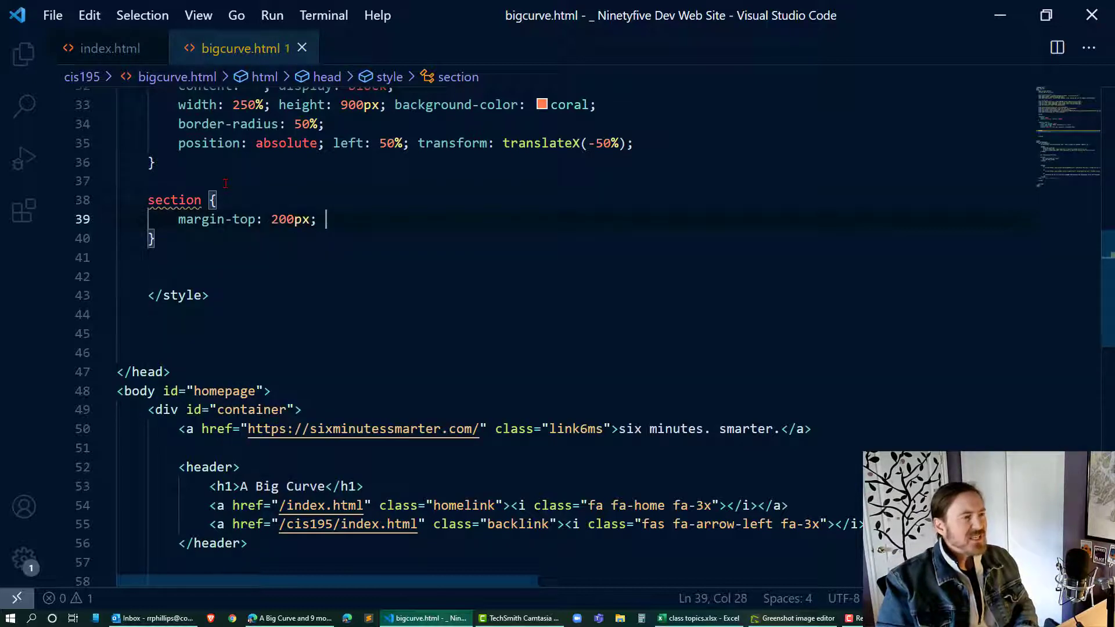
{"action": "key", "text": "ctrl+s"}
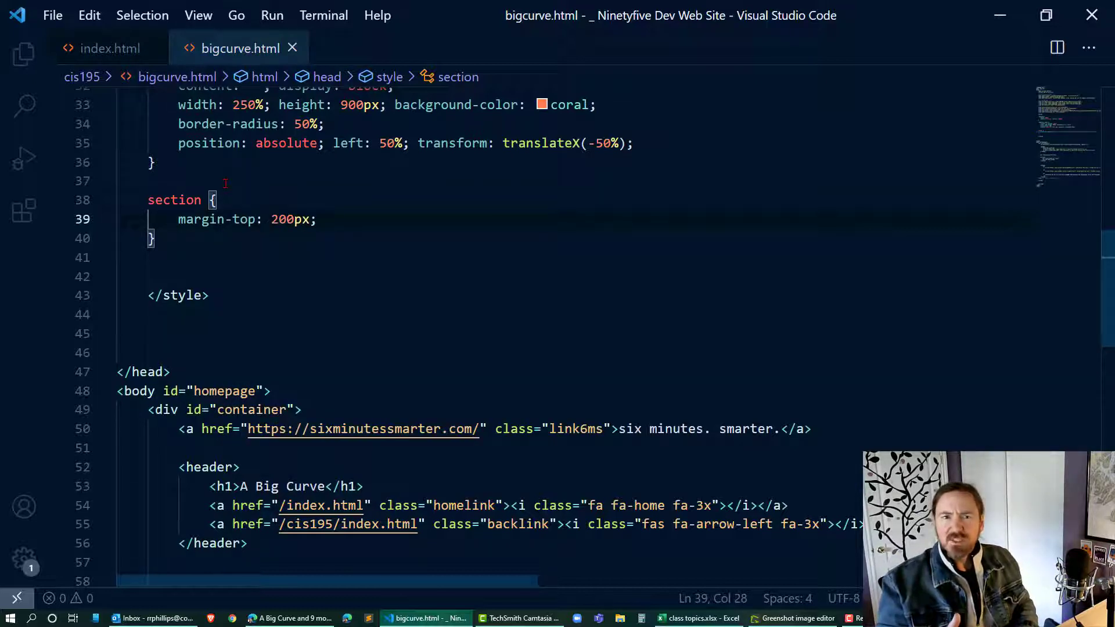
Add font-size 3em, color #EEE, relative positioning and a min-height to the section rule.
{"action": "key", "text": "Enter"}
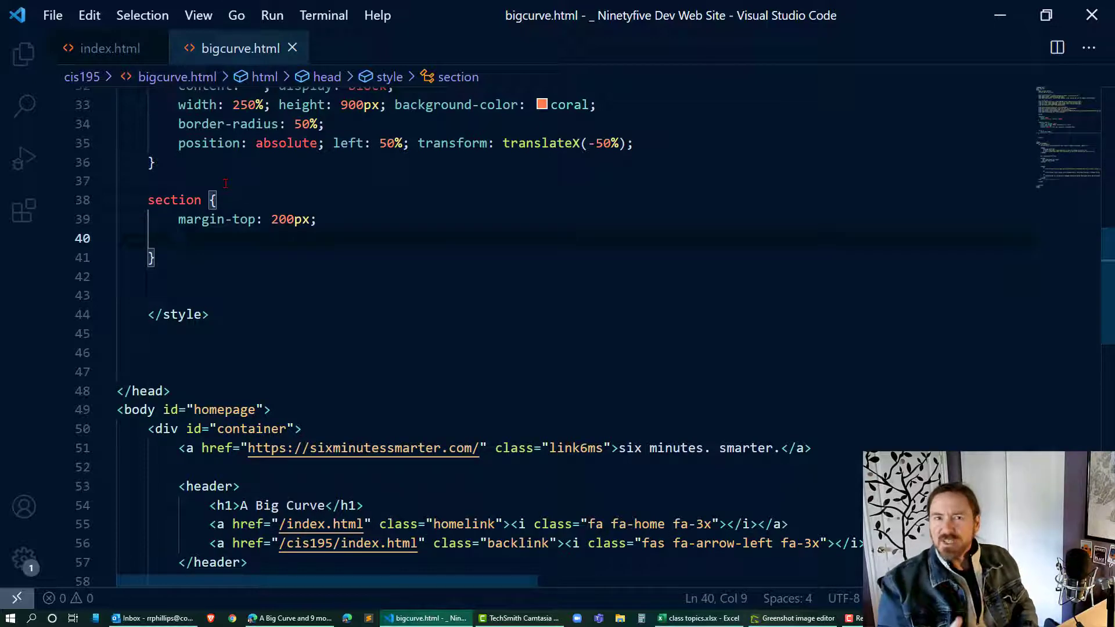
{"action": "type", "text": "font-size"}
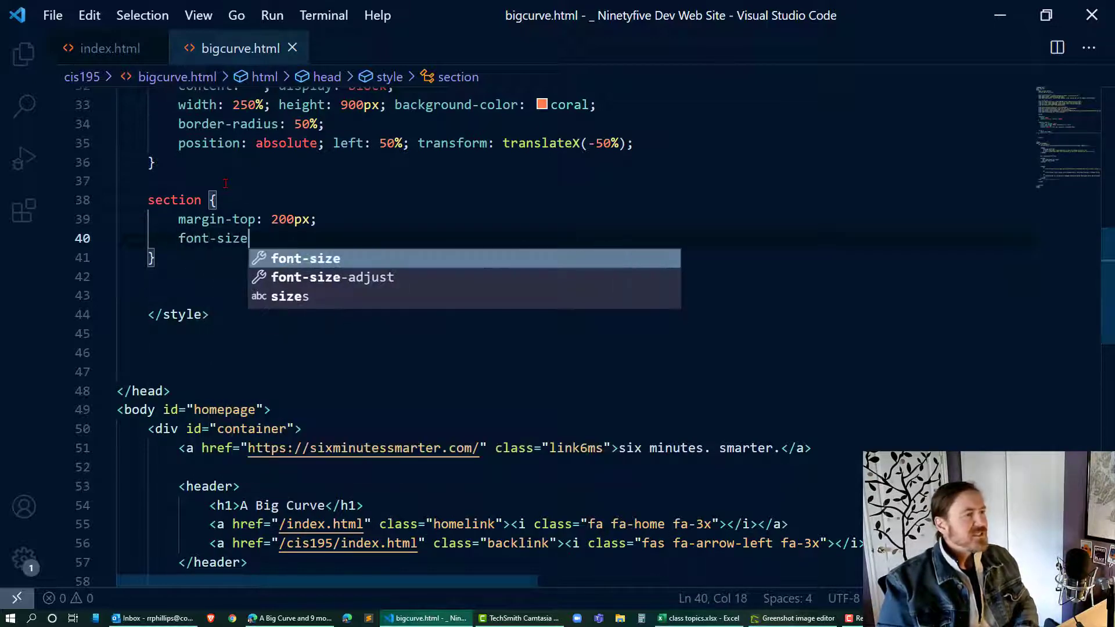
{"action": "type", "text": ": 3em; color:"}
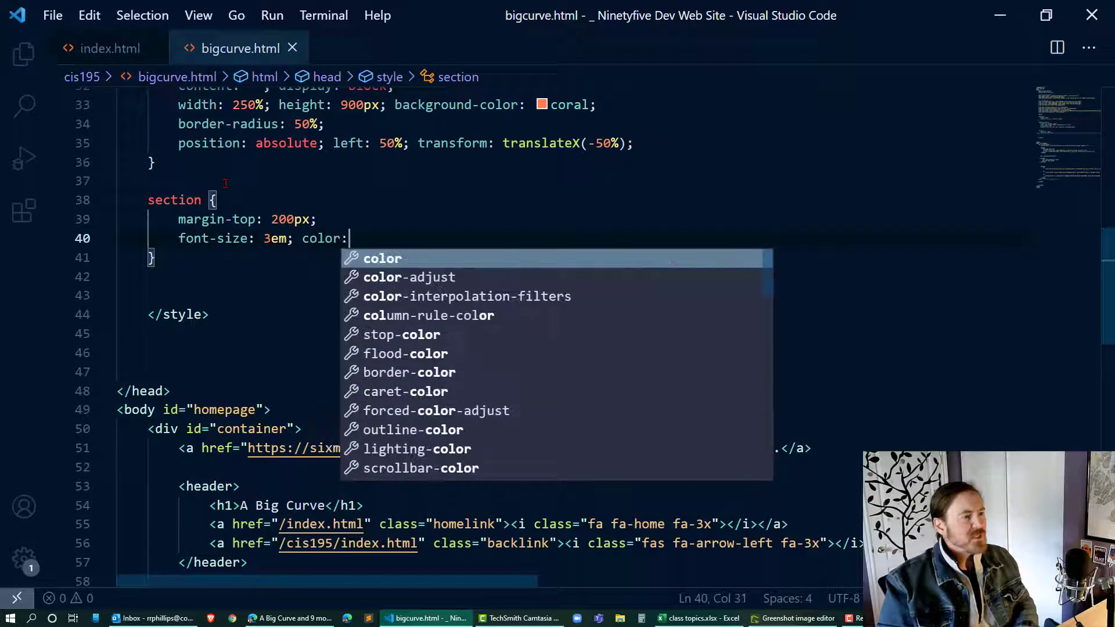
{"action": "type", "text": "#EEE;"}
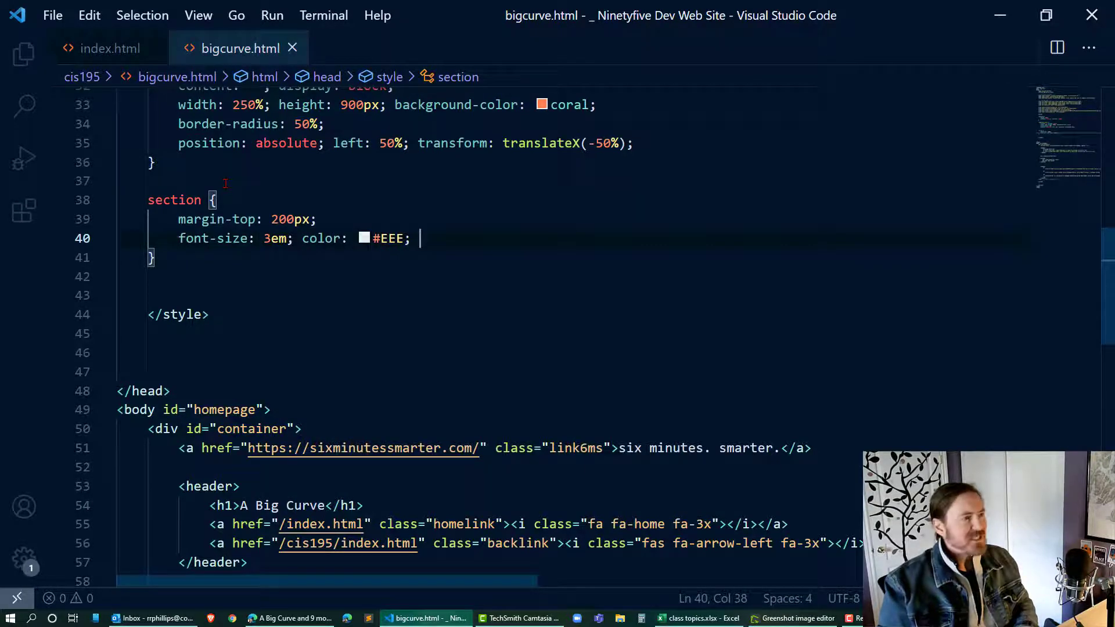
{"action": "type", "text": "position: relative;"}
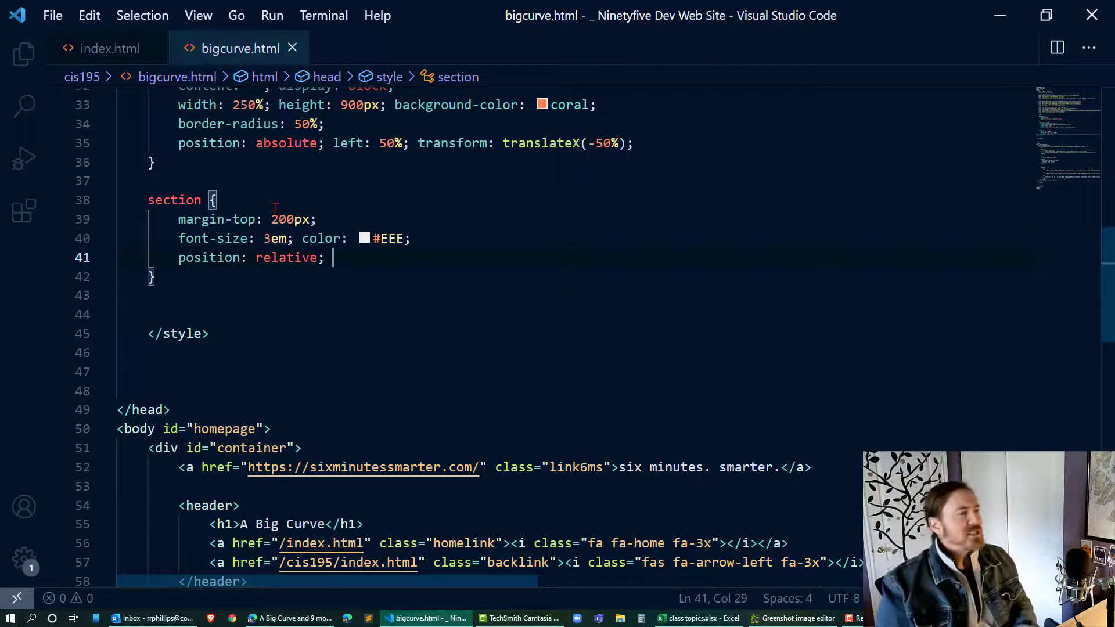
{"action": "type", "text": "min-"}
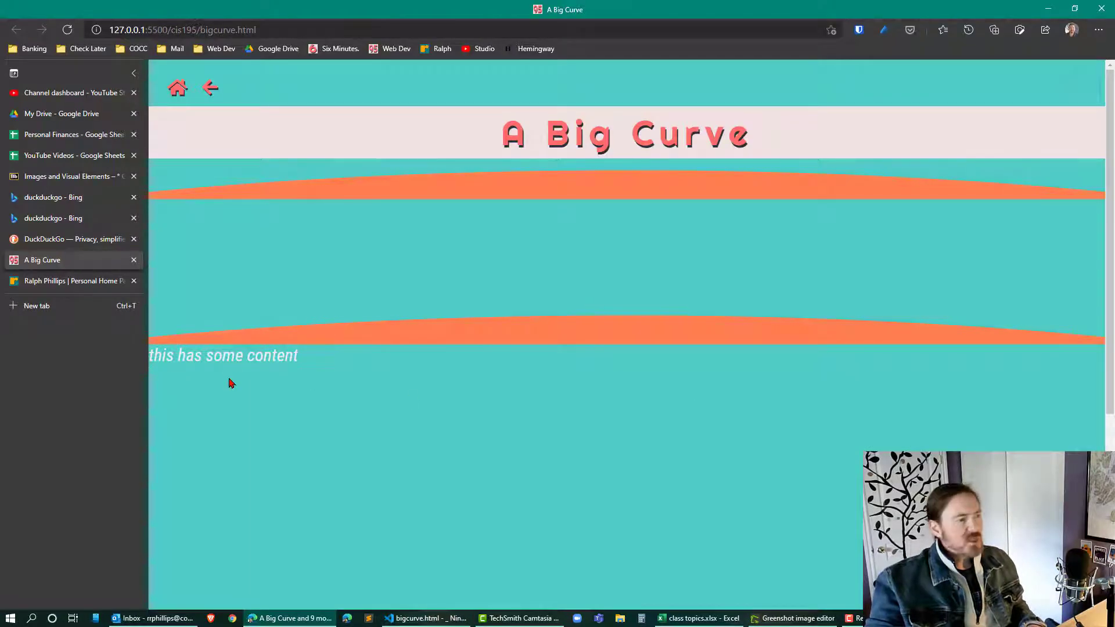
Preview the coral section block below the curve in Edge and return to the editor.
{"action": "left_click", "coordinate": [427, 617]}
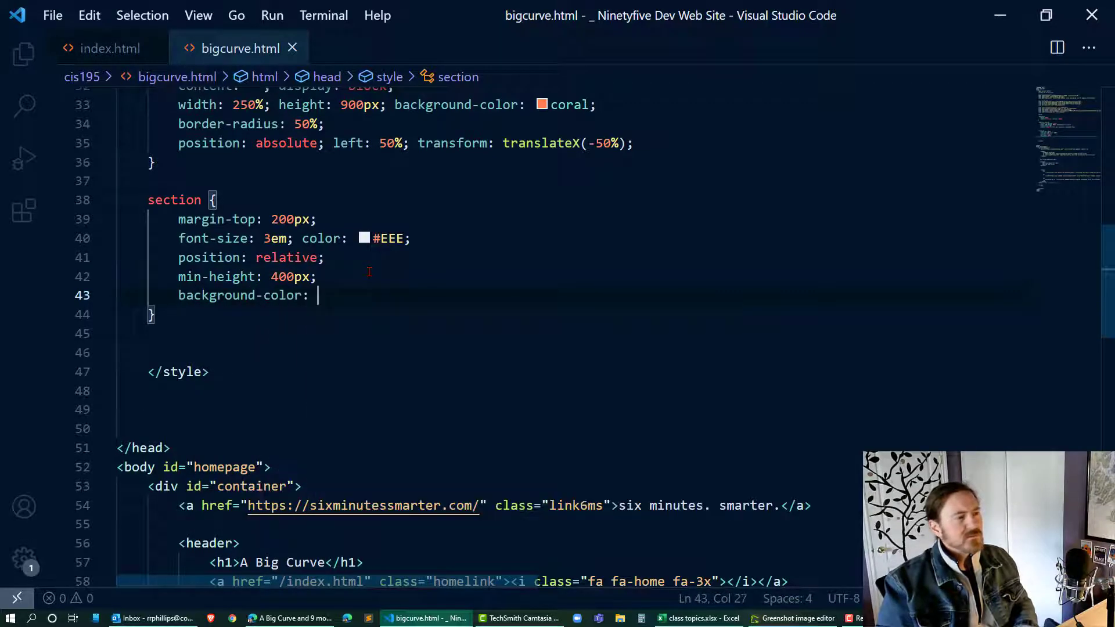
{"action": "left_click", "coordinate": [290, 618]}
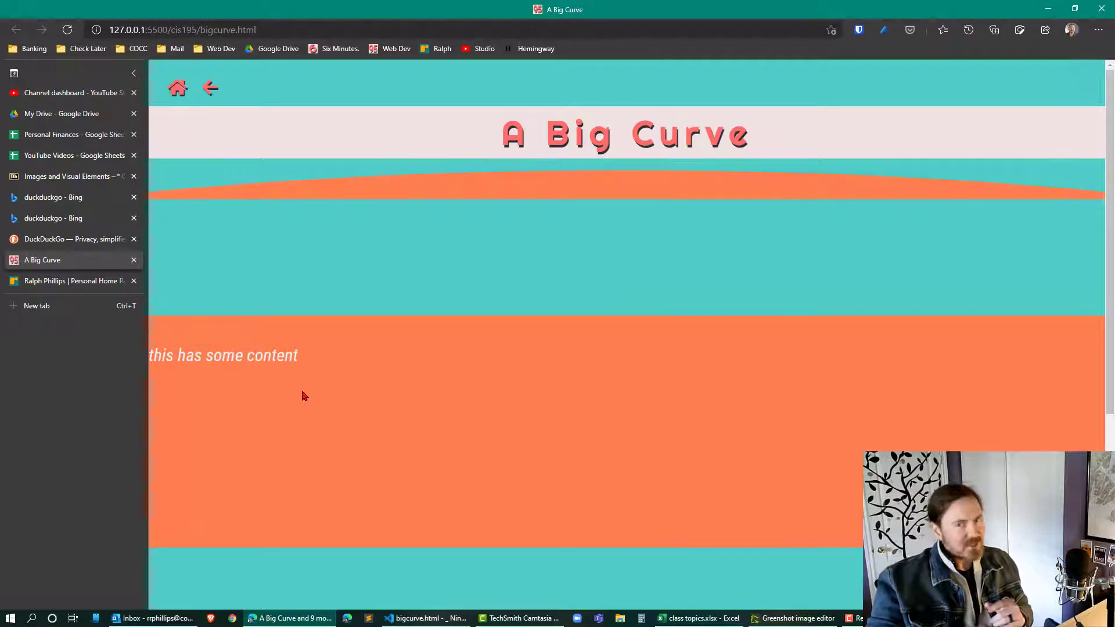
{"action": "left_click", "coordinate": [424, 618]}
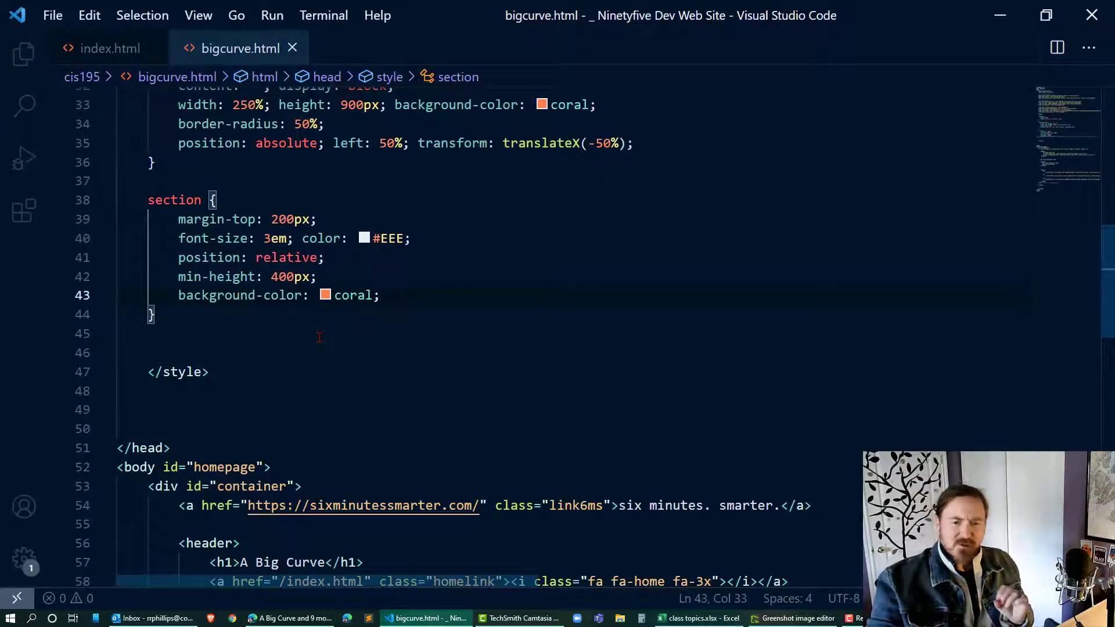
Change .bigcurve to absolute positioning with top -50px.
{"action": "scroll", "scroll_direction": "up", "scroll_amount": 3}
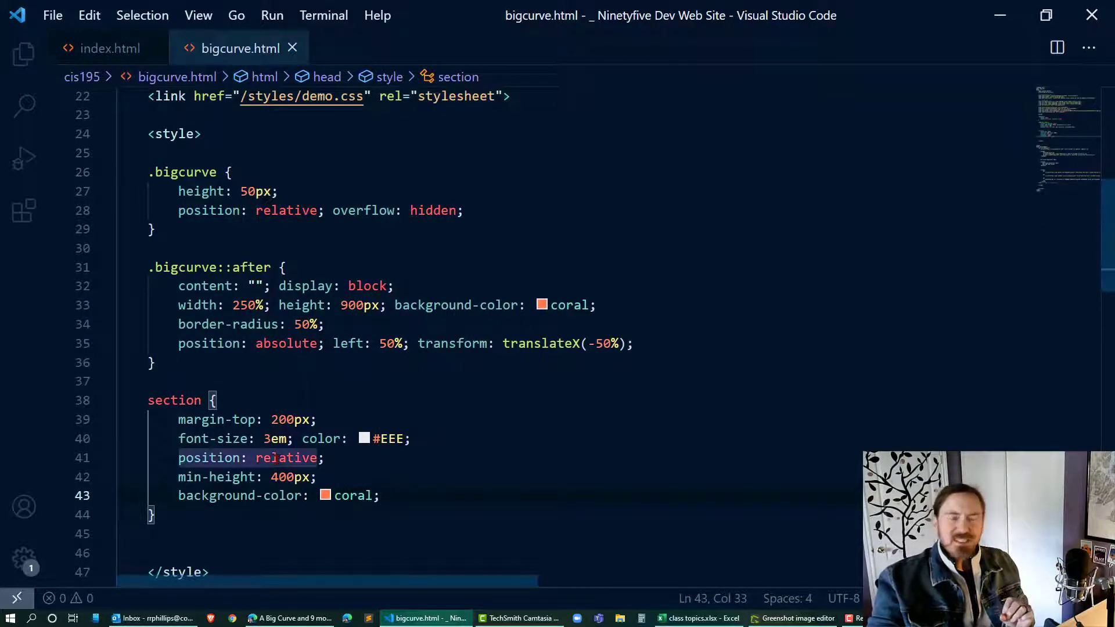
{"action": "double_click", "coordinate": [285, 210]}
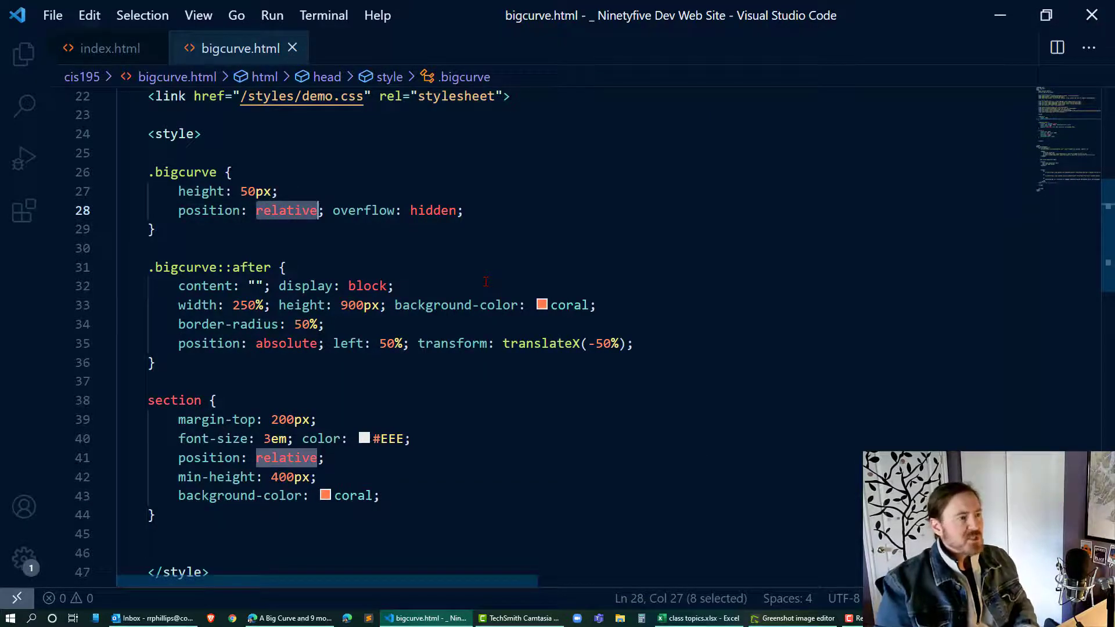
{"action": "type", "text": "absolu"}
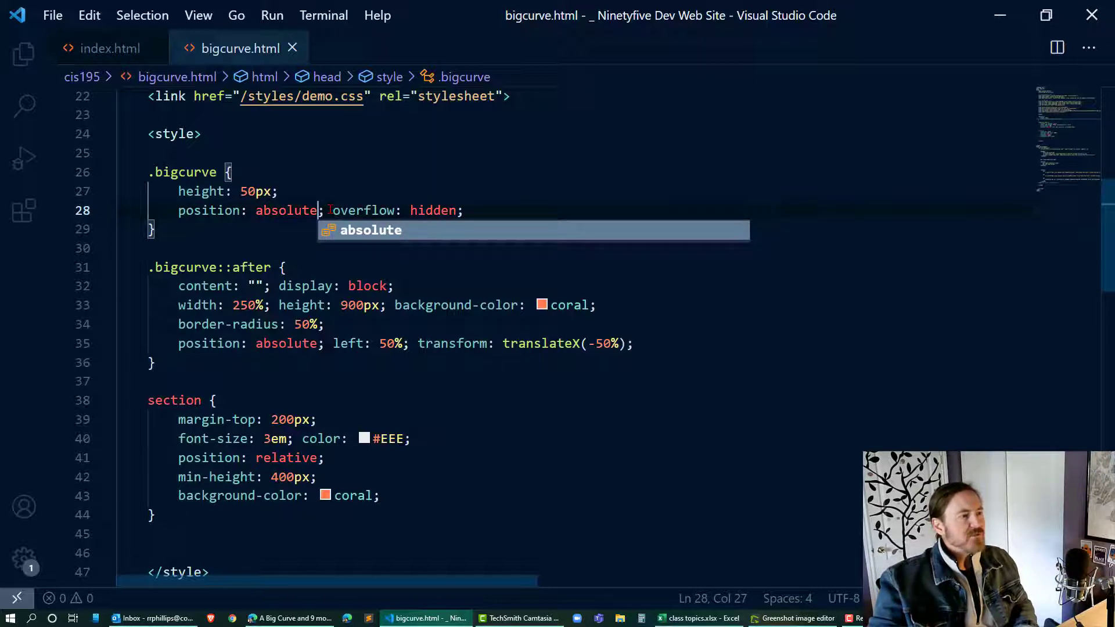
{"action": "key", "text": "Enter"}
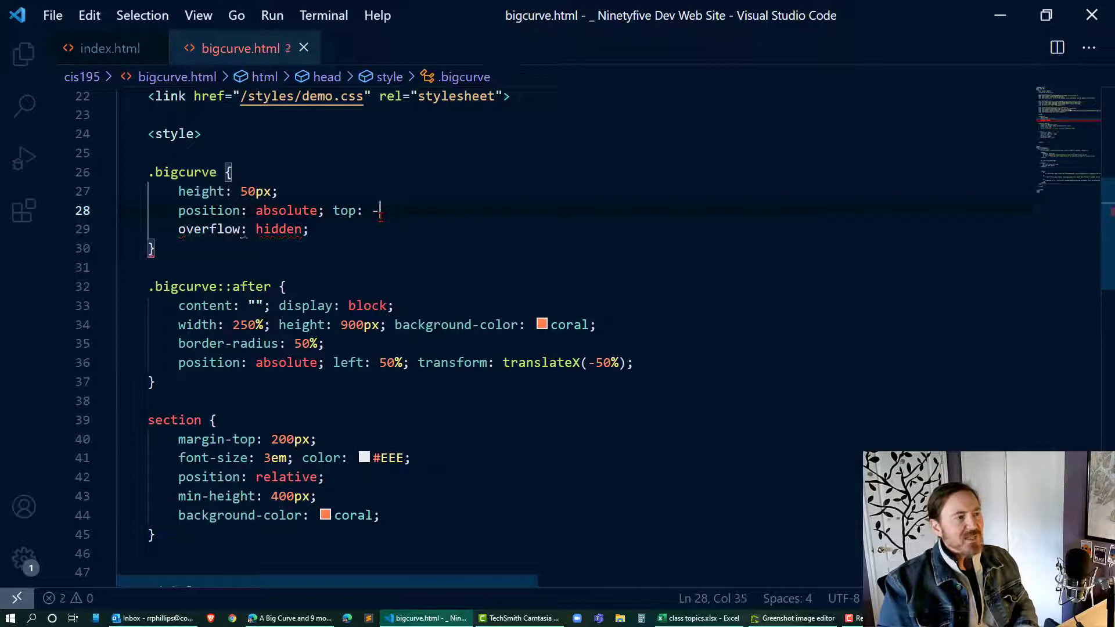
{"action": "type", "text": "50px;"}
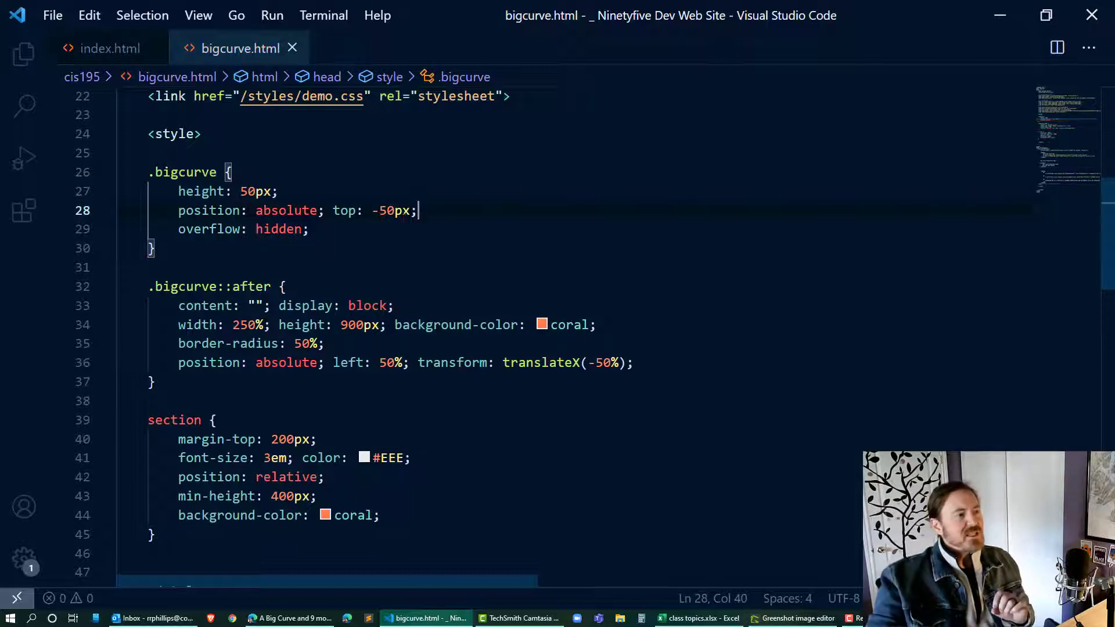
{"action": "mouse_move", "coordinate": [202, 191]}
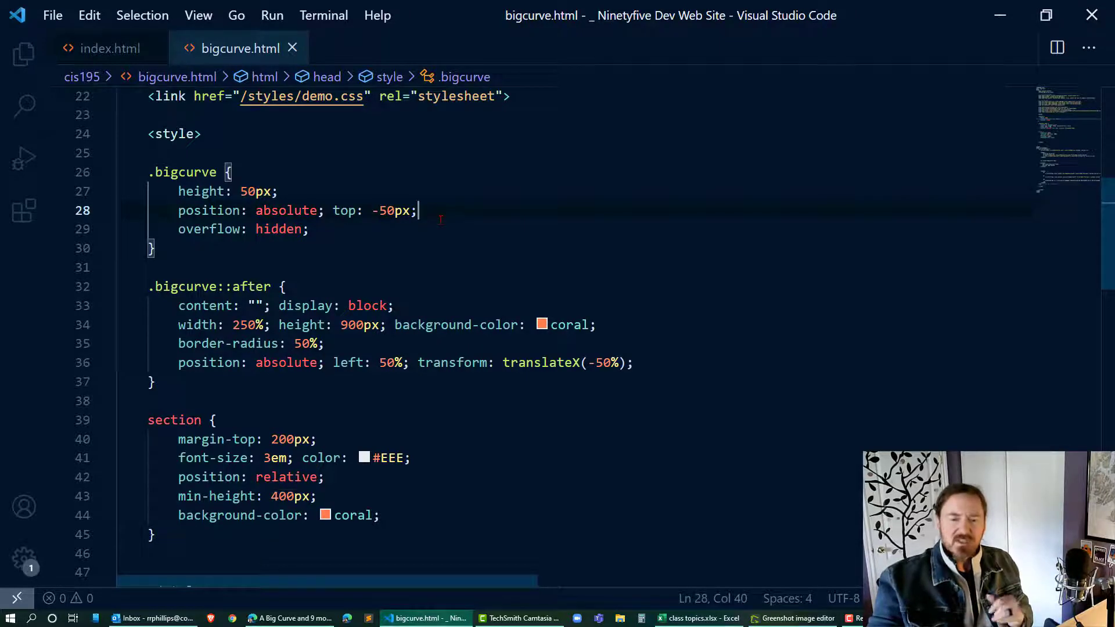
Add left 0px and width 100% to .bigcurve, then switch to the browser.
{"action": "type", "text": "left:"}
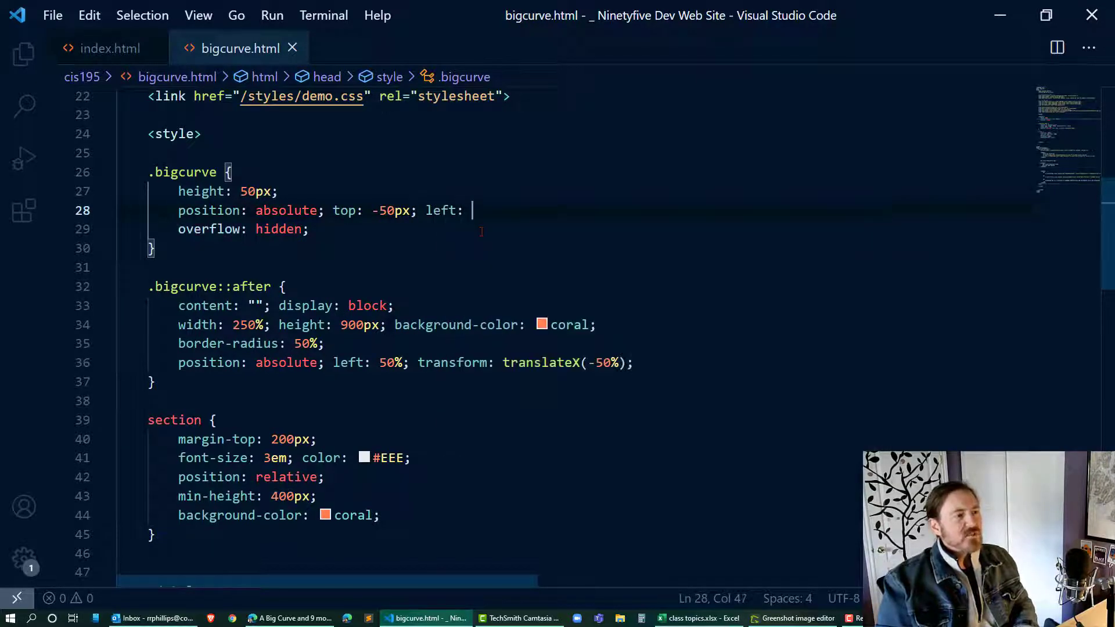
{"action": "type", "text": "0px;"}
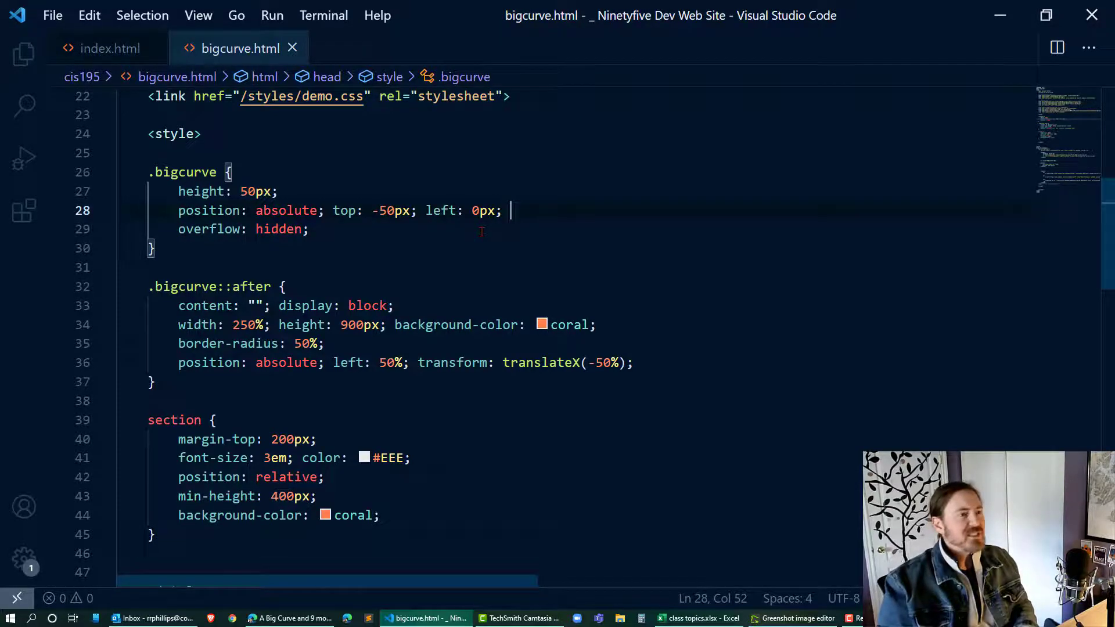
{"action": "type", "text": "width:"}
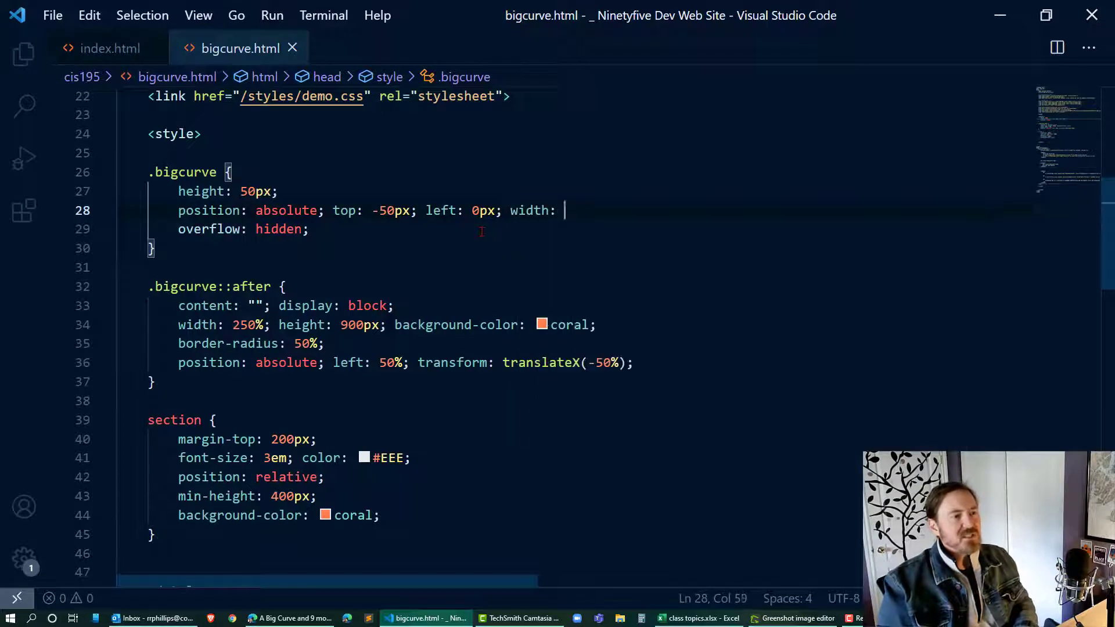
{"action": "type", "text": "100%;"}
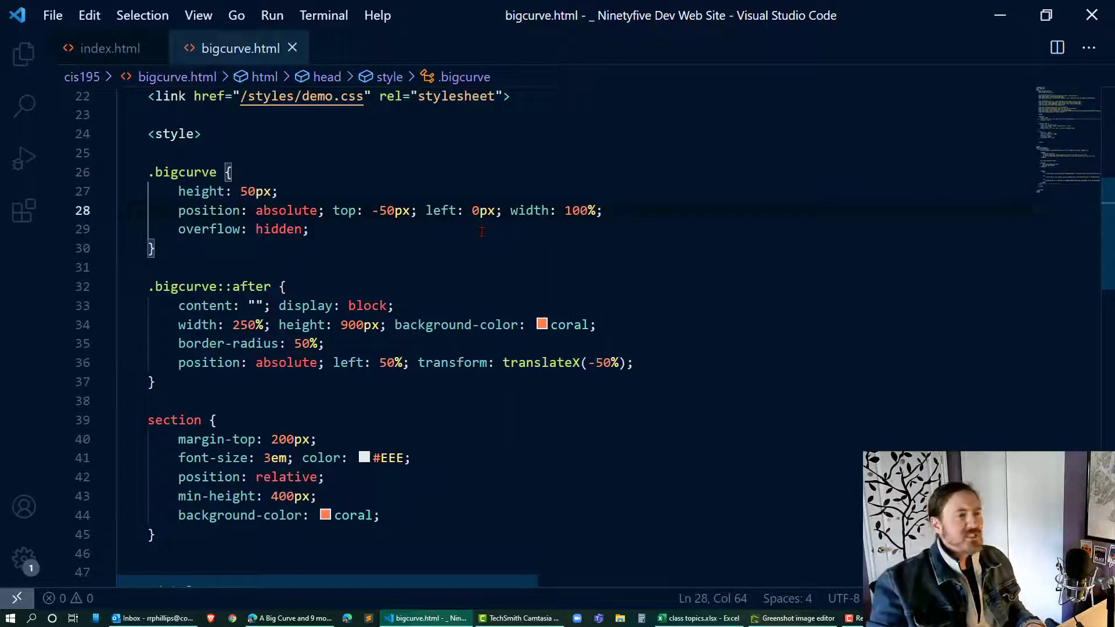
{"action": "key", "text": "alt+tab"}
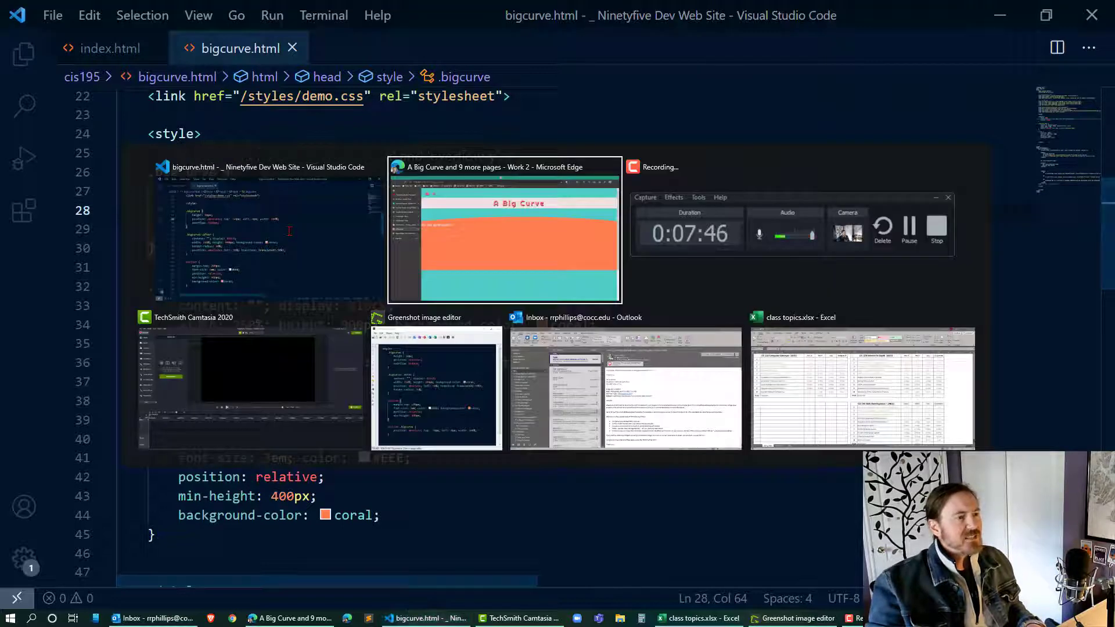
Review the page in Edge, seeing the curve flush against the coral block, then return to the editor.
{"action": "left_click", "coordinate": [504, 235]}
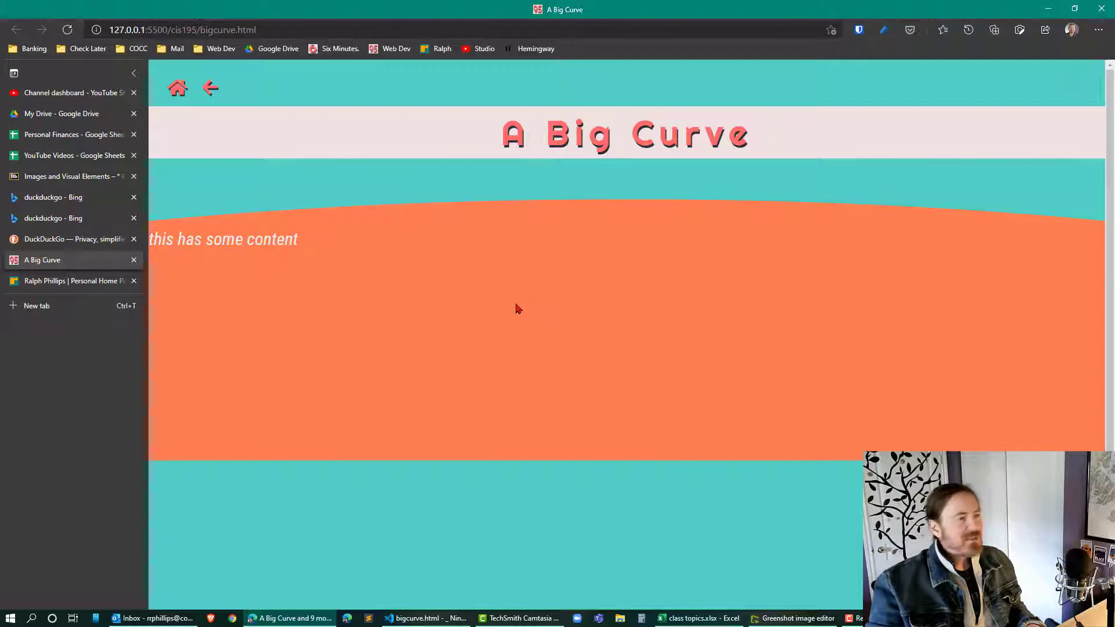
{"action": "left_click", "coordinate": [425, 618]}
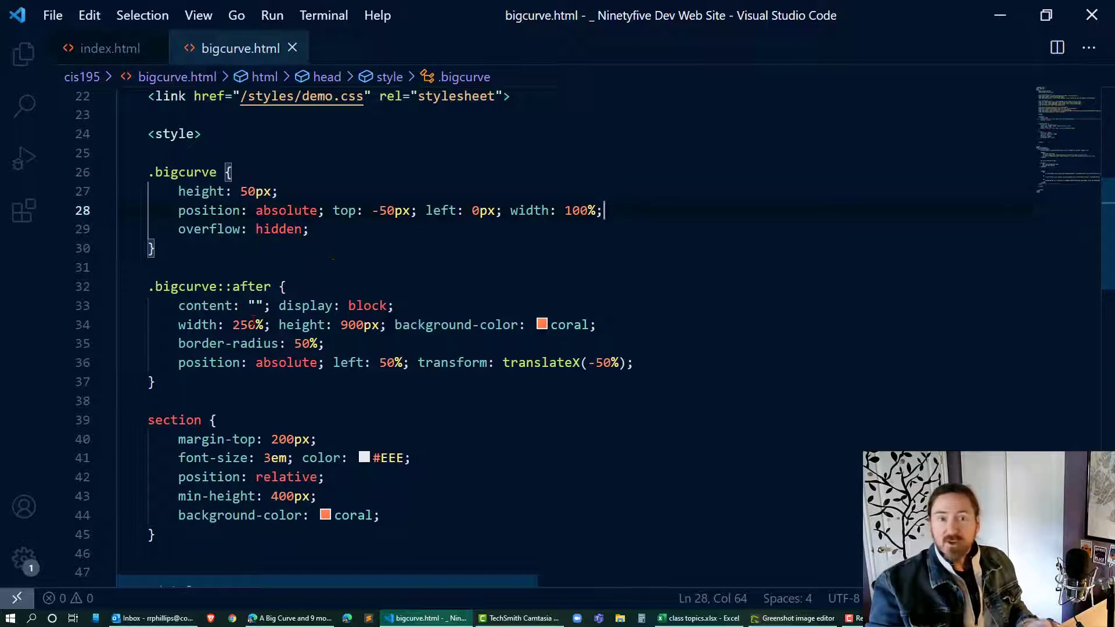
Rename the <section> element to <article> and its CSS selector to article in bigcurve.html.
{"action": "scroll", "scroll_direction": "down", "scroll_amount": 3}
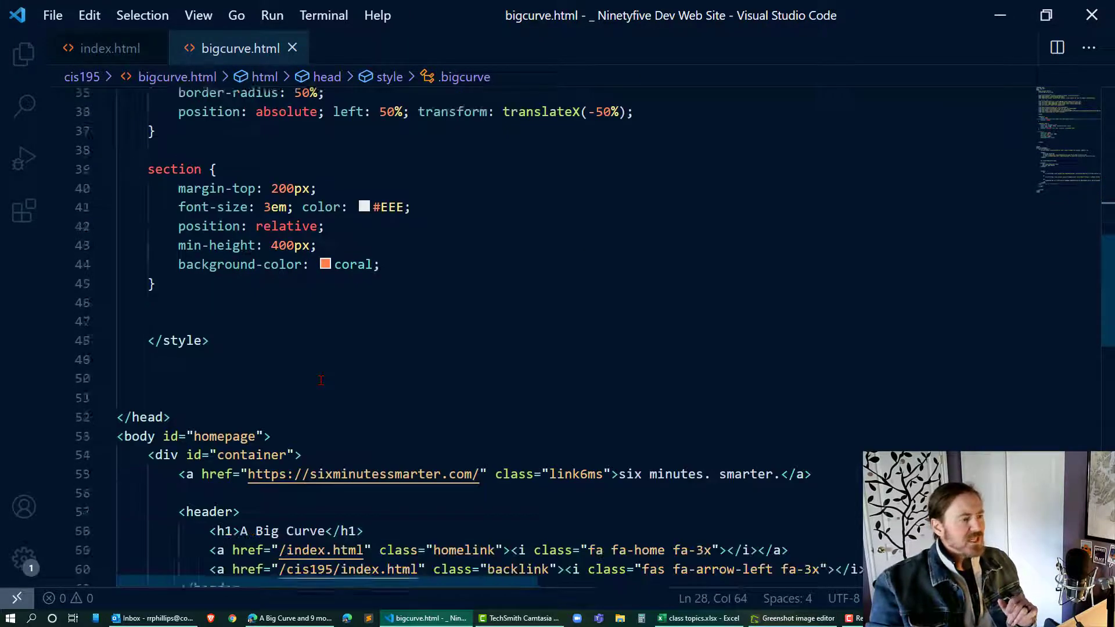
{"action": "scroll", "scroll_direction": "down", "scroll_amount": 3}
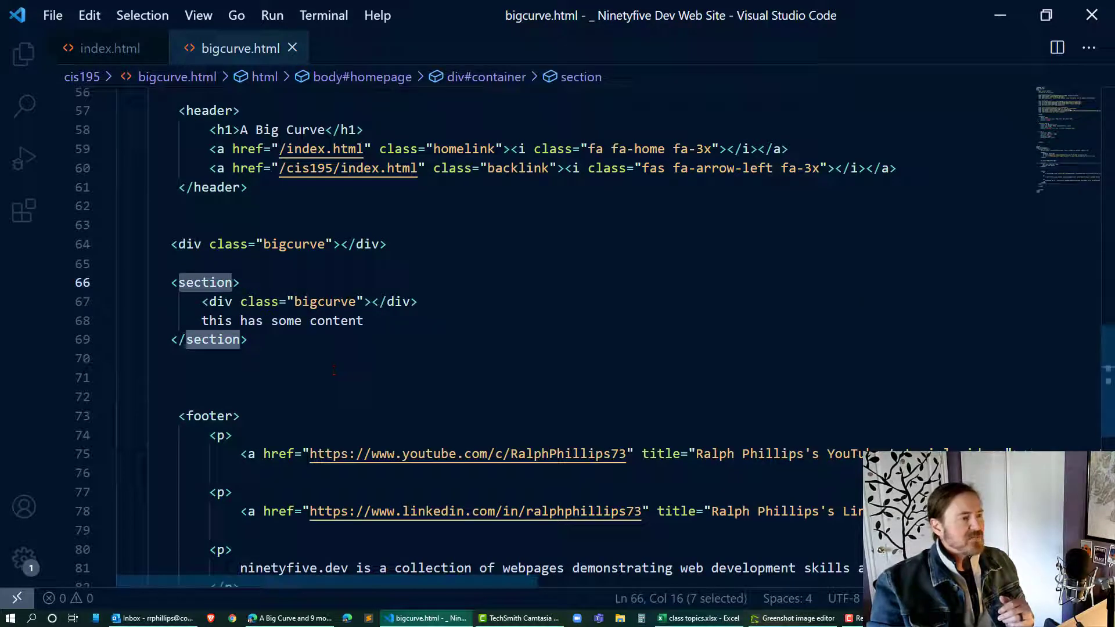
{"action": "left_click", "coordinate": [207, 282]}
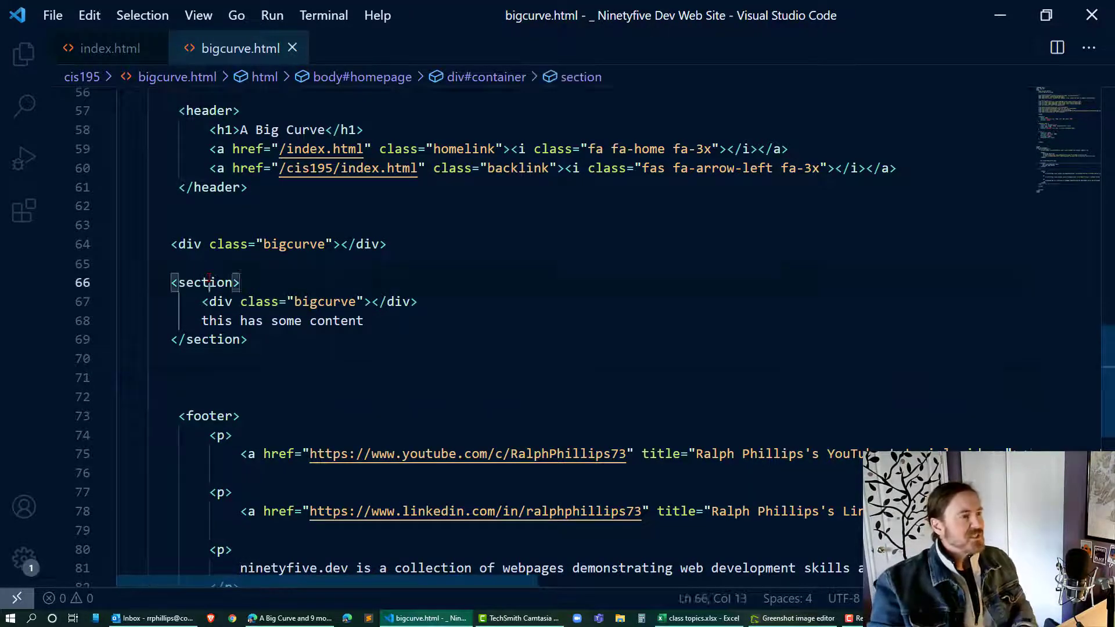
{"action": "type", "text": "article>"}
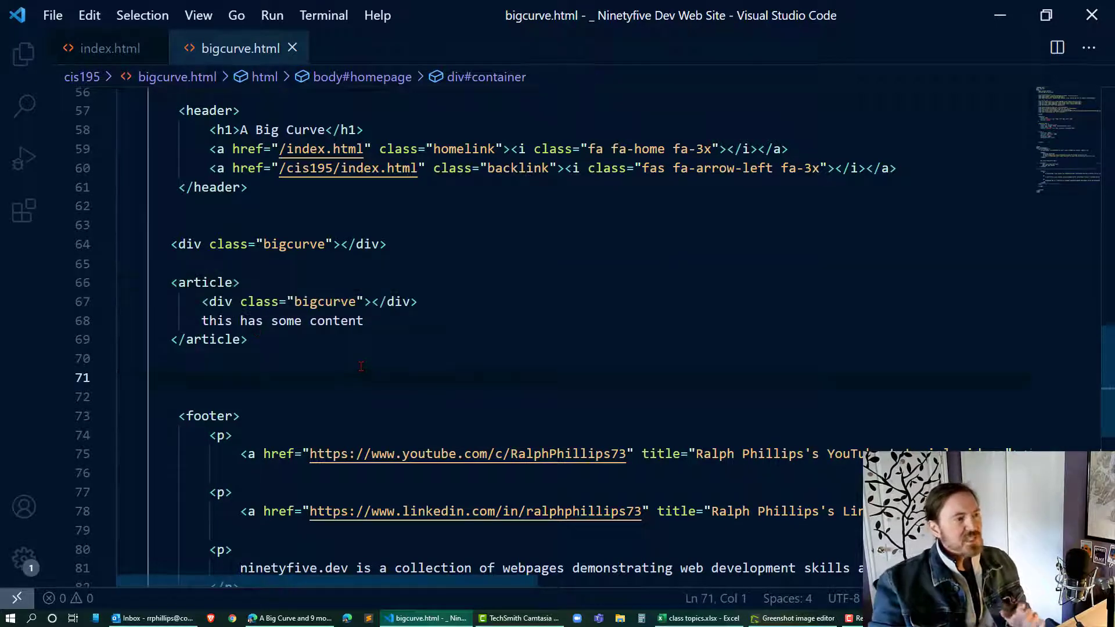
{"action": "scroll", "scroll_direction": "up", "scroll_amount": 3}
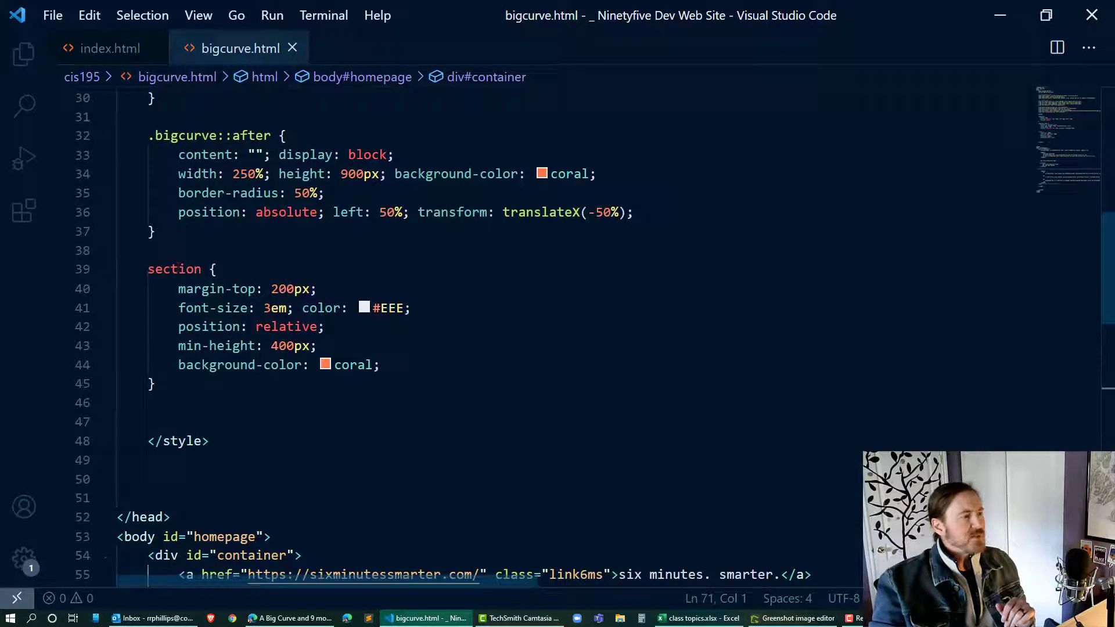
{"action": "type", "text": "article {"}
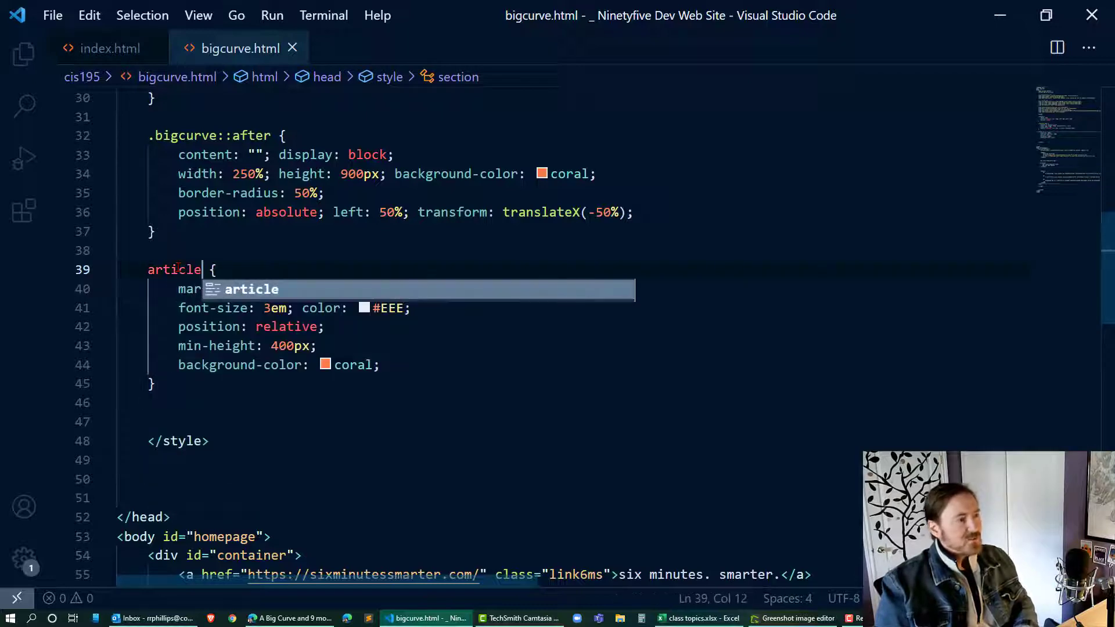
{"action": "key", "text": "alt+tab"}
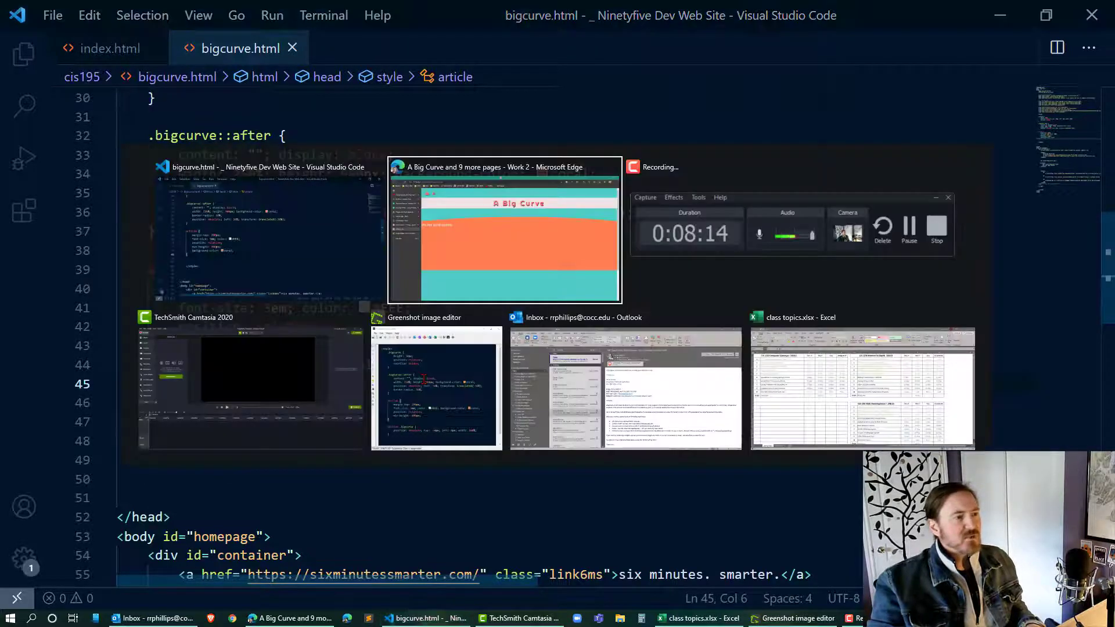
Show the page in Edge with DevTools (F12) and device emulation for a narrow responsive preview.
{"action": "left_click", "coordinate": [503, 231]}
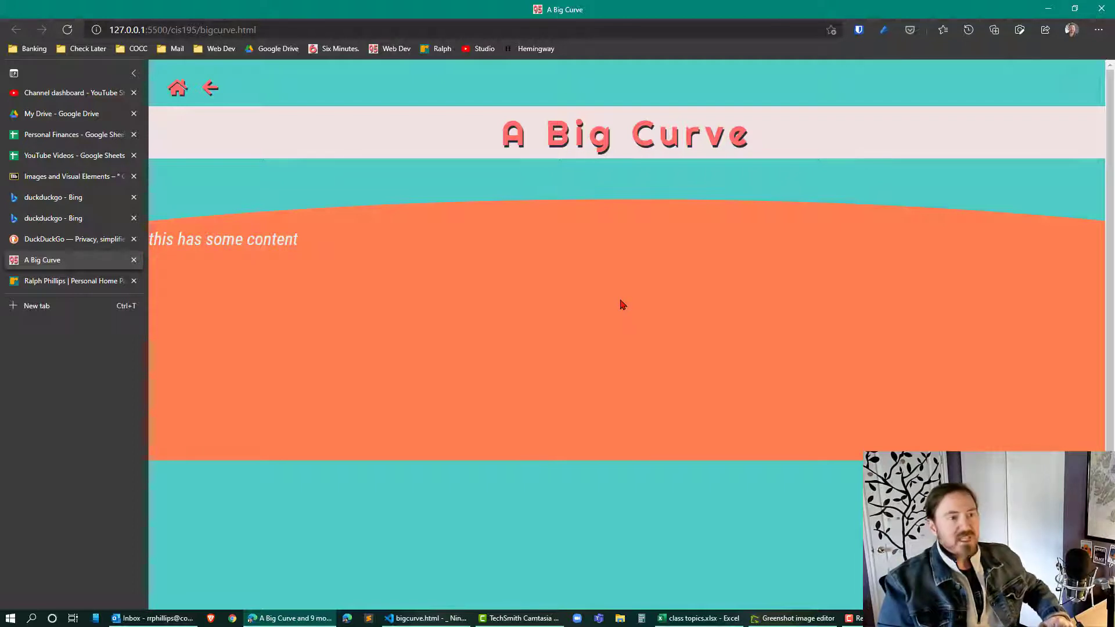
{"action": "key", "text": "F12"}
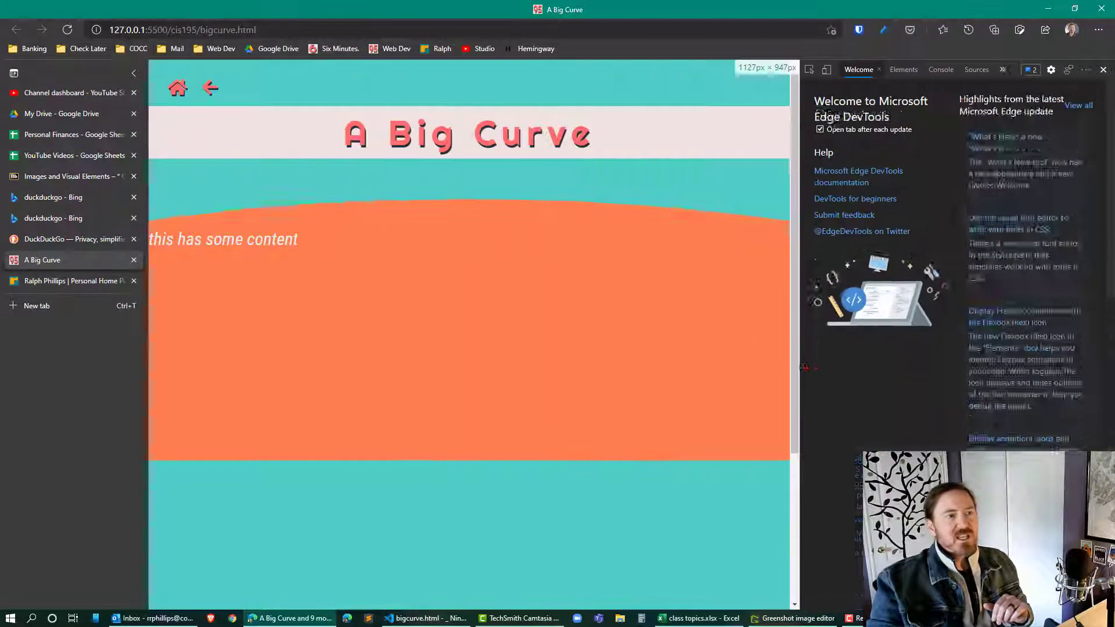
{"action": "left_click", "coordinate": [830, 69]}
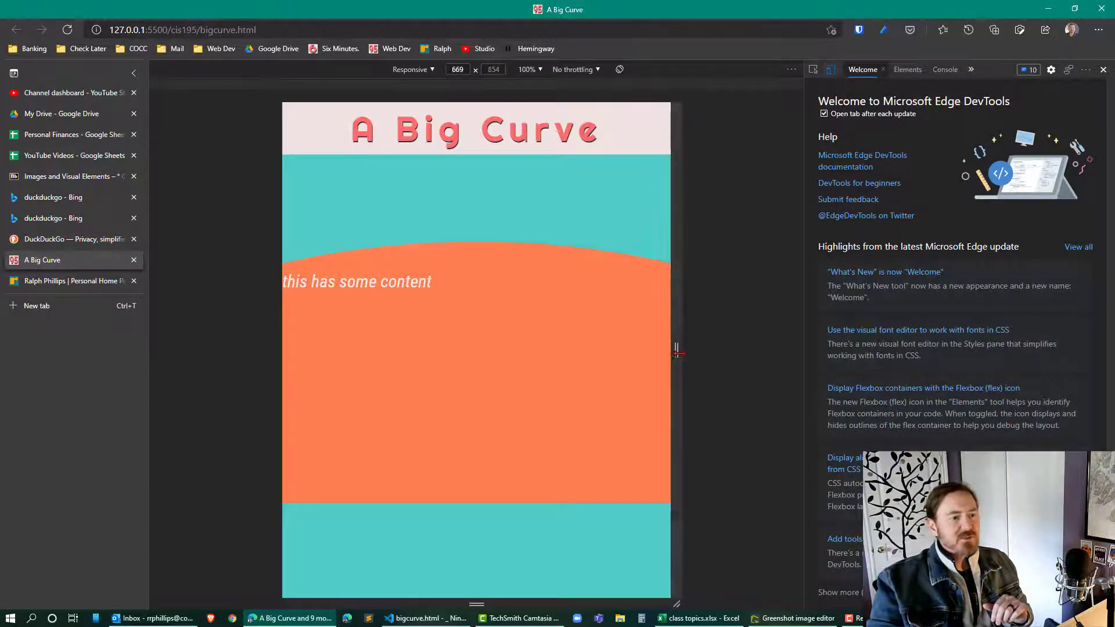